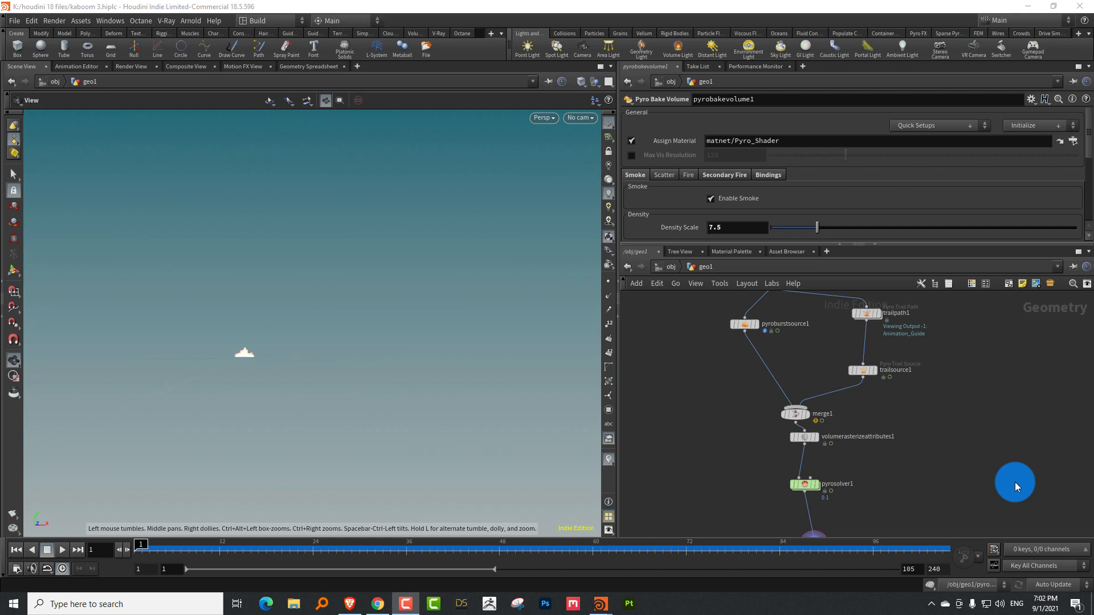
- Preview the finished explosion sequence and return the timeline to the first frame
{"action": "left_click", "coordinate": [61, 549]}
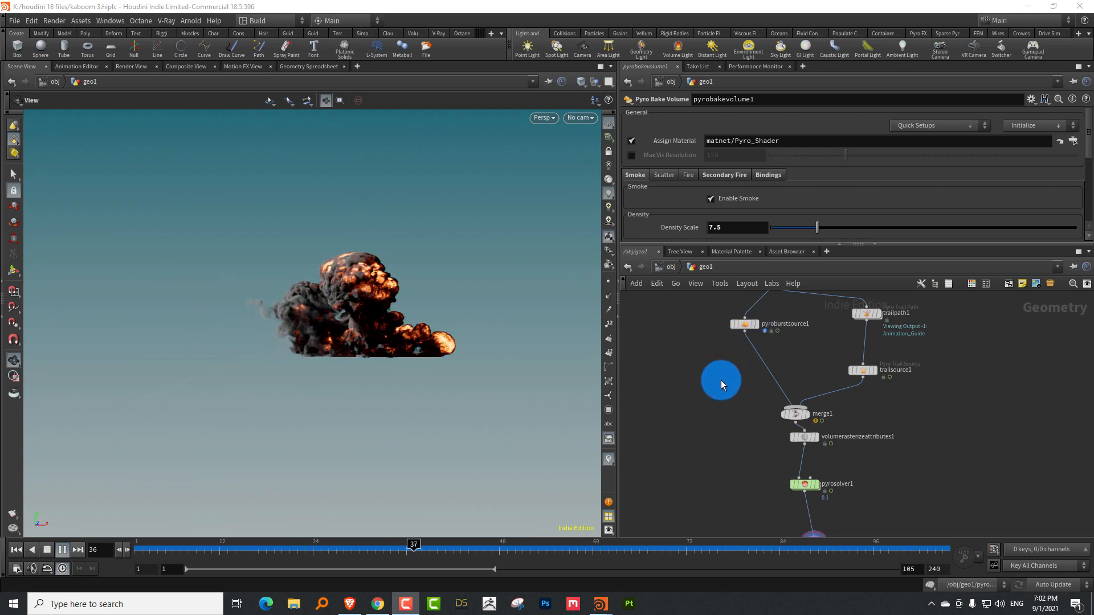
{"action": "left_click", "coordinate": [62, 549]}
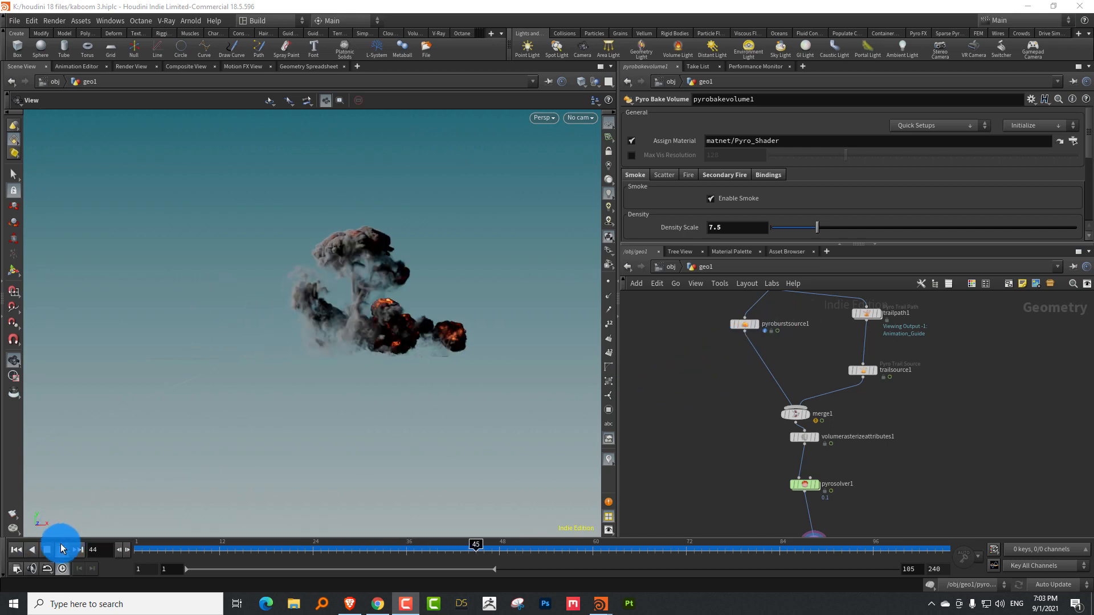
{"action": "left_click", "coordinate": [49, 549]}
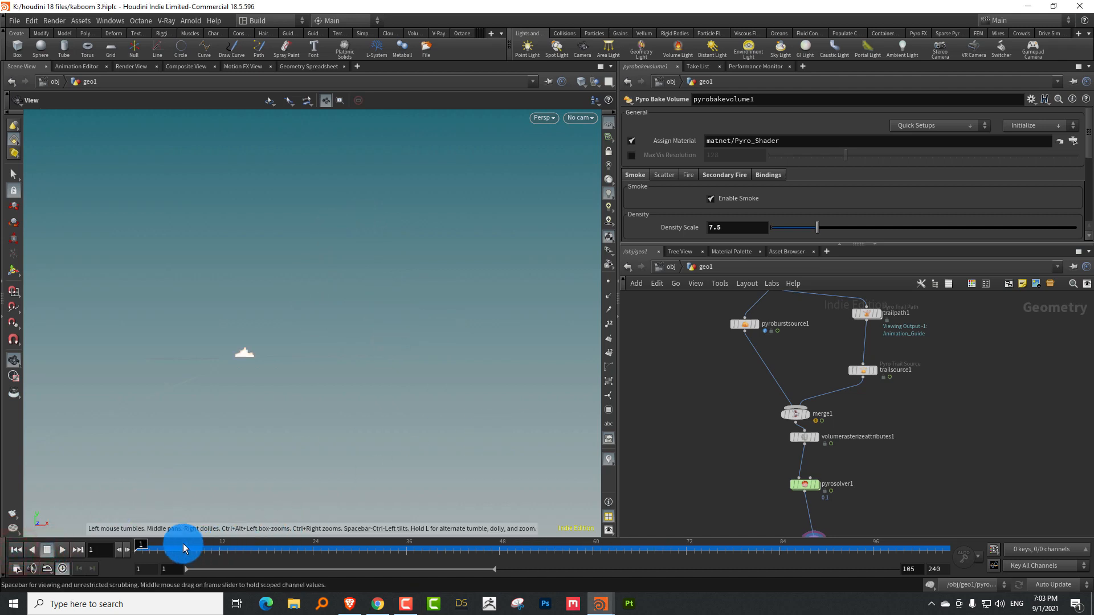
{"action": "left_click_drag", "start_coordinate": [141, 544], "coordinate": [258, 545]}
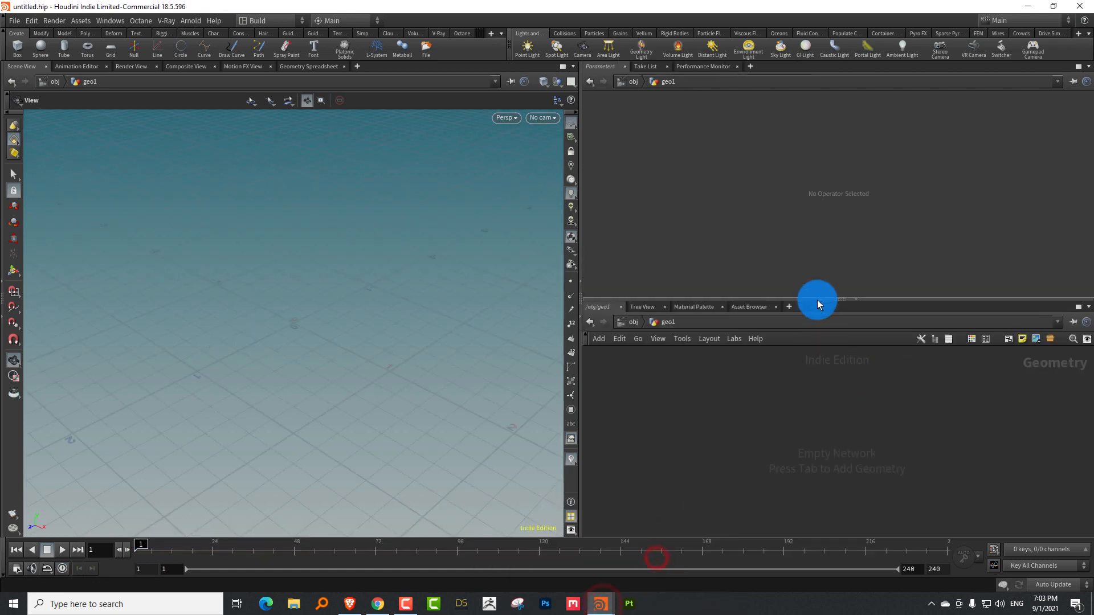
- In a fresh scene, lay down an Add point node and a Pyro Burst Source
{"action": "key", "text": "Tab"}
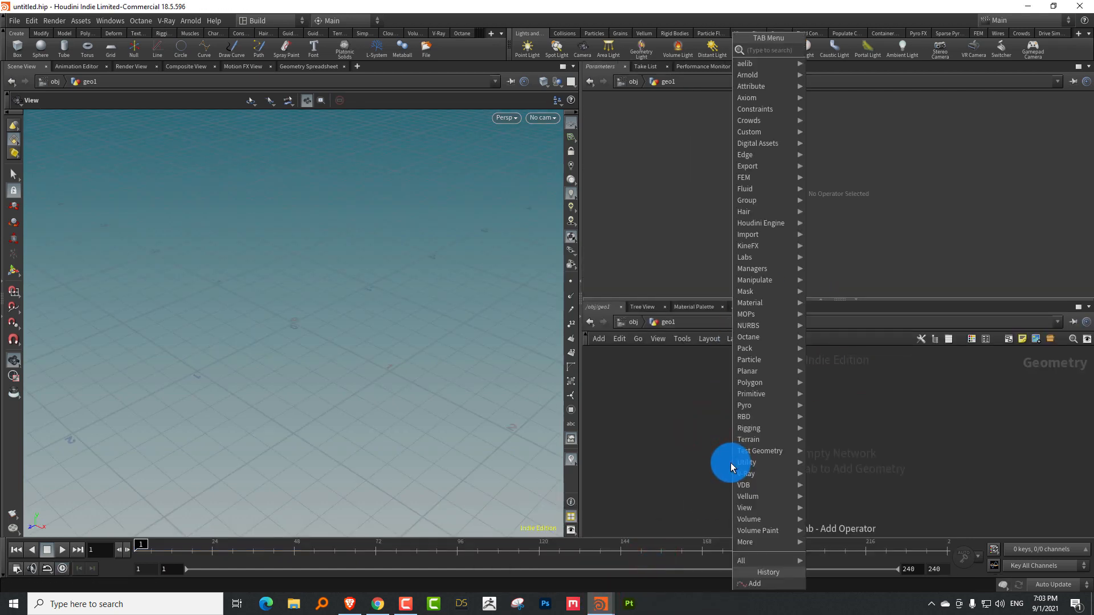
{"action": "type", "text": "add"}
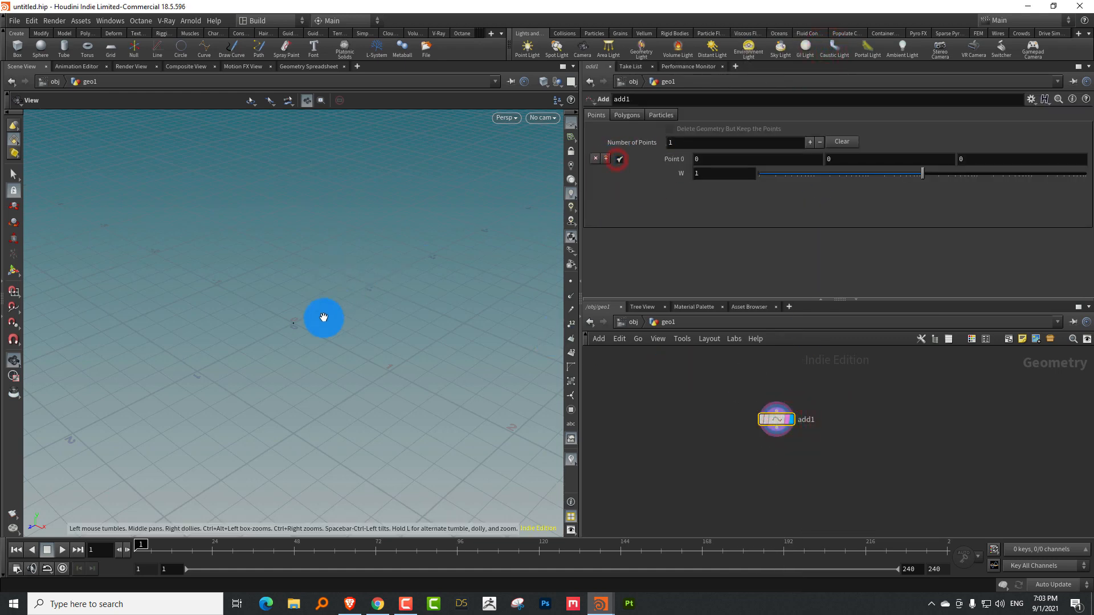
{"action": "key", "text": "tab"}
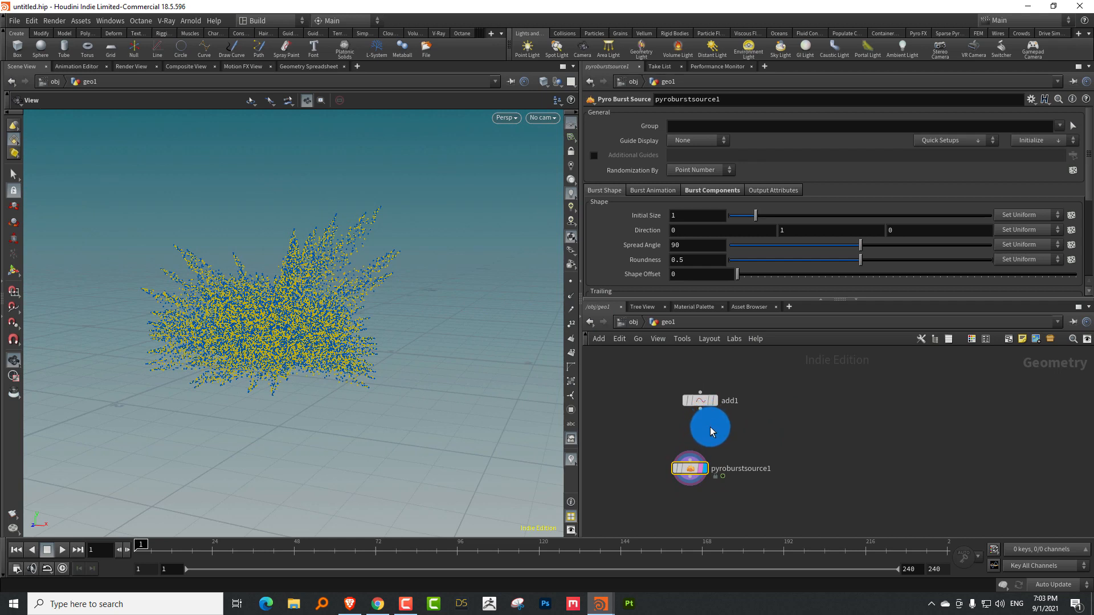
- Narrow the burst Spread Angle to 70.6 and scale the source over duration and along trailing
{"action": "left_click_drag", "start_coordinate": [709, 431], "coordinate": [702, 489]}
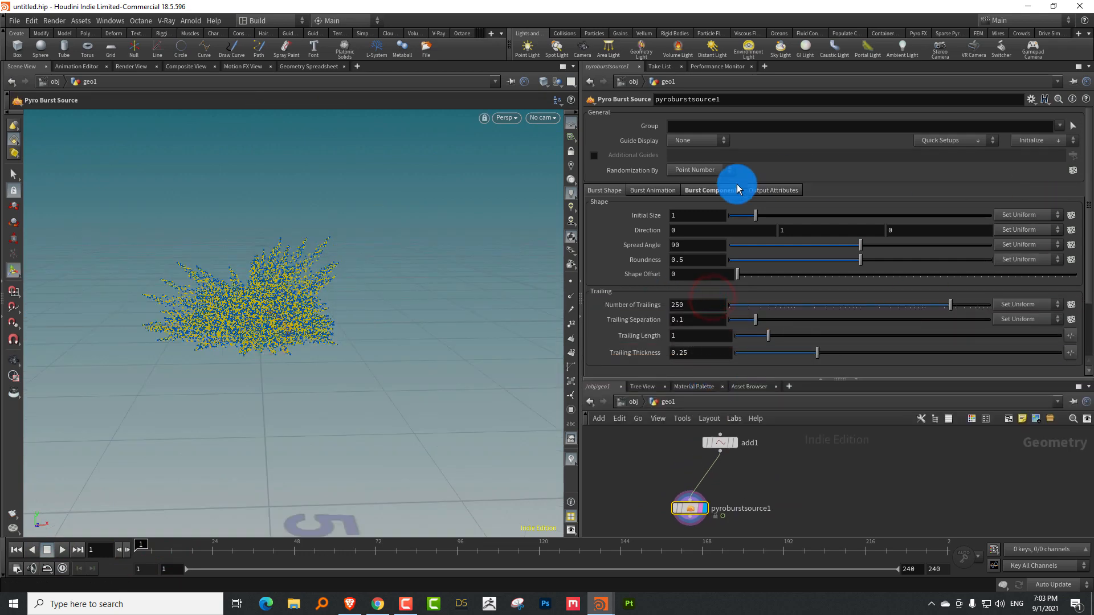
{"action": "left_click", "coordinate": [711, 190]}
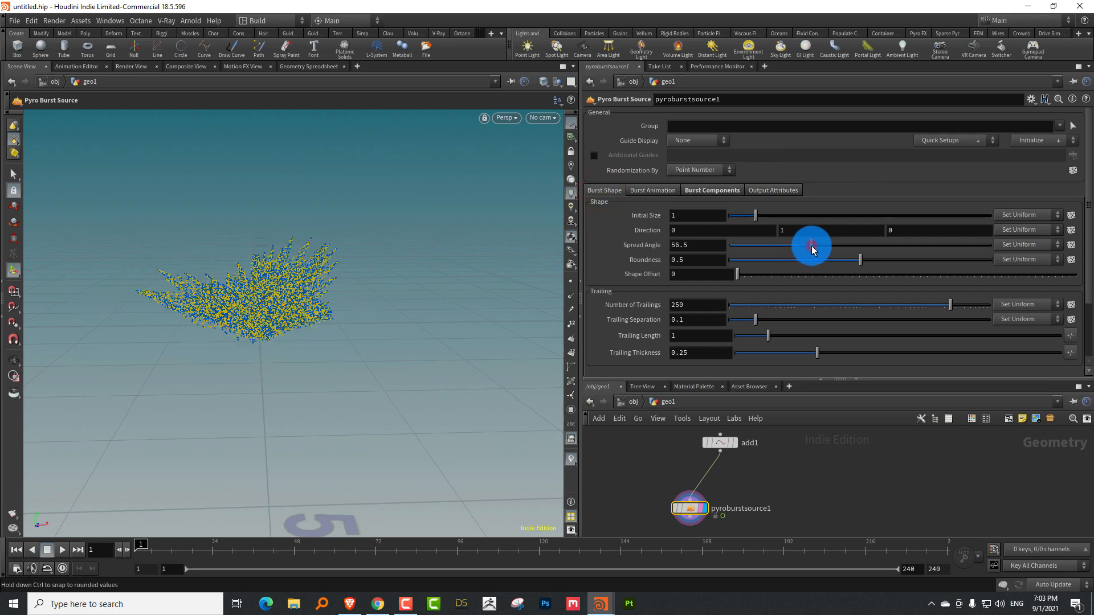
{"action": "left_click_drag", "start_coordinate": [811, 243], "coordinate": [830, 244]}
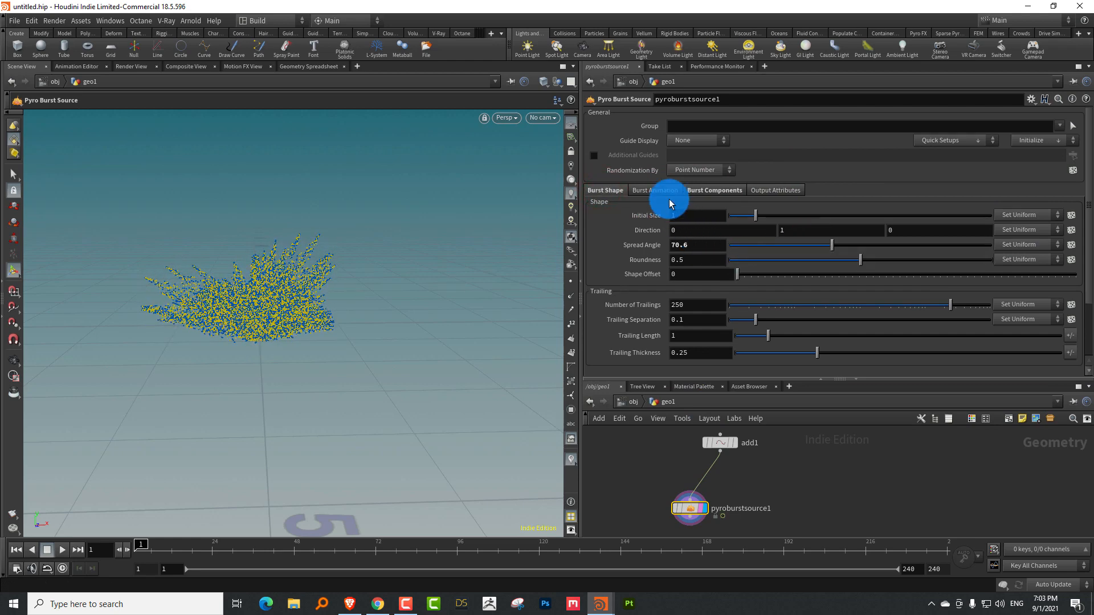
{"action": "left_click", "coordinate": [713, 191]}
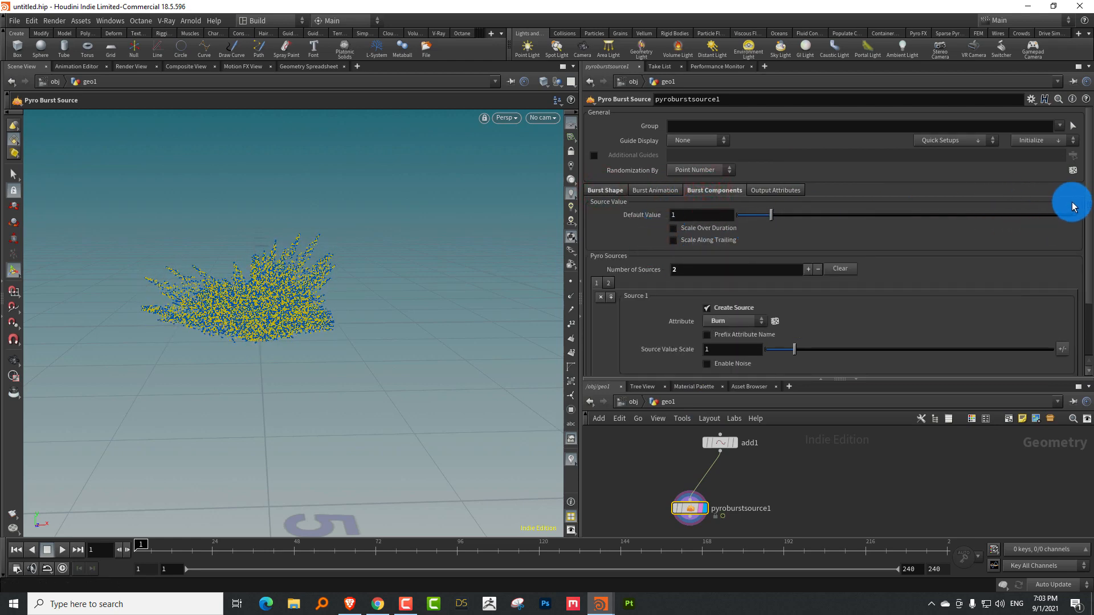
{"action": "left_click", "coordinate": [672, 228]}
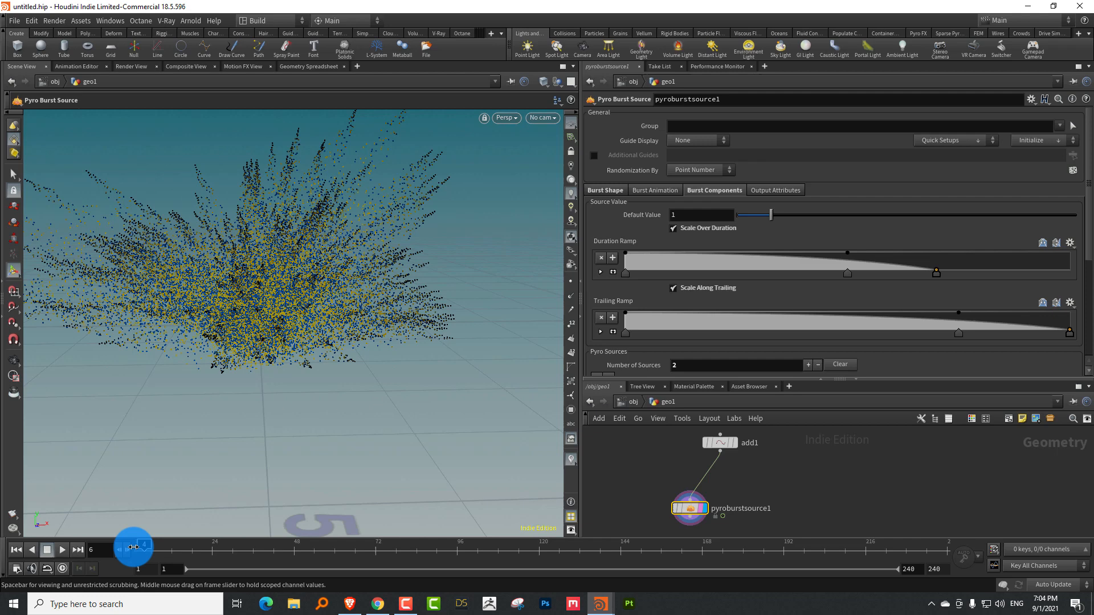
- Enable Add Velocity Noise on the burst output and raise its amplitude
{"action": "left_click", "coordinate": [774, 190]}
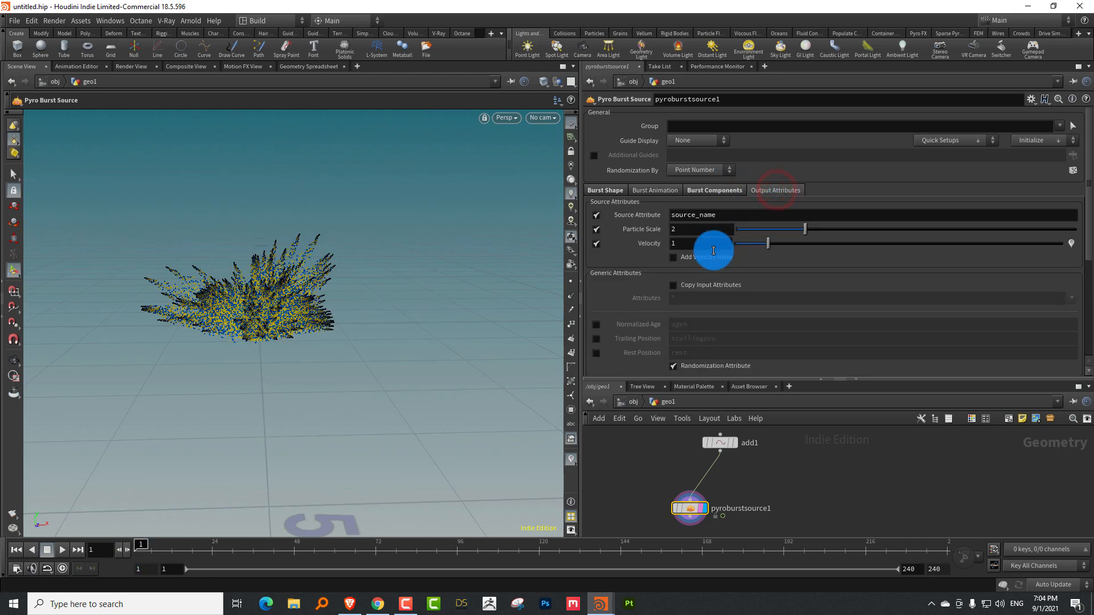
{"action": "left_click", "coordinate": [672, 257]}
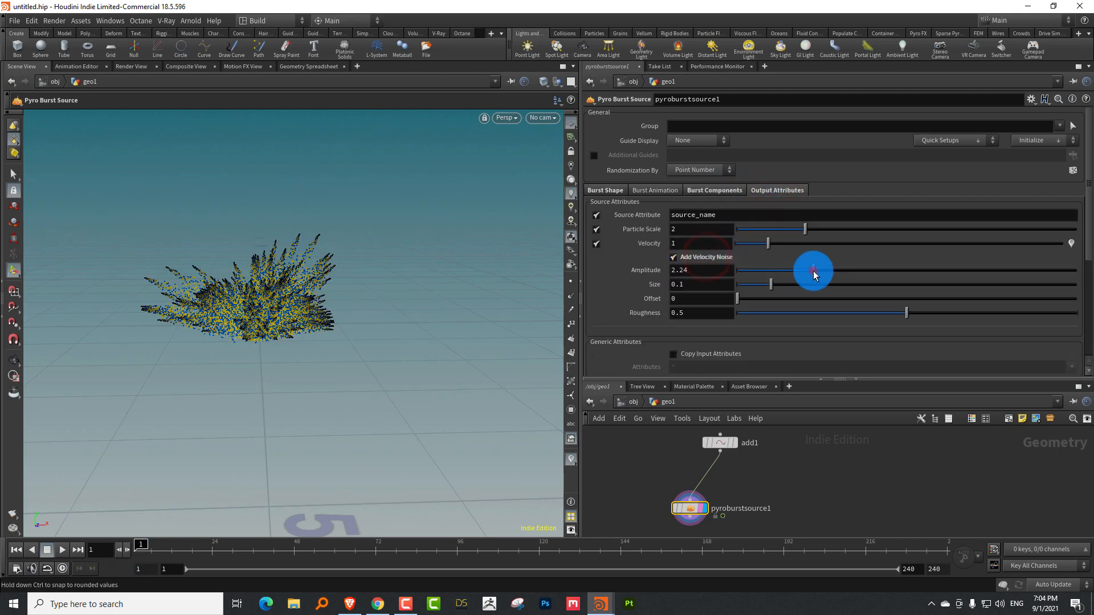
{"action": "left_click_drag", "start_coordinate": [813, 271], "coordinate": [775, 283]}
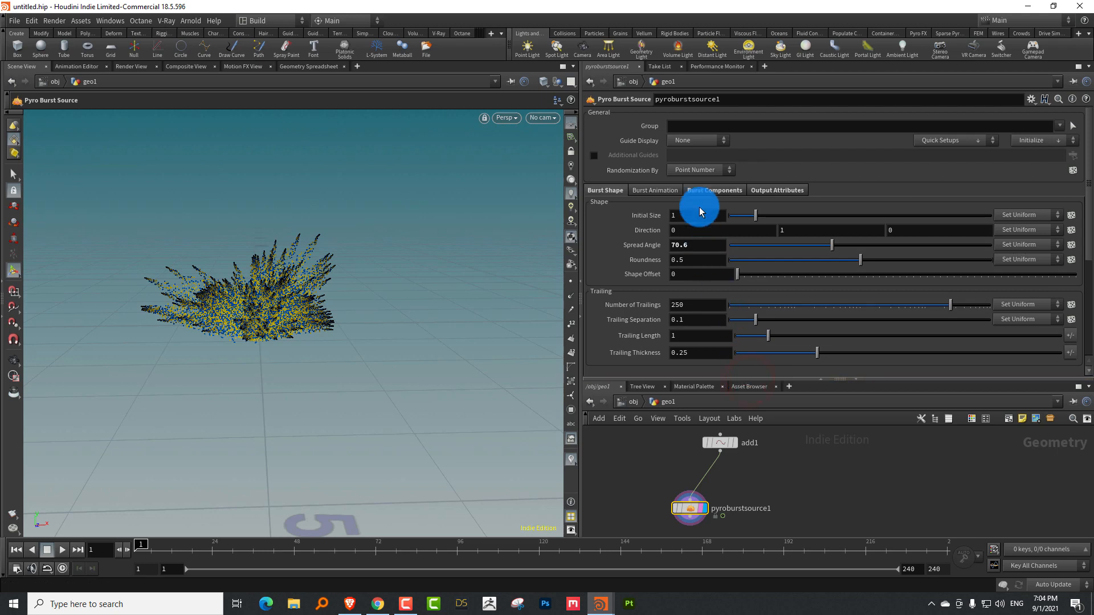
{"action": "scroll", "scroll_direction": "down", "scroll_amount": 3}
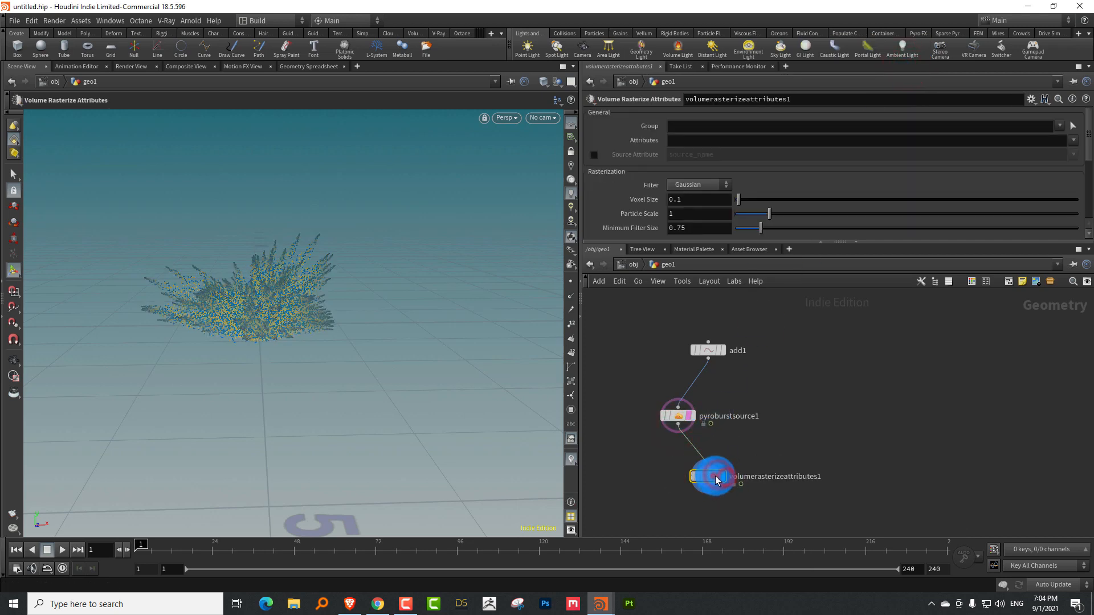
- Display the Volume Rasterize Attributes node and pick burn and temperature as its attributes
{"action": "left_click", "coordinate": [1072, 125]}
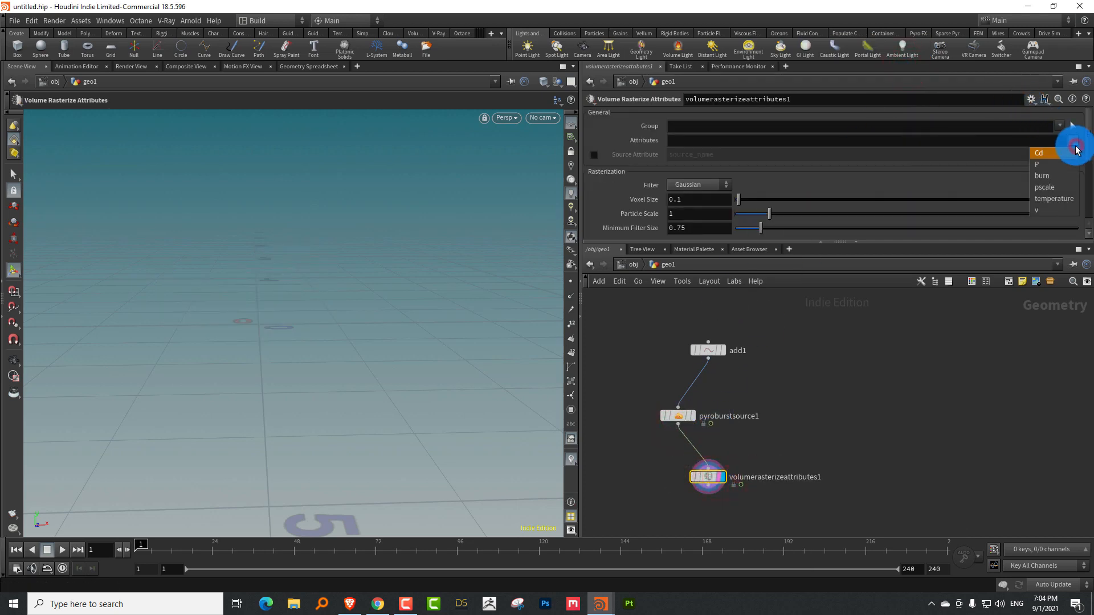
{"action": "left_click", "coordinate": [1054, 198]}
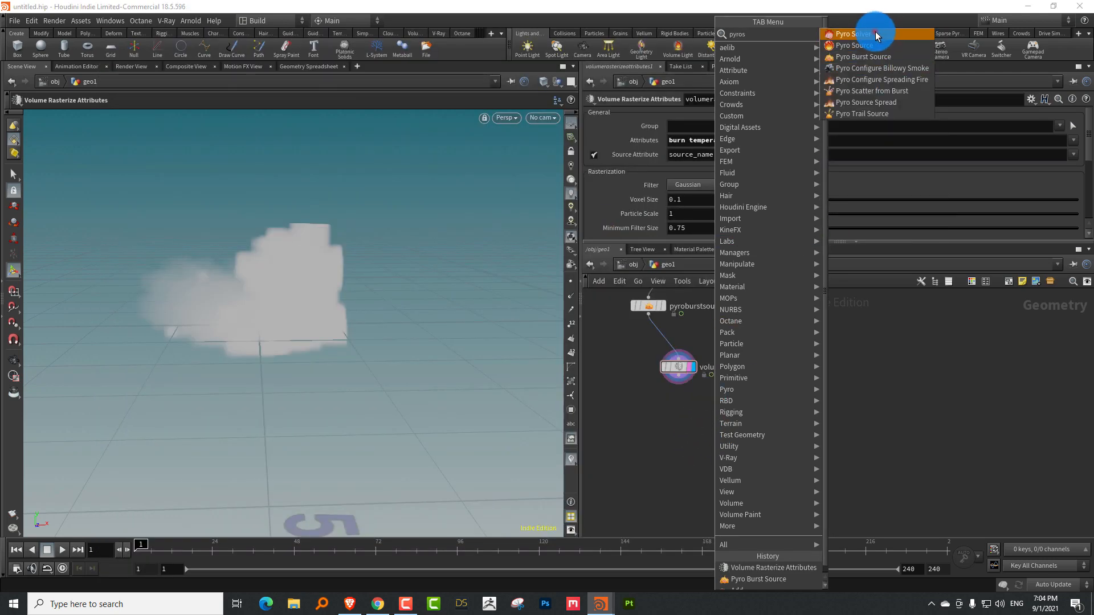
- Add a Pyro Solver with the Y boundary closed below and review its solving and sourcing settings
{"action": "left_click", "coordinate": [854, 33]}
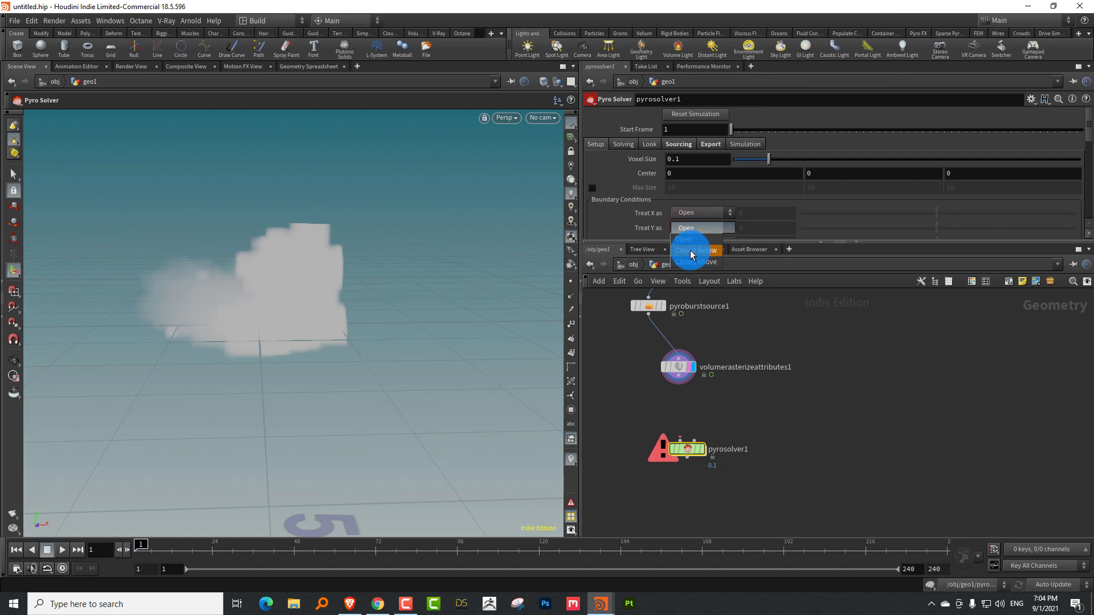
{"action": "left_click", "coordinate": [695, 250]}
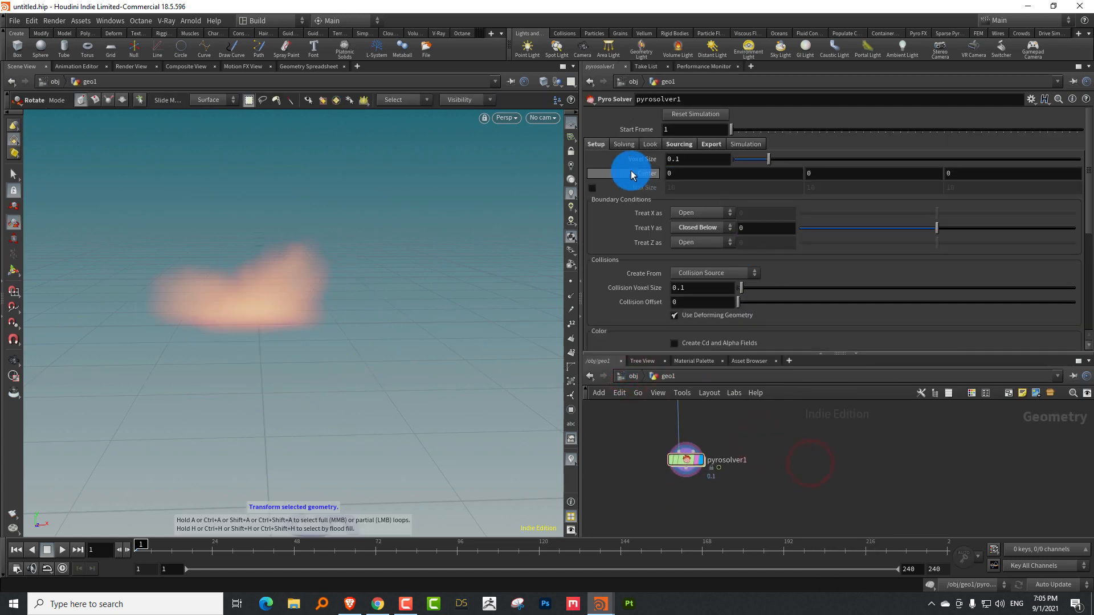
{"action": "left_click", "coordinate": [606, 159]}
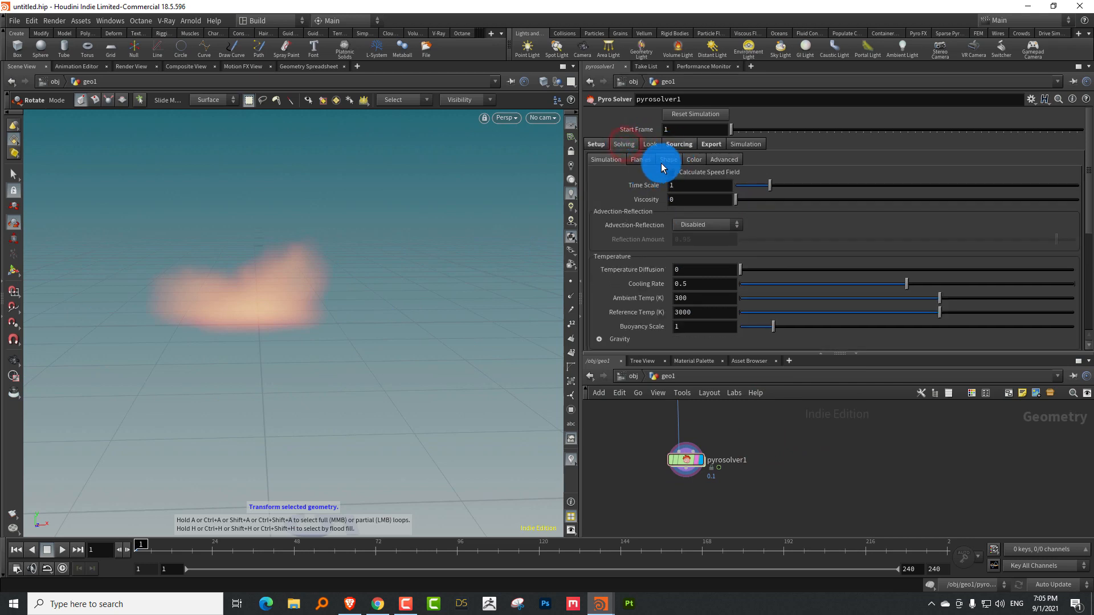
{"action": "left_click", "coordinate": [659, 159]}
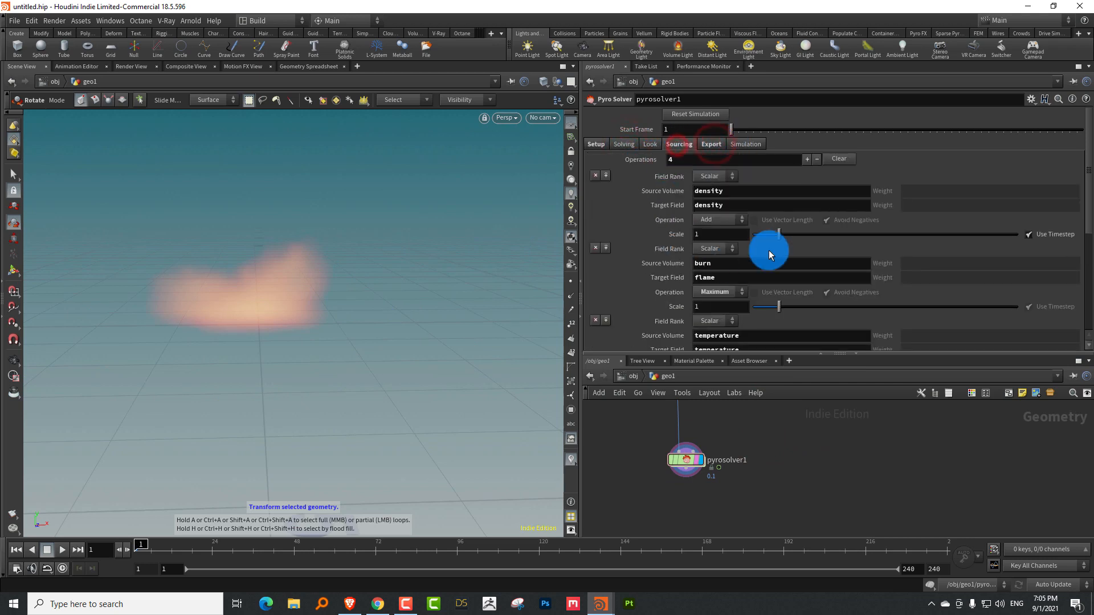
{"action": "left_click", "coordinate": [651, 144]}
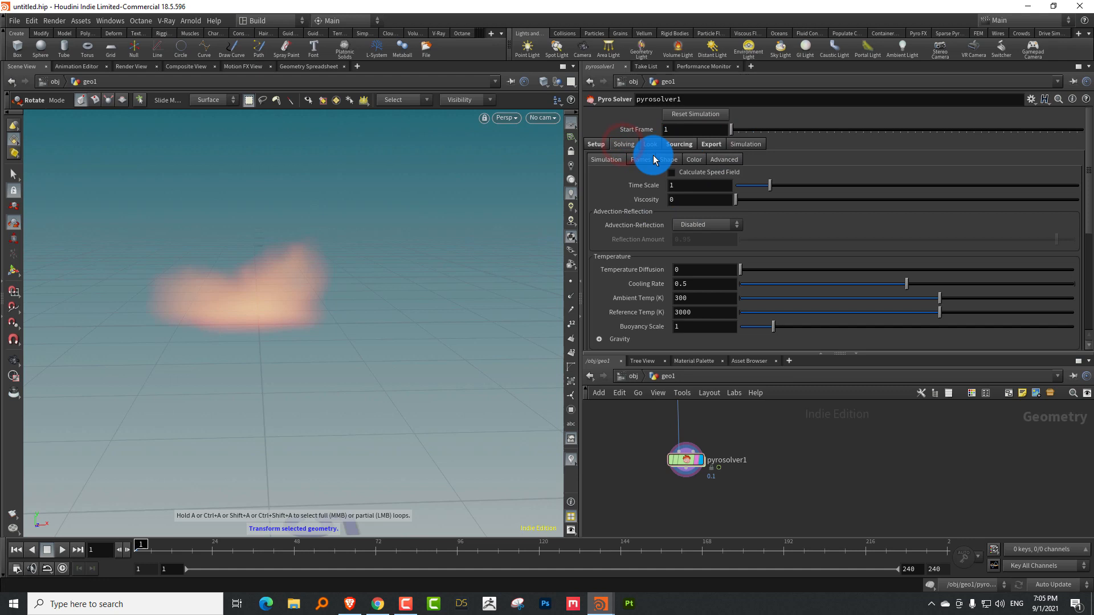
- Set flame lifespan 0.78, emit smoke at 20, enable Remap Flame and shape the flame ramp
{"action": "left_click", "coordinate": [678, 143]}
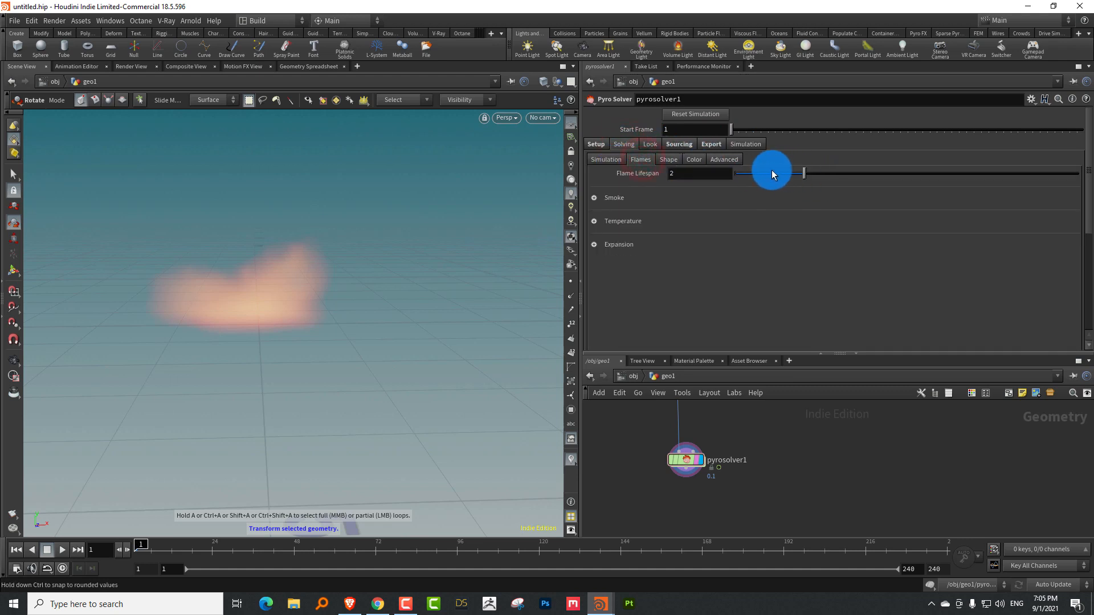
{"action": "left_click_drag", "start_coordinate": [772, 174], "coordinate": [760, 173]}
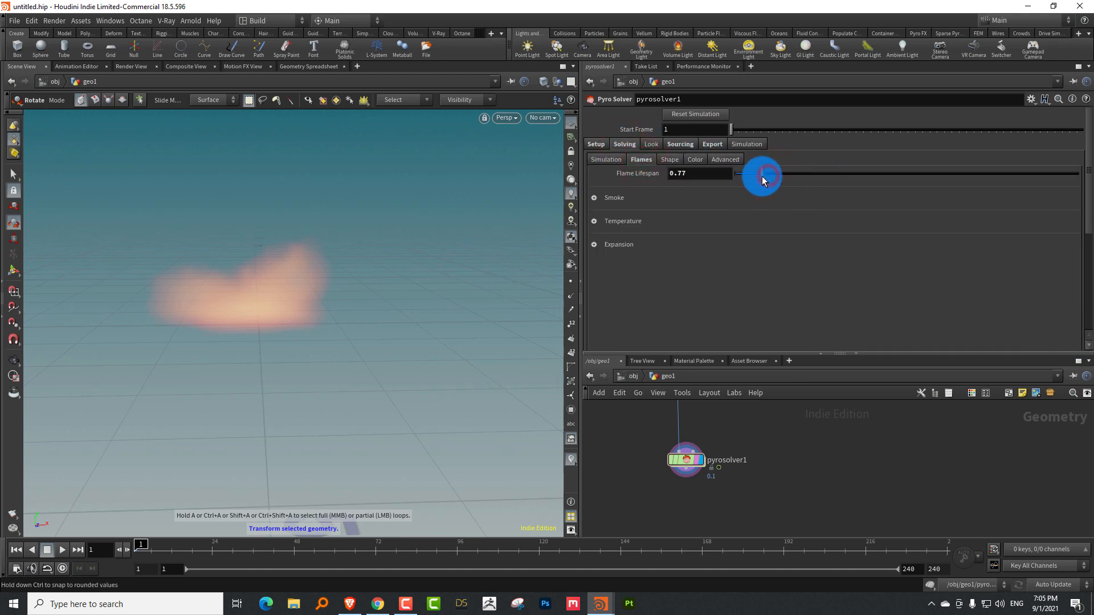
{"action": "left_click", "coordinate": [594, 197]}
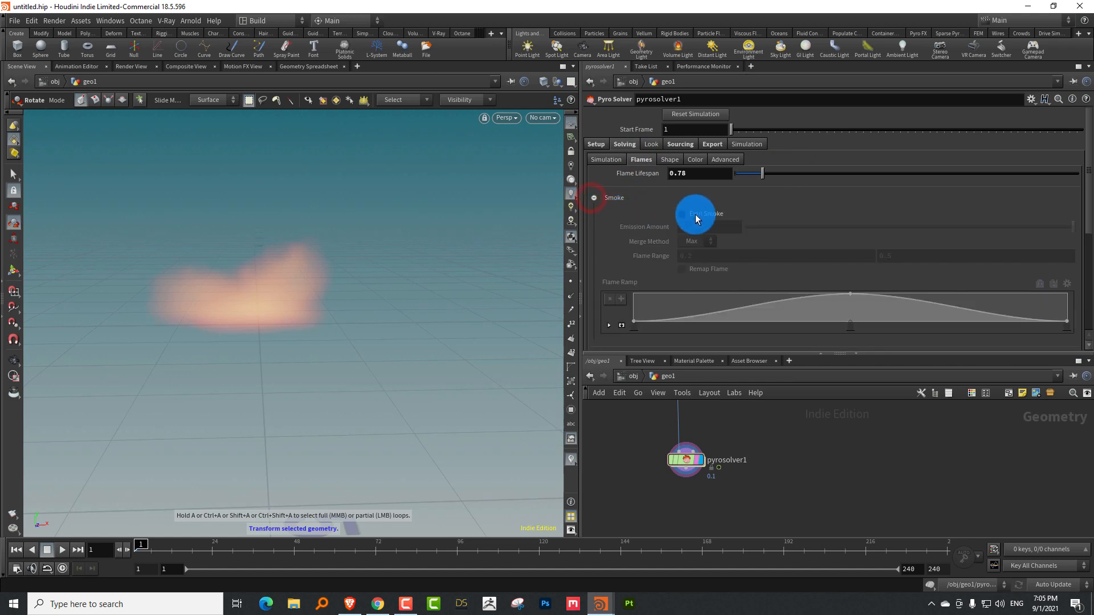
{"action": "left_click", "coordinate": [681, 213]}
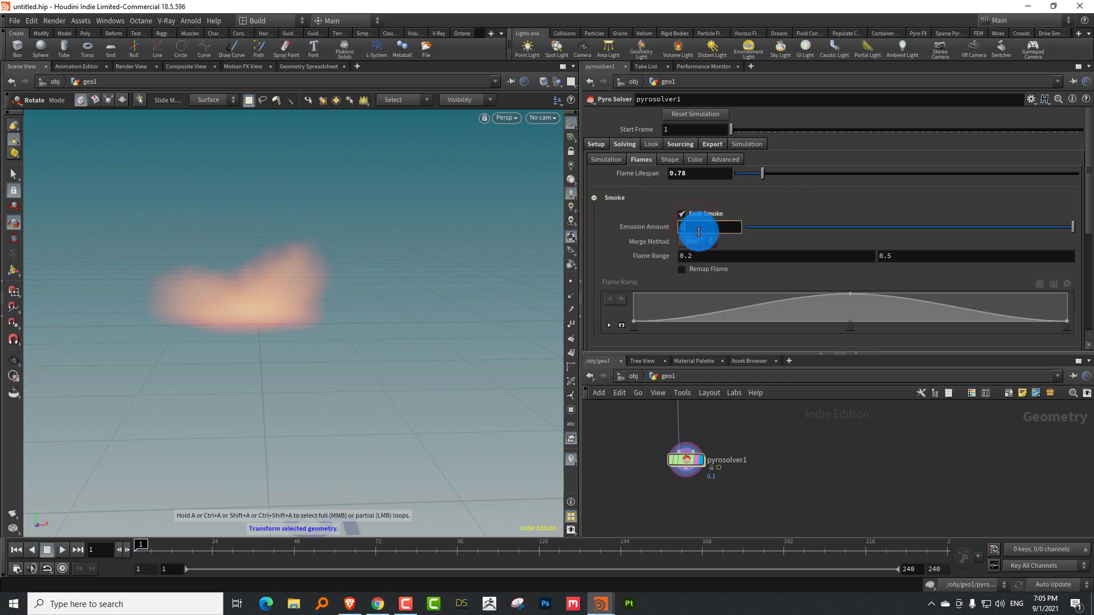
{"action": "type", "text": "20"}
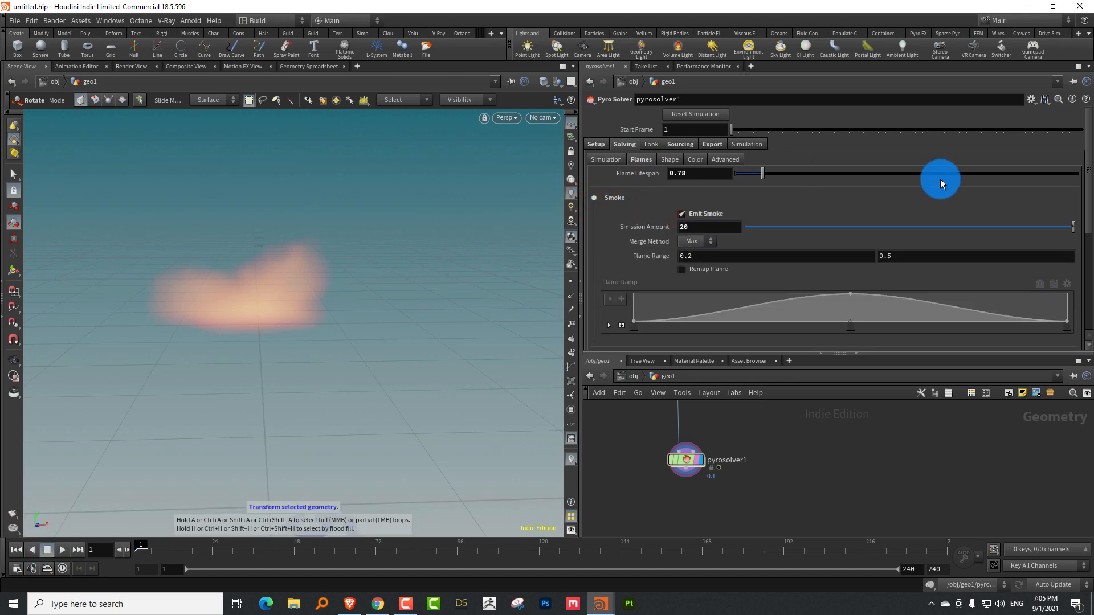
{"action": "left_click", "coordinate": [682, 269]}
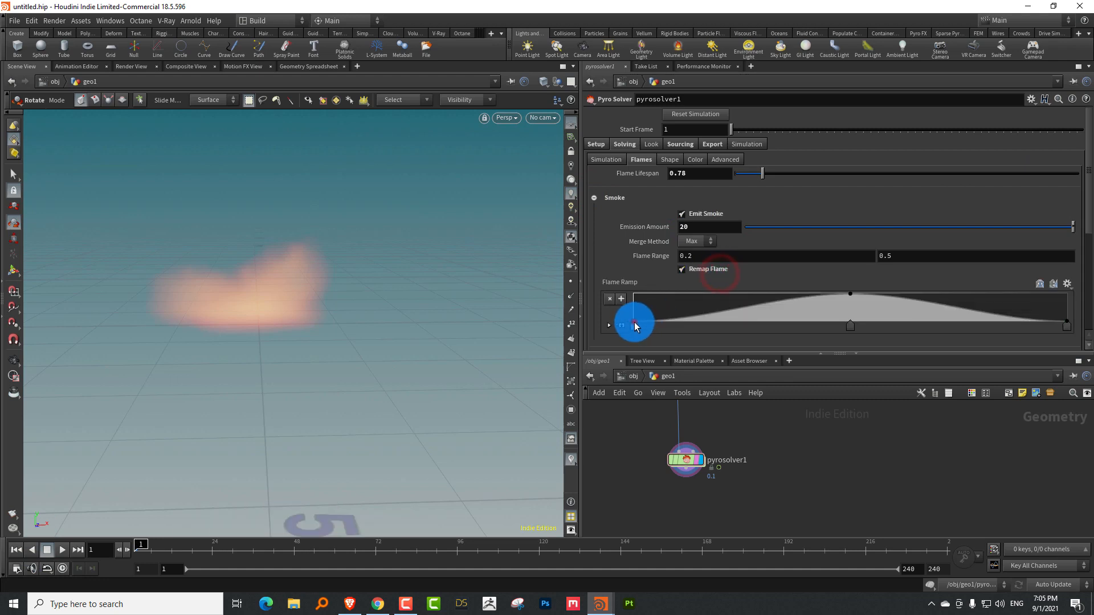
{"action": "left_click_drag", "start_coordinate": [633, 322], "coordinate": [850, 293]}
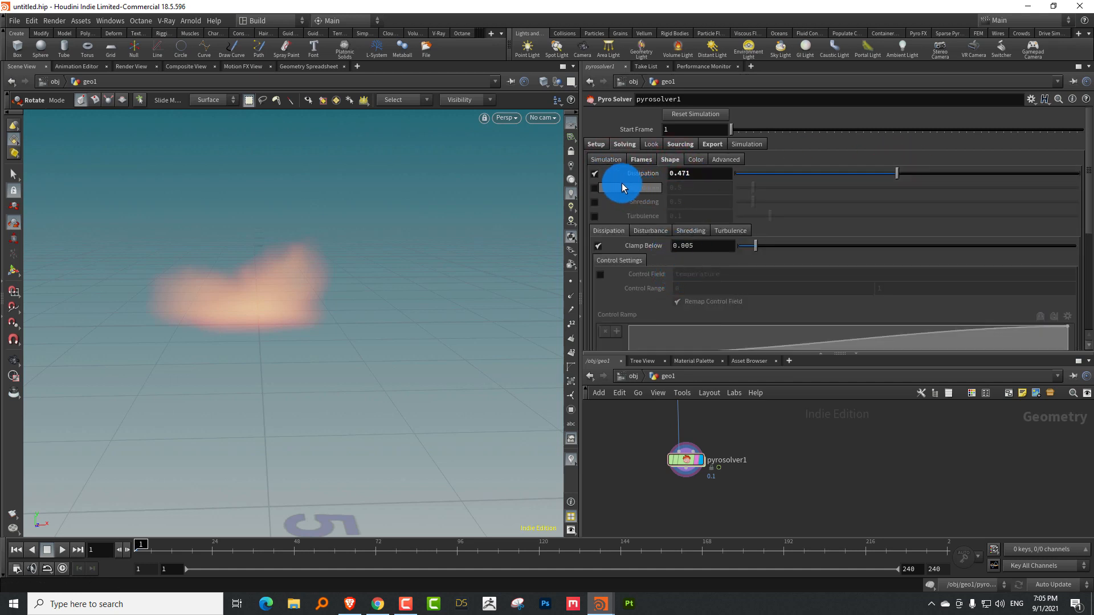
- Turn on flame disturbance at 10 and raise flame turbulence to about 0.46
{"action": "left_click", "coordinate": [697, 186]}
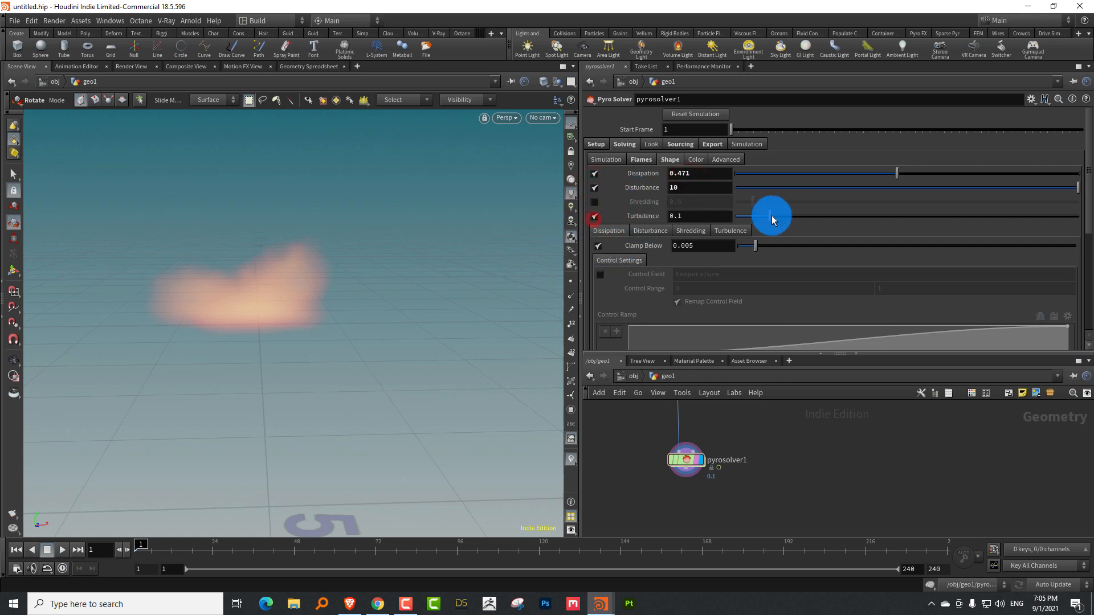
{"action": "left_click_drag", "start_coordinate": [772, 216], "coordinate": [802, 216]}
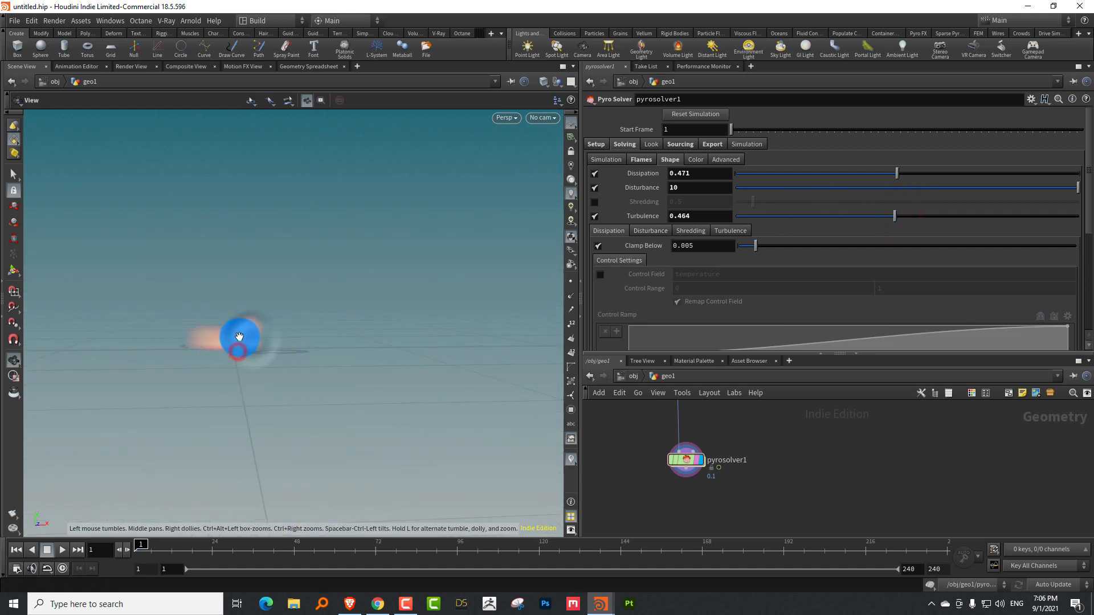
- Replay the explosion from frame 1, stop it and return to the first frame
{"action": "left_click", "coordinate": [61, 550]}
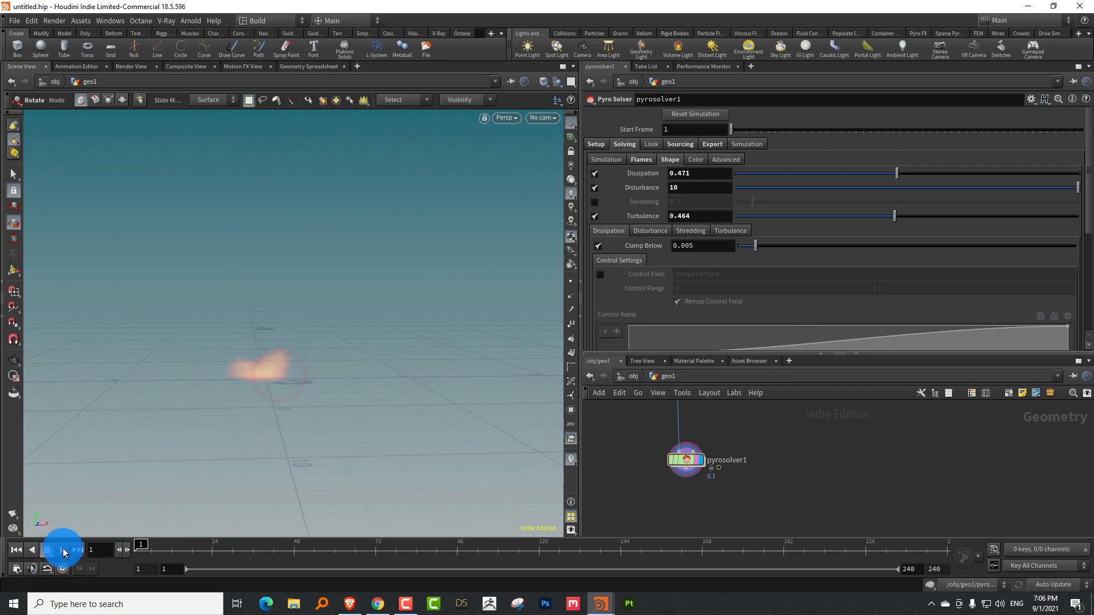
{"action": "left_click", "coordinate": [62, 549]}
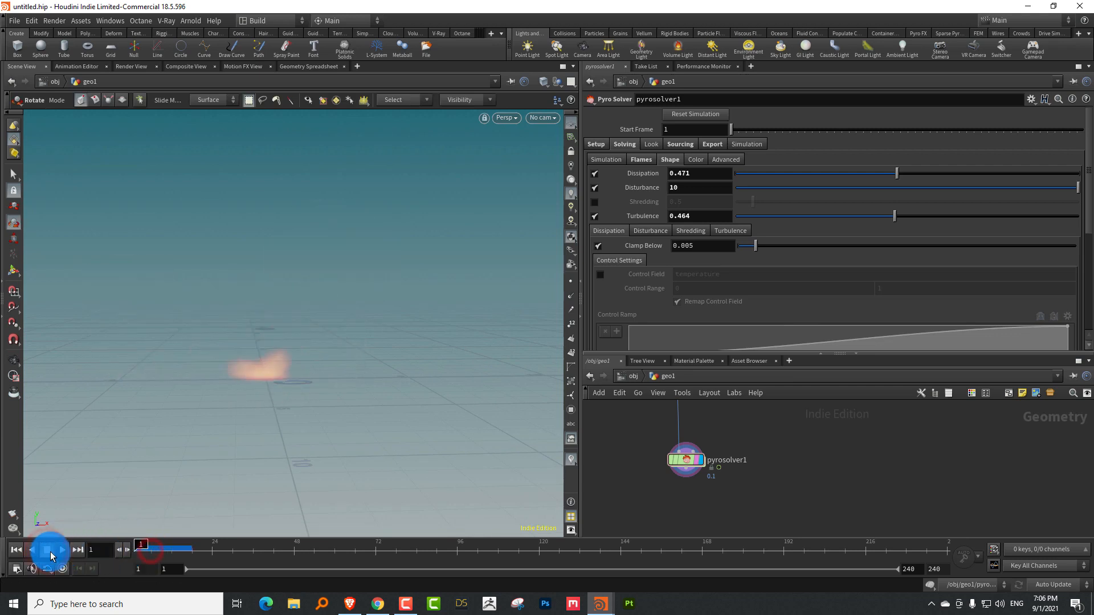
{"action": "left_click", "coordinate": [60, 549]}
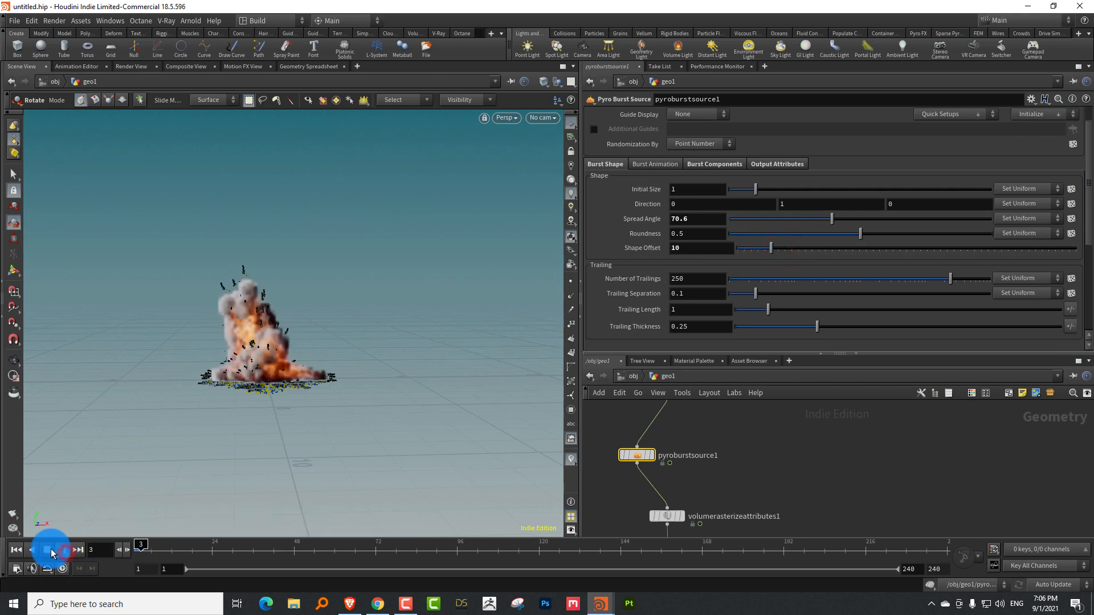
{"action": "left_click", "coordinate": [61, 549]}
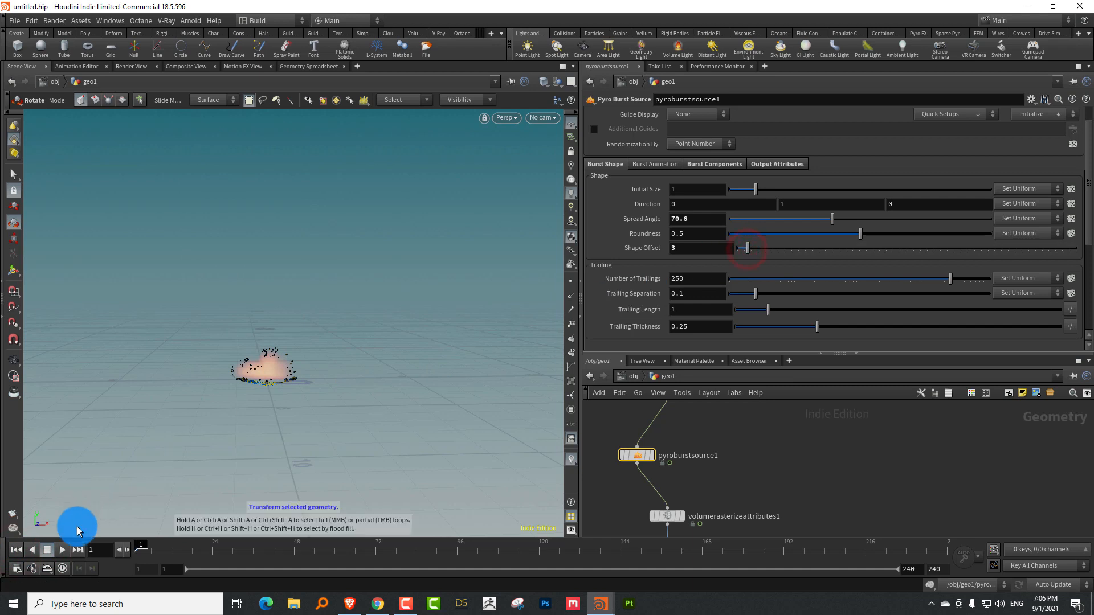
{"action": "left_click", "coordinate": [60, 549]}
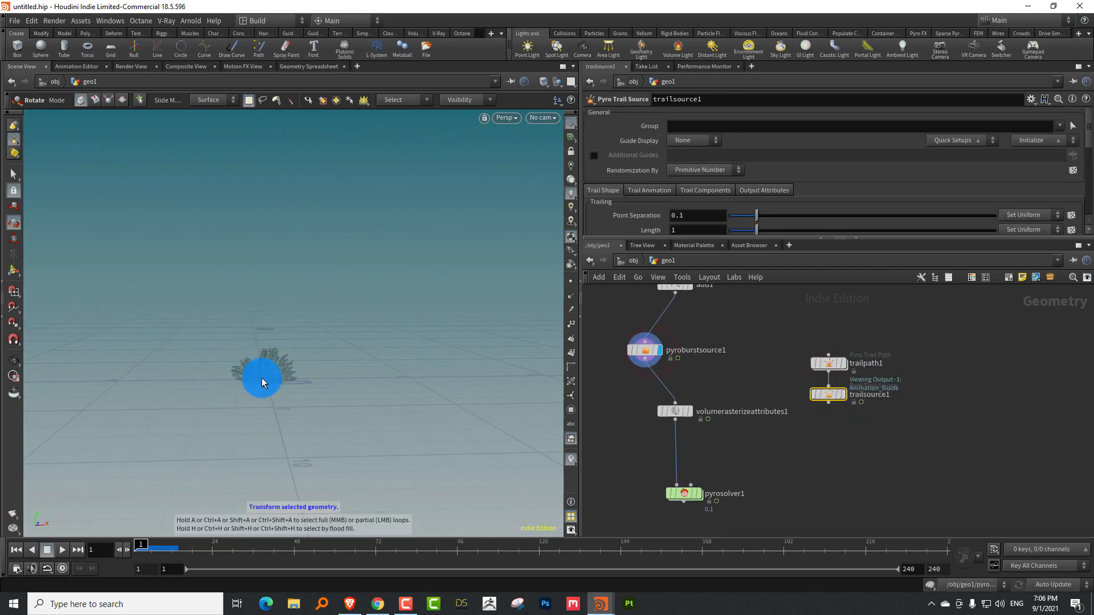
- Display trailpath1 and give its trail generation drag 2.71, mass 0.79 and a shorter trail duration
{"action": "left_click", "coordinate": [828, 362]}
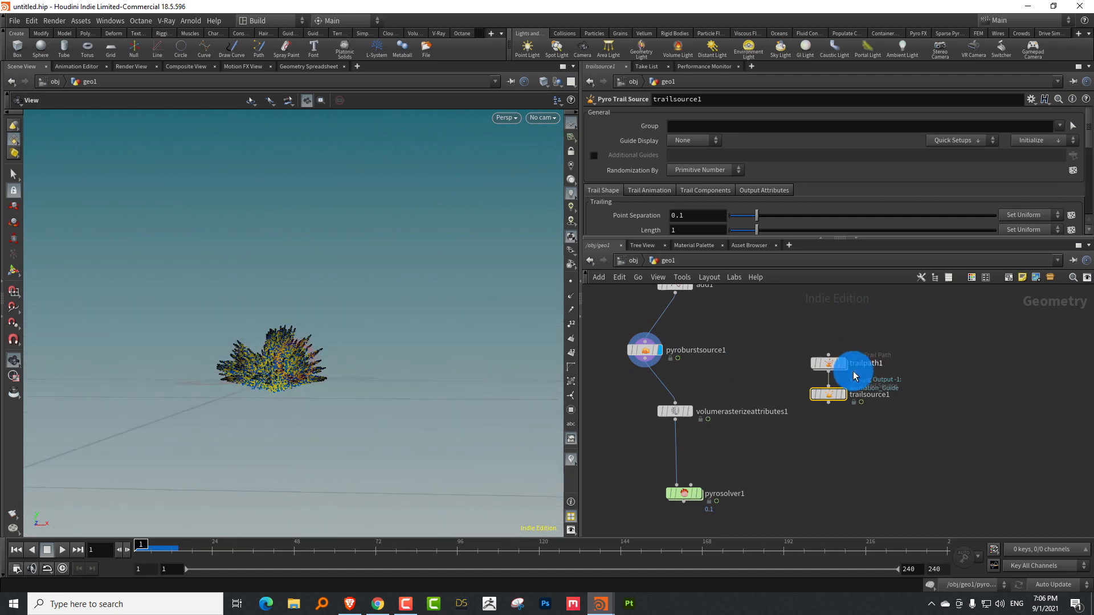
{"action": "left_click", "coordinate": [828, 362]}
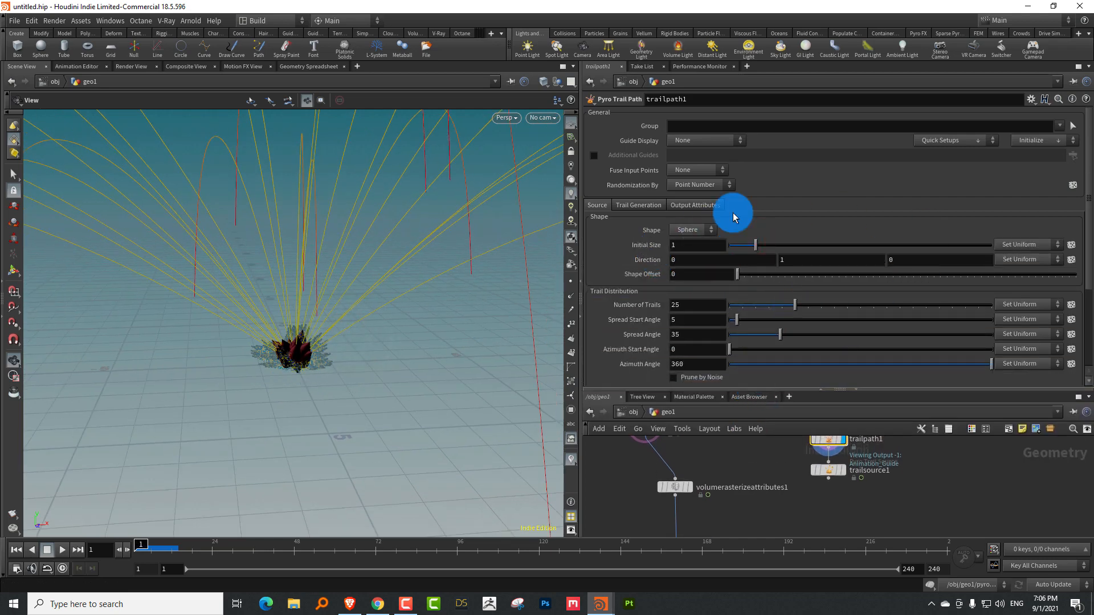
{"action": "left_click", "coordinate": [637, 204]}
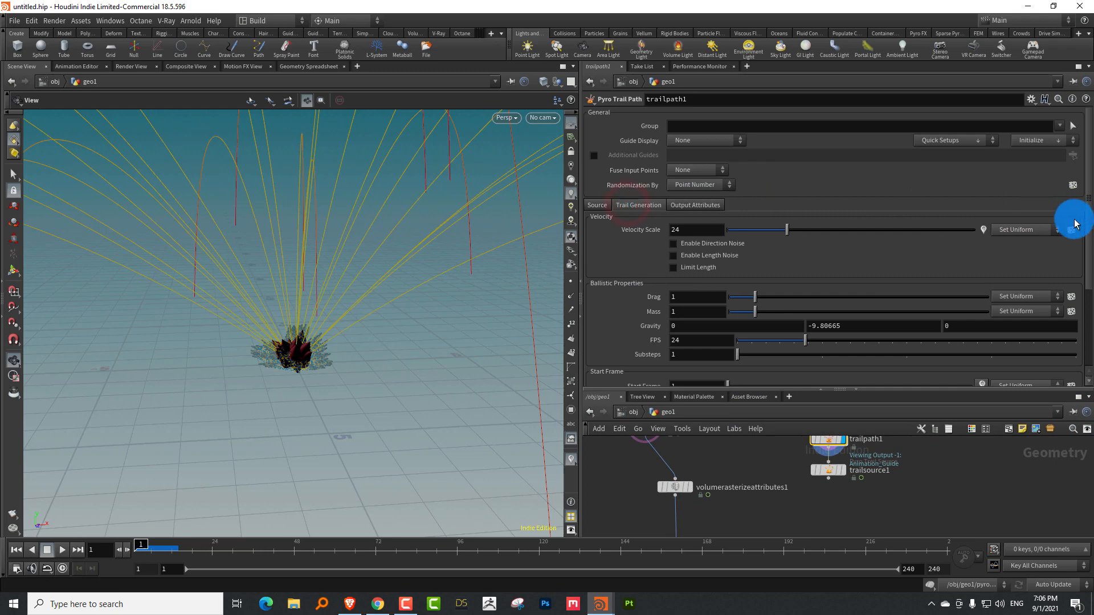
{"action": "left_click_drag", "start_coordinate": [754, 231], "coordinate": [788, 232]}
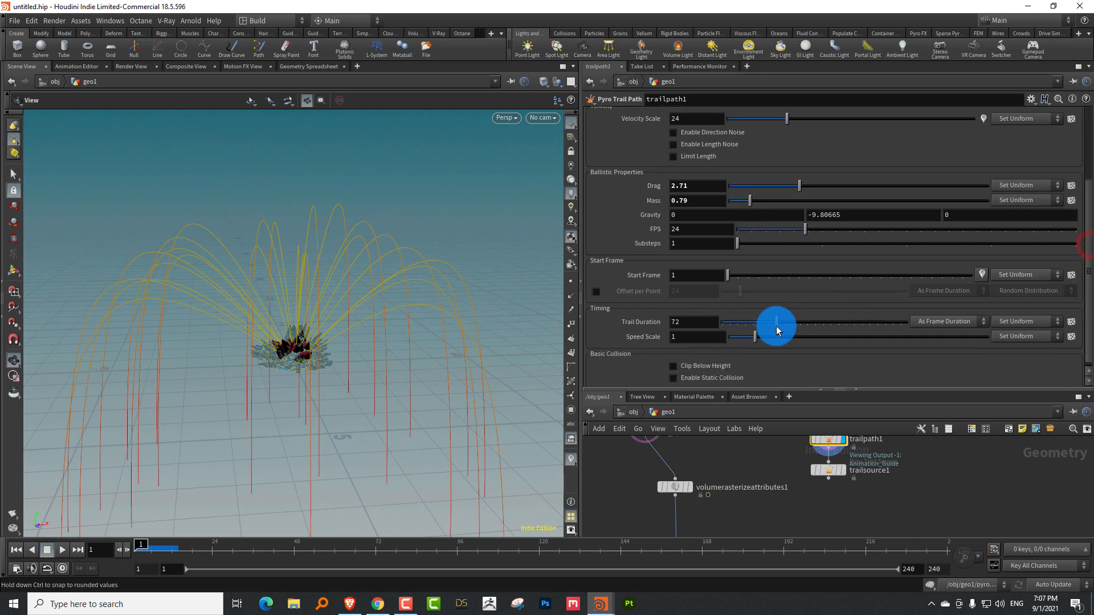
{"action": "left_click_drag", "start_coordinate": [775, 325], "coordinate": [742, 324]}
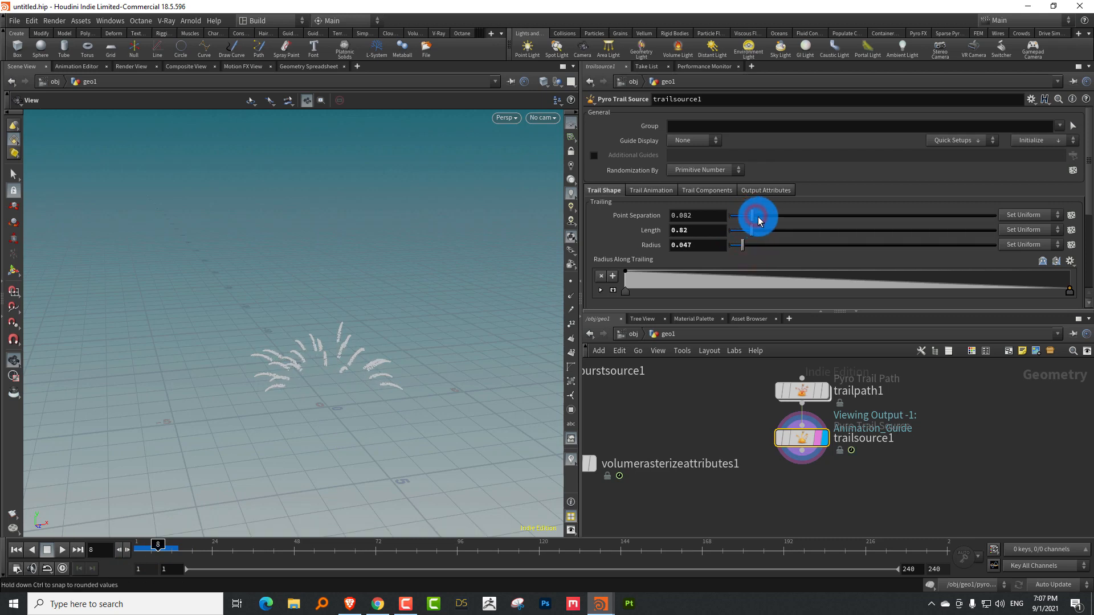
- Adjust the trail point separation and enable Scale Along Trailing on trailsource1
{"action": "left_click", "coordinate": [650, 190]}
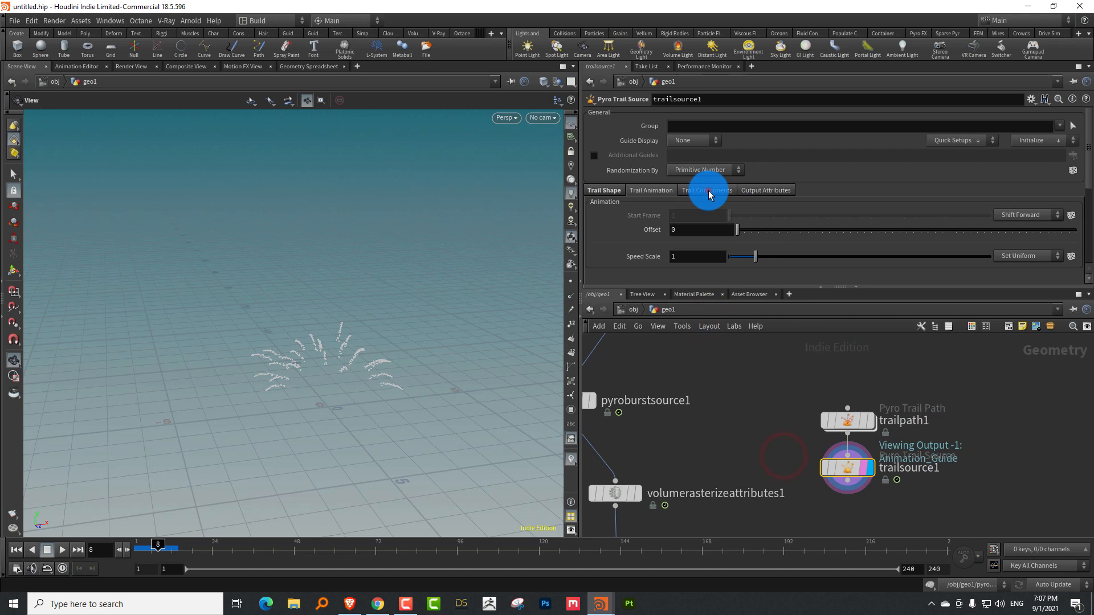
{"action": "left_click", "coordinate": [706, 191]}
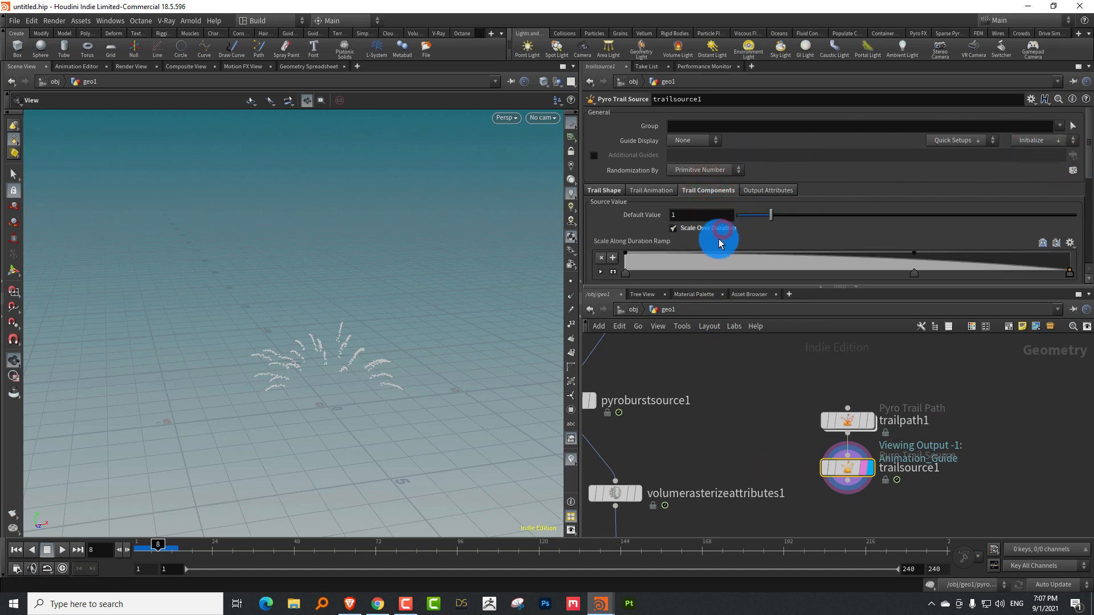
{"action": "scroll", "scroll_direction": "down", "scroll_amount": 3}
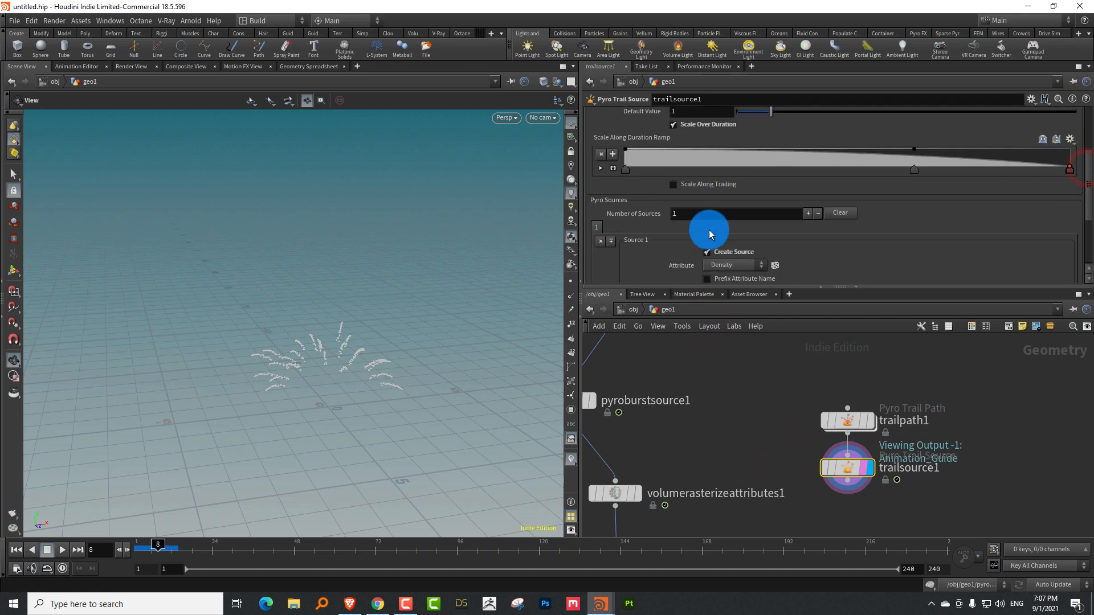
{"action": "left_click", "coordinate": [674, 183]}
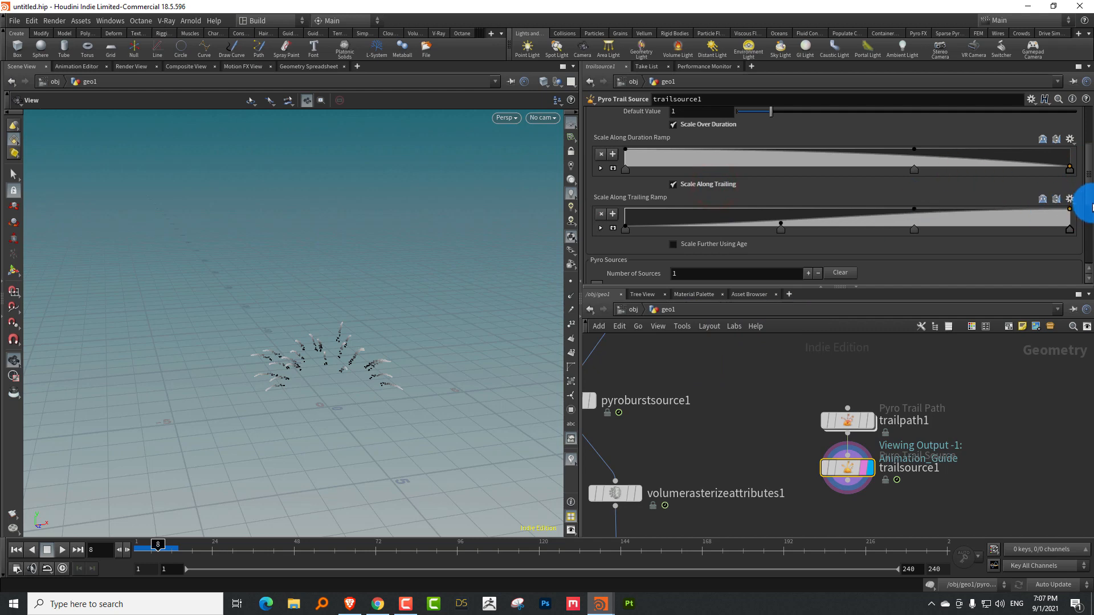
- Enable Create Source for the trail's pyro sources and set the attribute each writes, including temperature
{"action": "scroll", "scroll_direction": "down", "scroll_amount": 3}
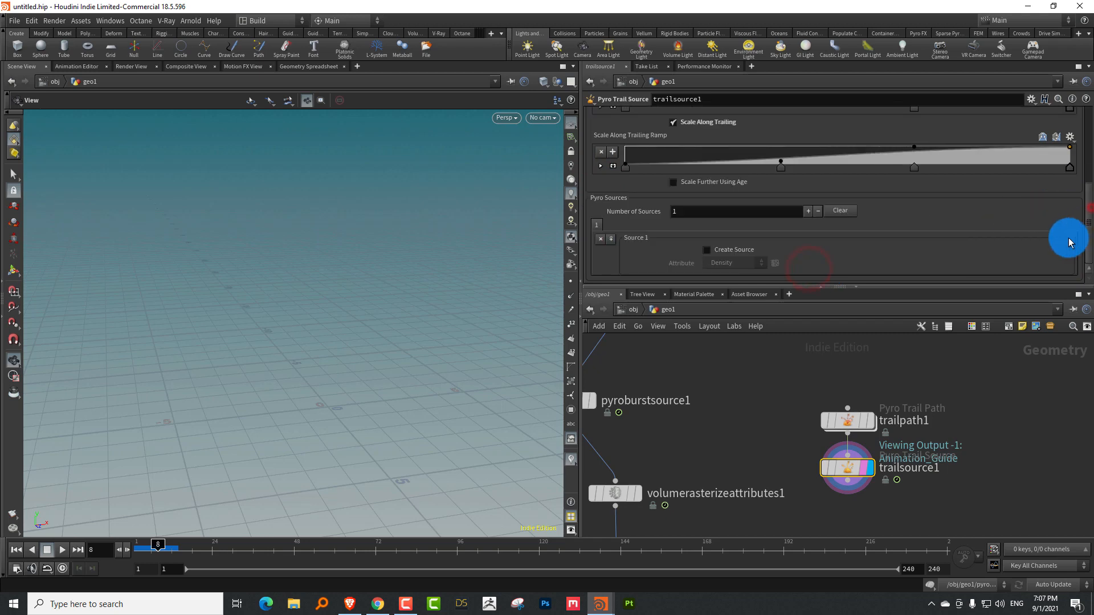
{"action": "left_click", "coordinate": [733, 263]}
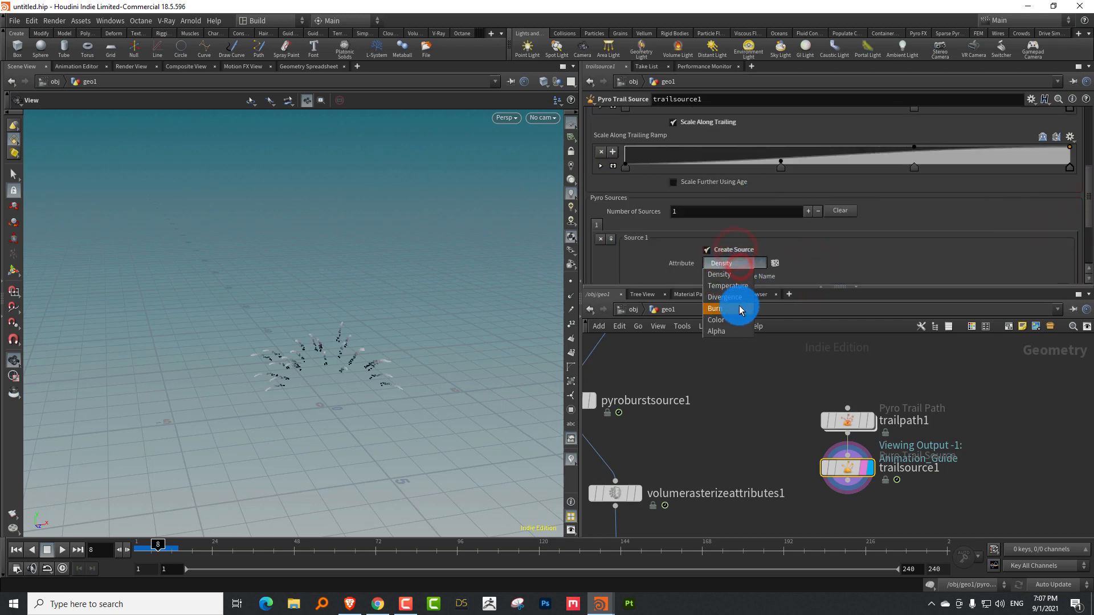
{"action": "left_click", "coordinate": [807, 210]}
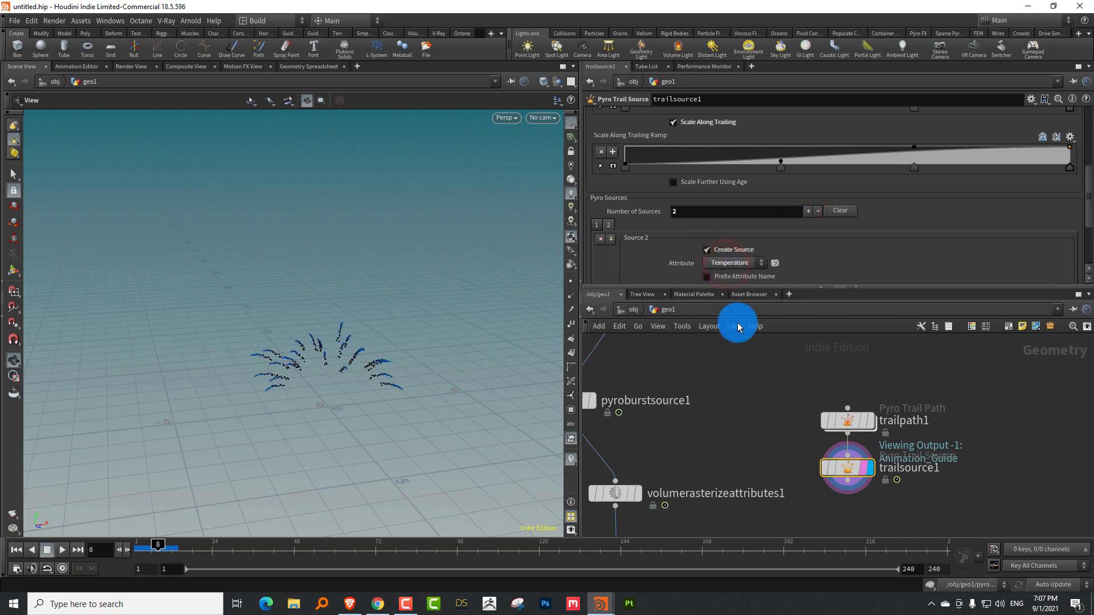
- Merge trailsource1 with the burst source and scrub the solver's smoky plumes to frame 18
{"action": "type", "text": "mer"}
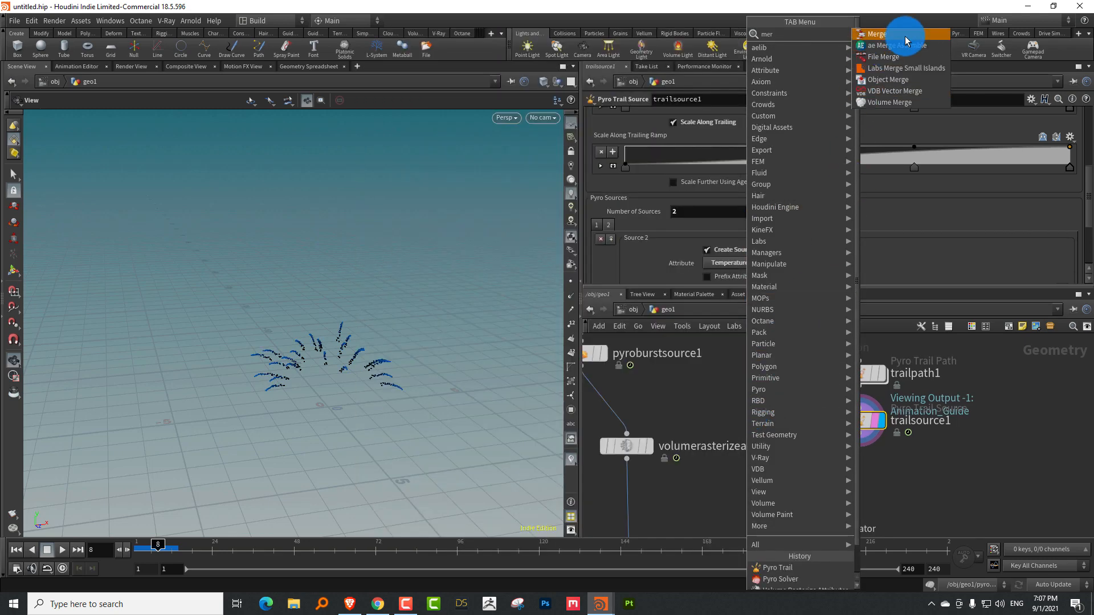
{"action": "left_click", "coordinate": [877, 33]}
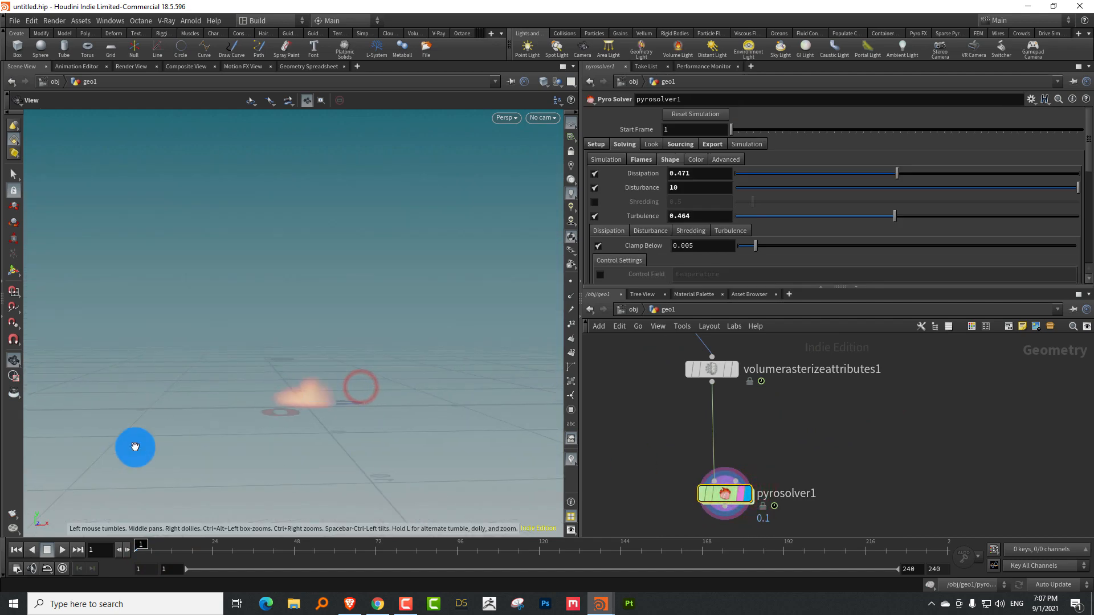
{"action": "left_click", "coordinate": [61, 550]}
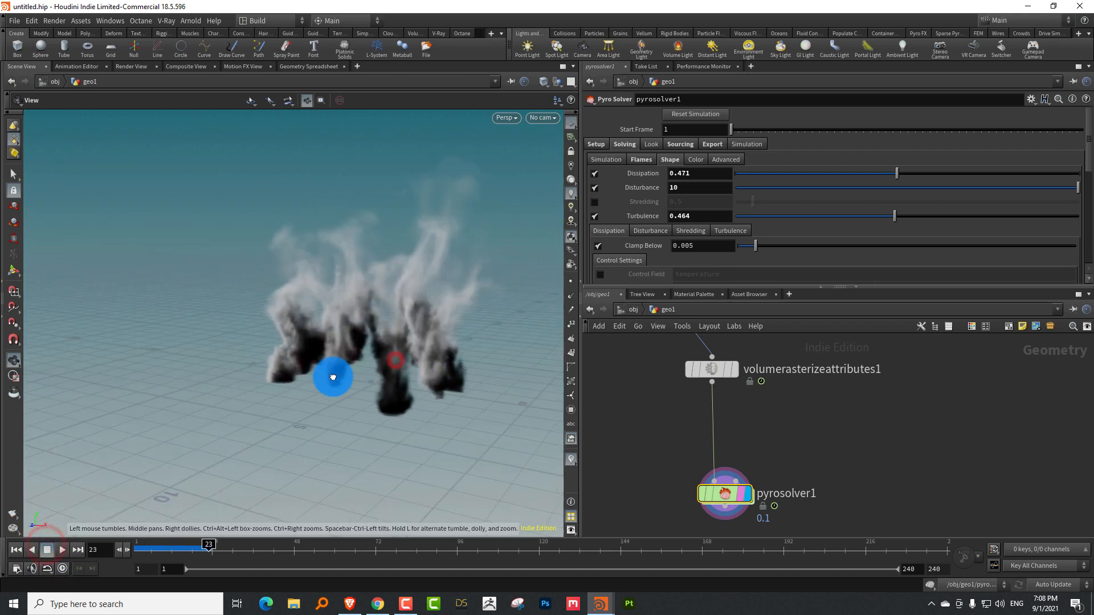
{"action": "left_click_drag", "start_coordinate": [208, 549], "coordinate": [161, 549]}
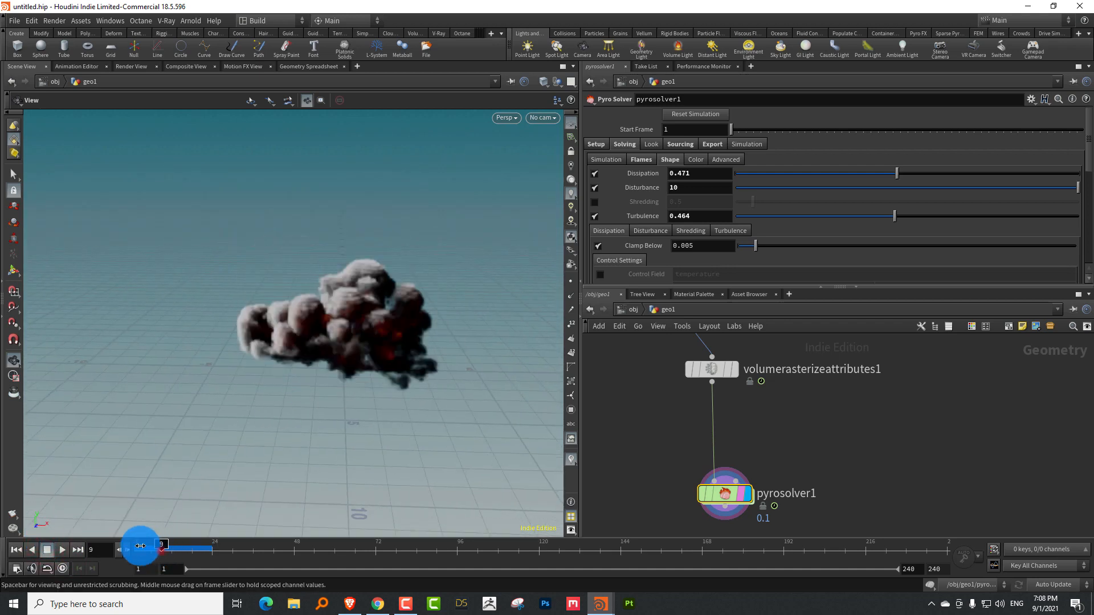
{"action": "left_click_drag", "start_coordinate": [160, 545], "coordinate": [194, 545]}
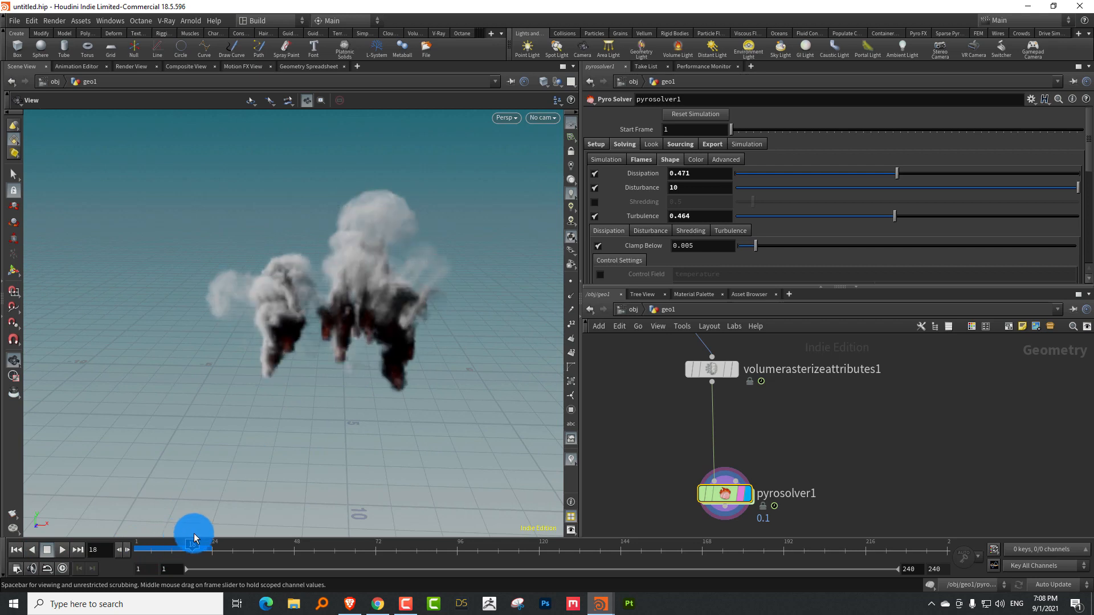
- Set the trail path to drag 1.83 and mass 0.37 and play the burst to check it
{"action": "left_click", "coordinate": [802, 436]}
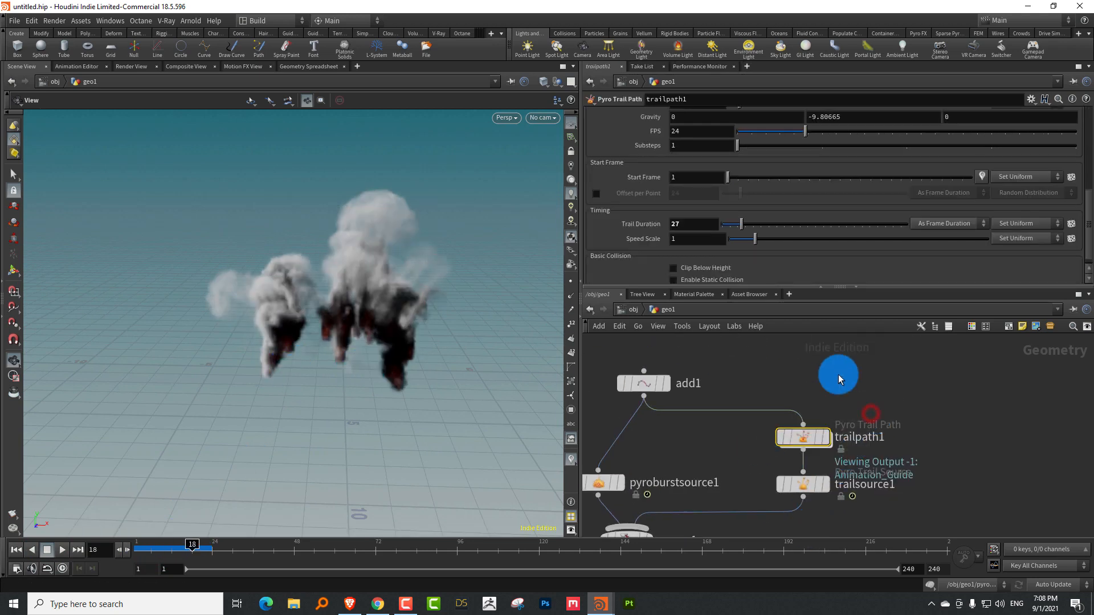
{"action": "left_click", "coordinate": [639, 120]}
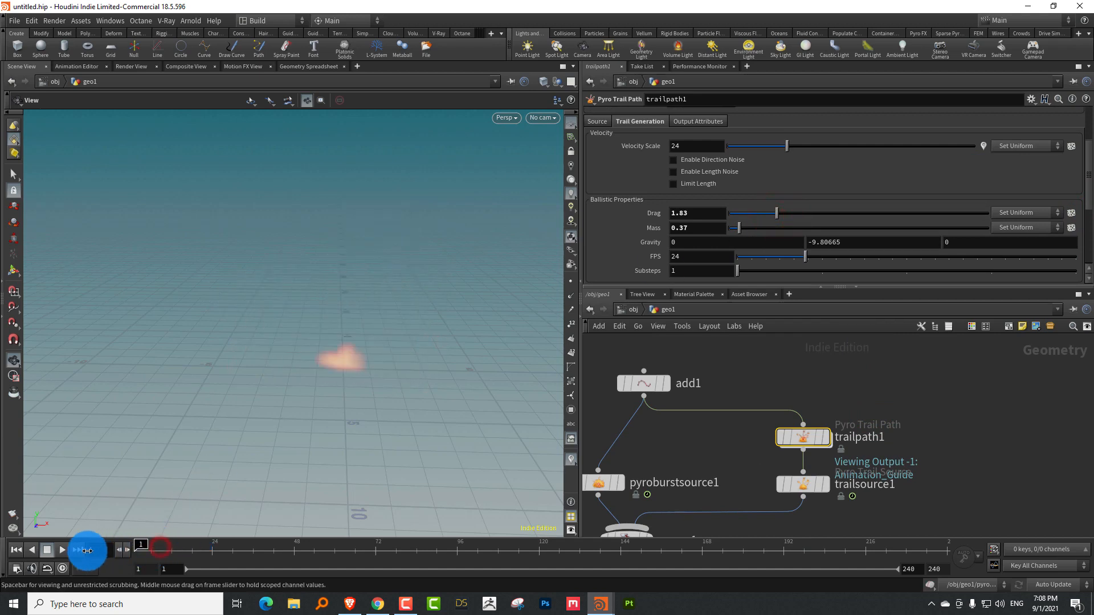
{"action": "left_click", "coordinate": [62, 549]}
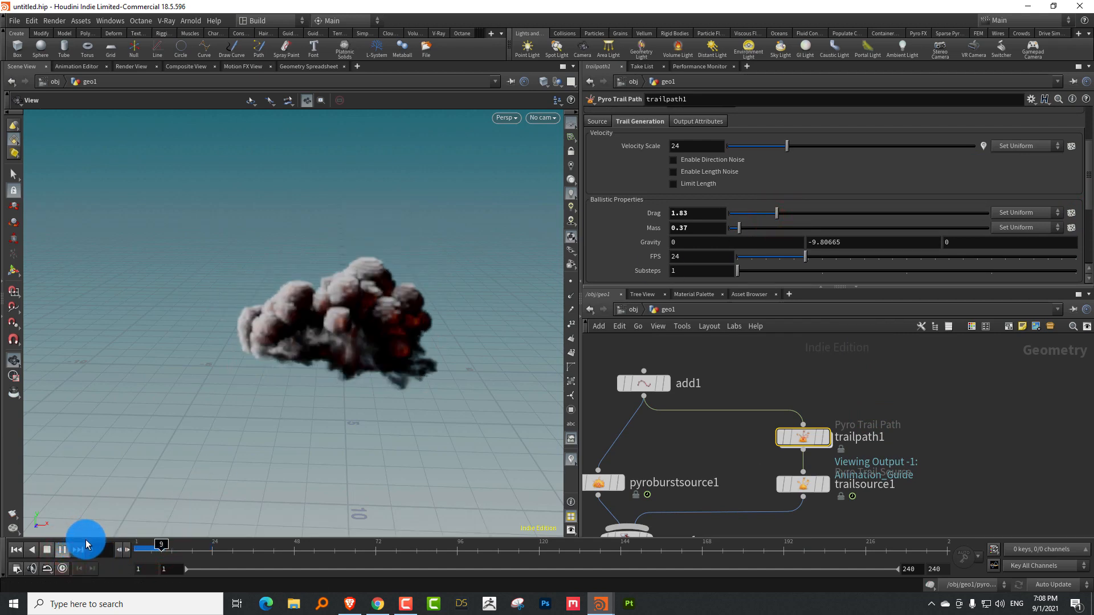
{"action": "left_click", "coordinate": [16, 550]}
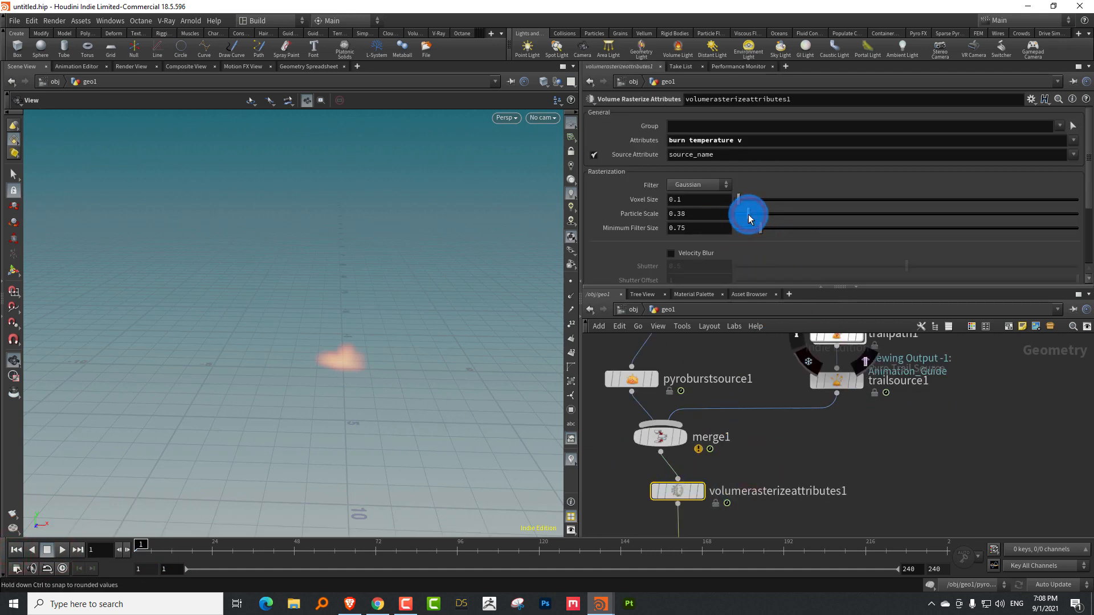
- Lower the rasterizer particle scale to 0.2 with filter size 0.38 and replay the explosion
{"action": "left_click_drag", "start_coordinate": [749, 214], "coordinate": [749, 228]}
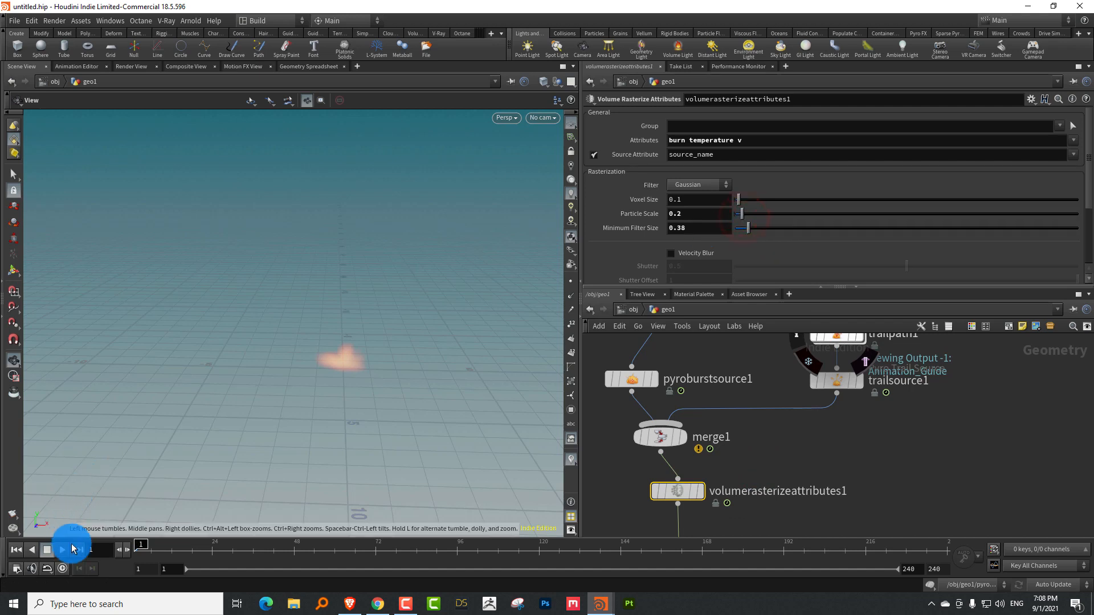
{"action": "left_click", "coordinate": [62, 549]}
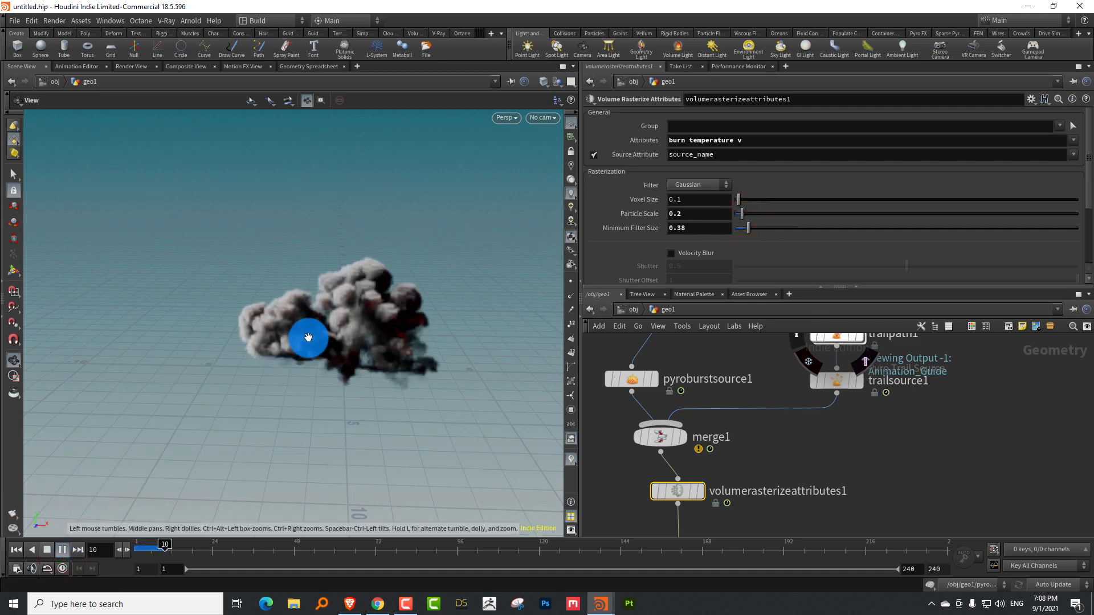
{"action": "left_click", "coordinate": [61, 549]}
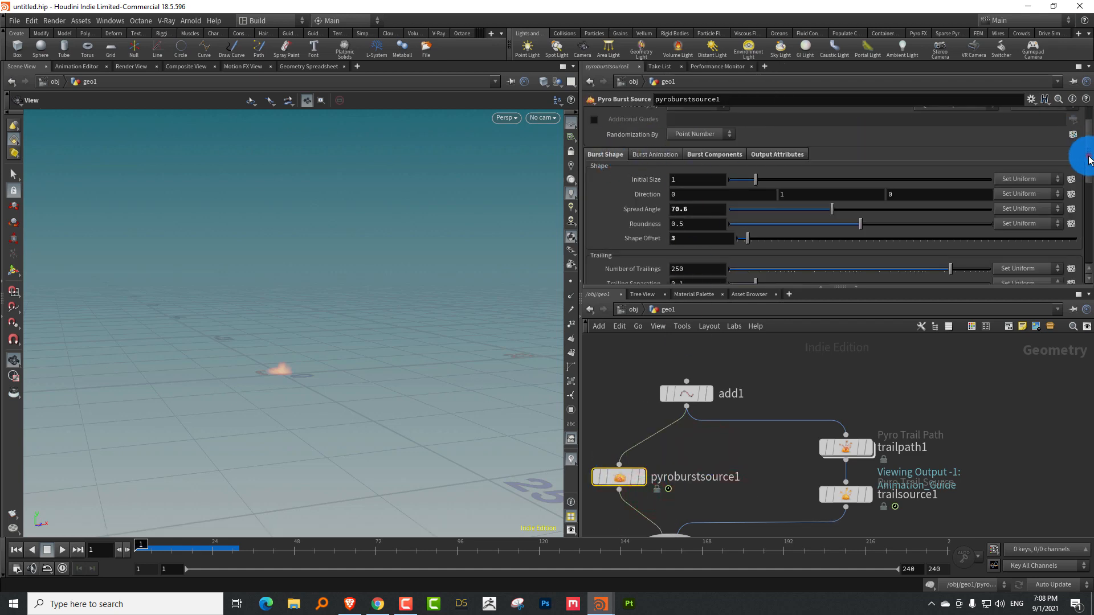
- Review the Pyro Sources, including burn and the Temperature source, and replay the burst
{"action": "left_click", "coordinate": [654, 158]}
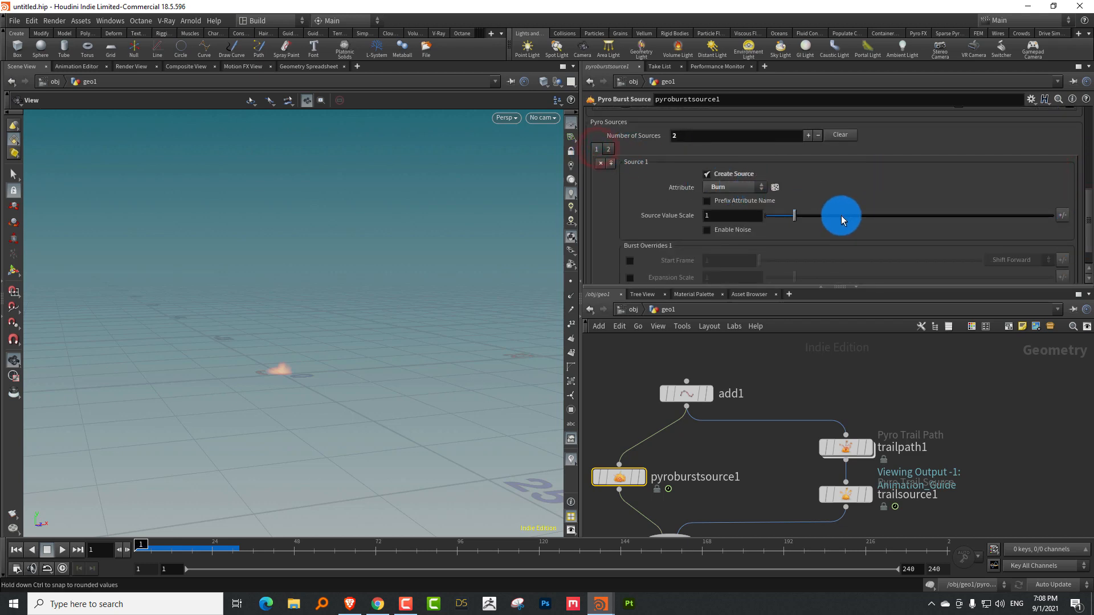
{"action": "left_click", "coordinate": [607, 148]}
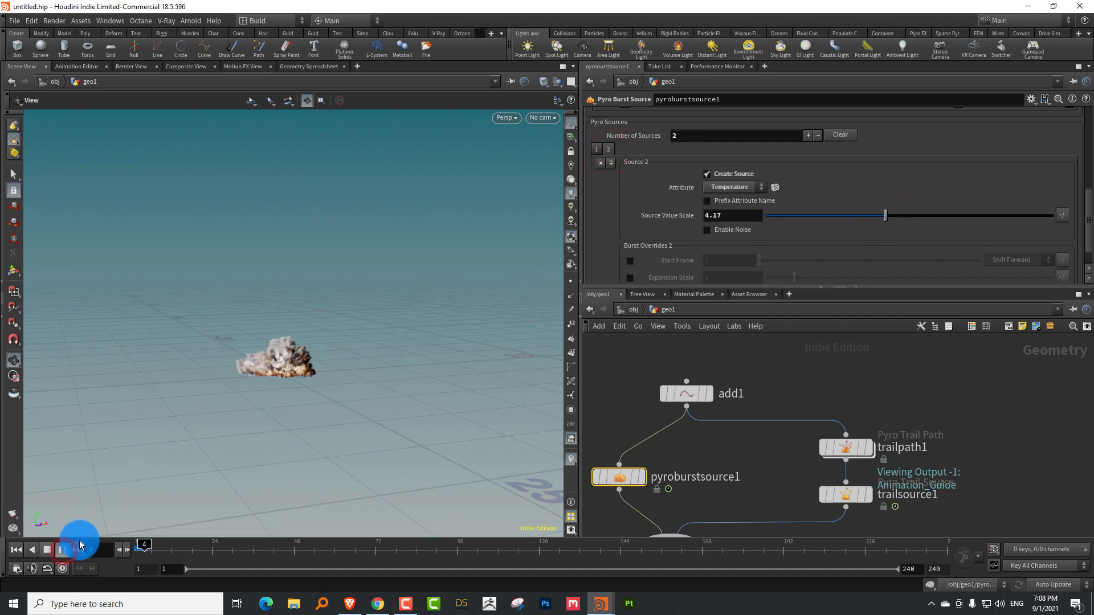
{"action": "left_click", "coordinate": [61, 549]}
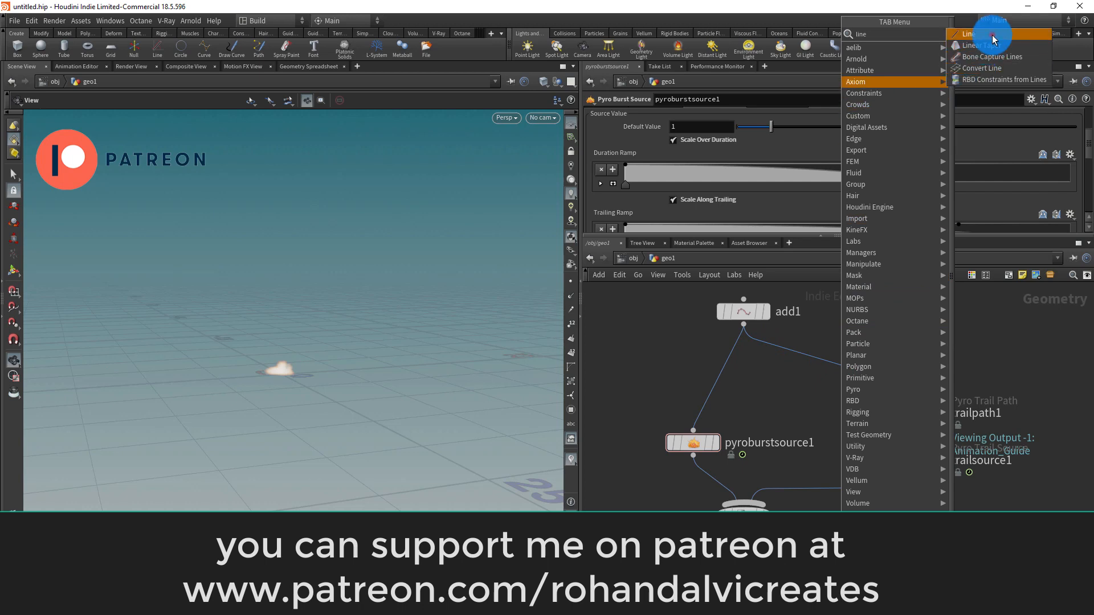
- Add a Line node of length 8.56 with 4 points feeding pyroburstsource1 and trailpath1
{"action": "left_click", "coordinate": [965, 33]}
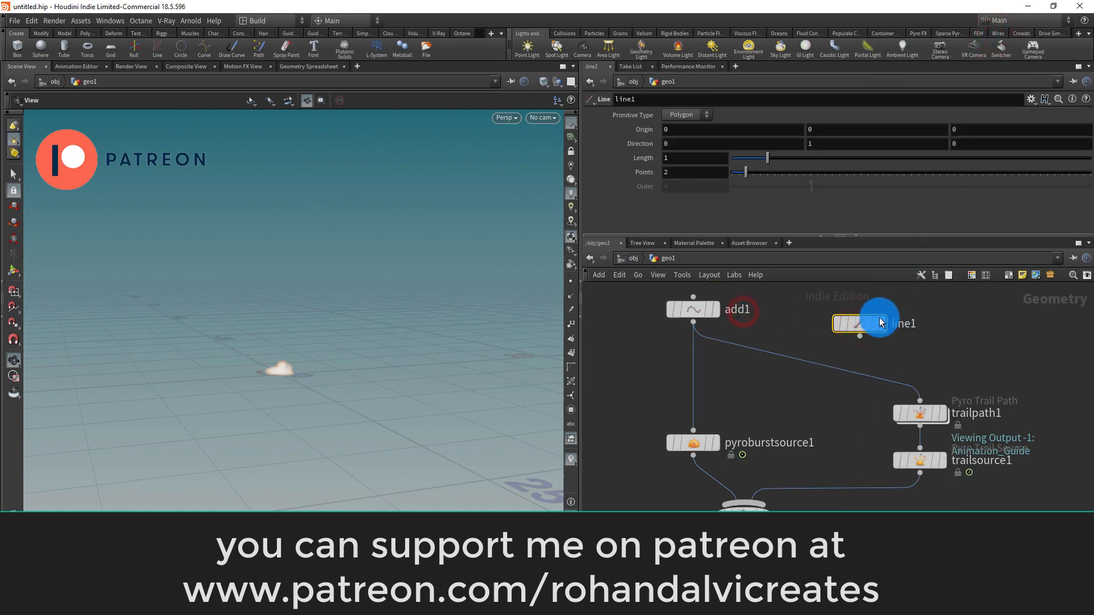
{"action": "left_click_drag", "start_coordinate": [878, 323], "coordinate": [812, 314]}
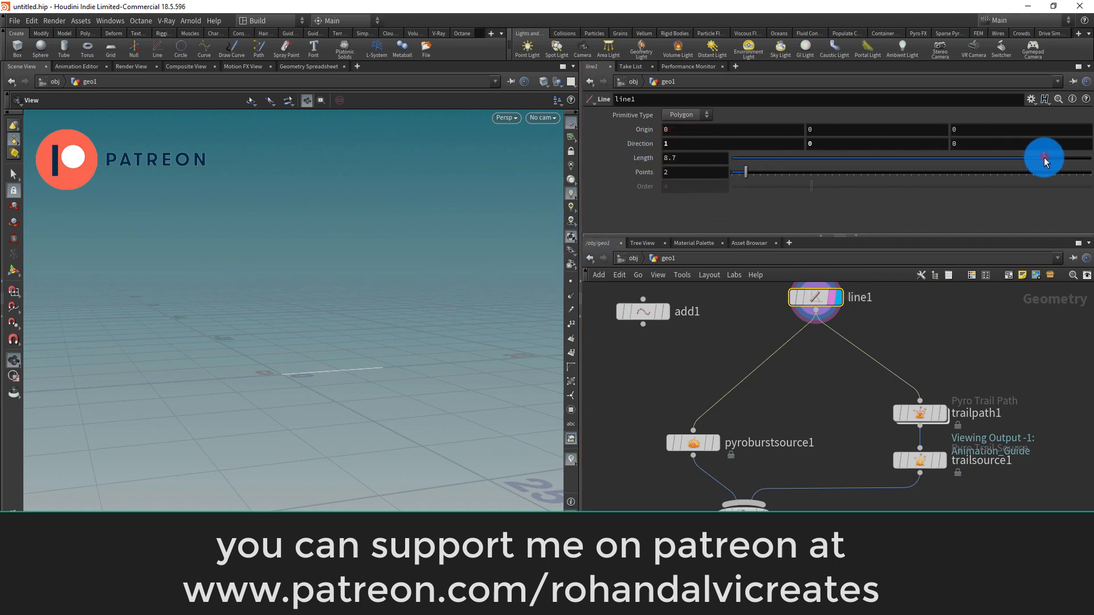
{"action": "left_click_drag", "start_coordinate": [1042, 157], "coordinate": [756, 173]}
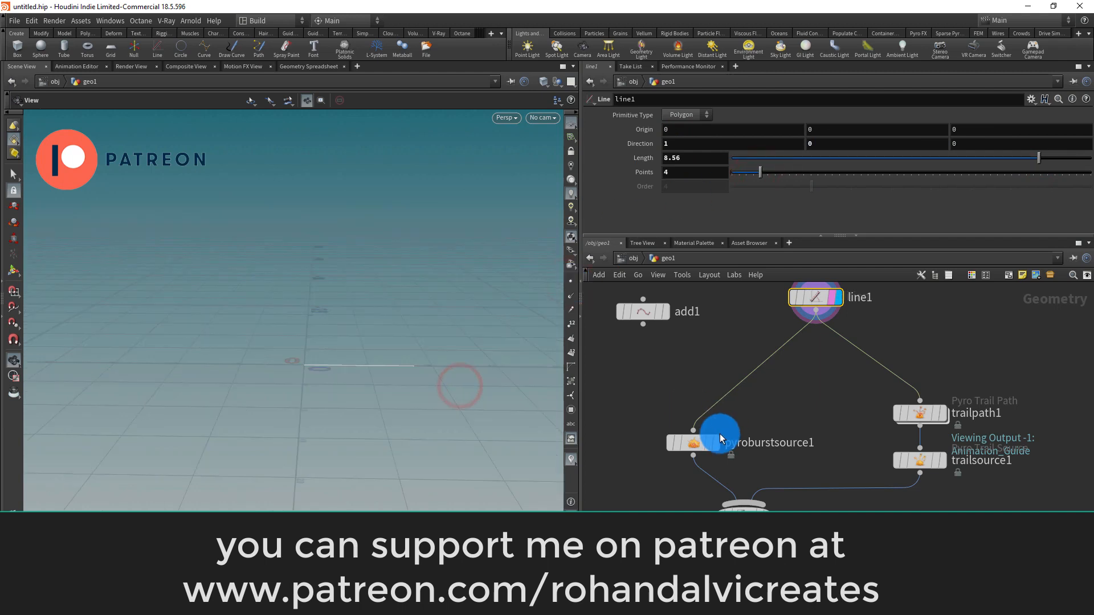
{"action": "left_click", "coordinate": [719, 433]}
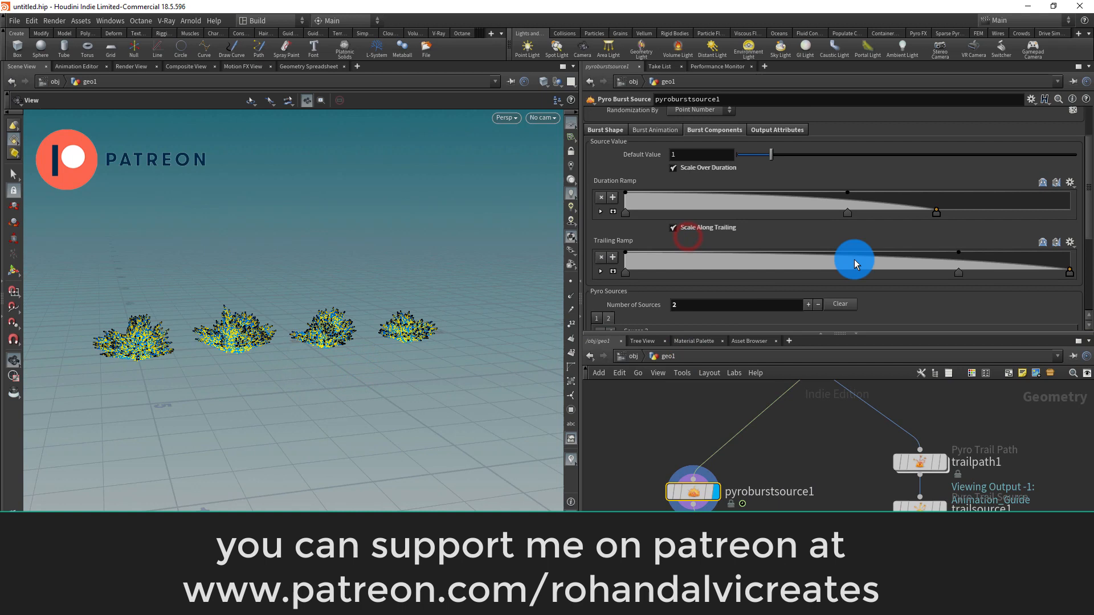
- Set pyroburstsource1's Burst Animation Start Frame to Set Varying with variation 3
{"action": "left_click", "coordinate": [654, 190]}
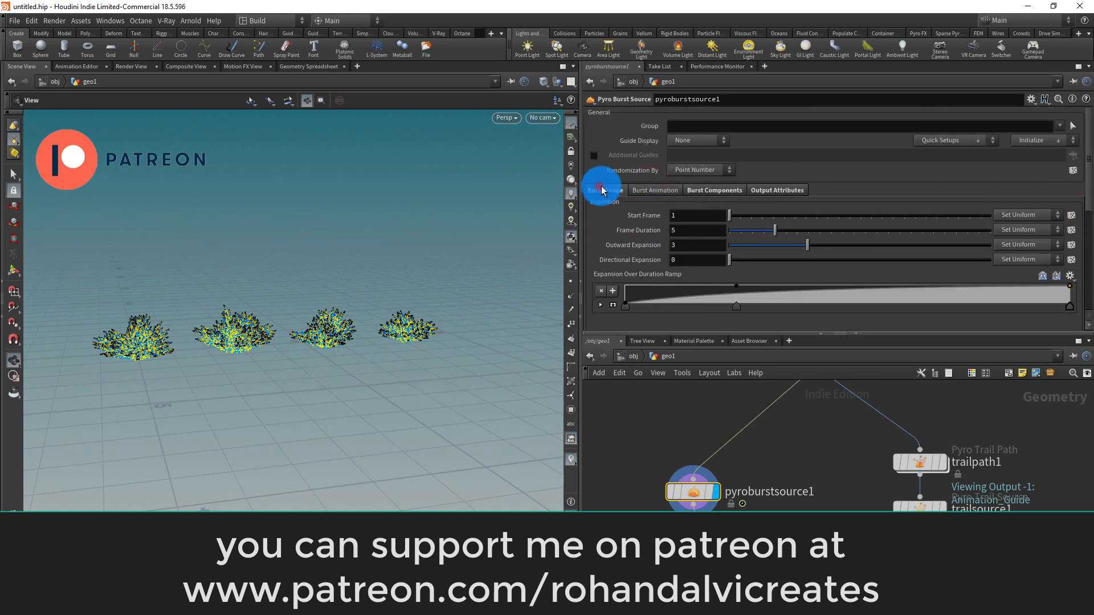
{"action": "left_click", "coordinate": [605, 190]}
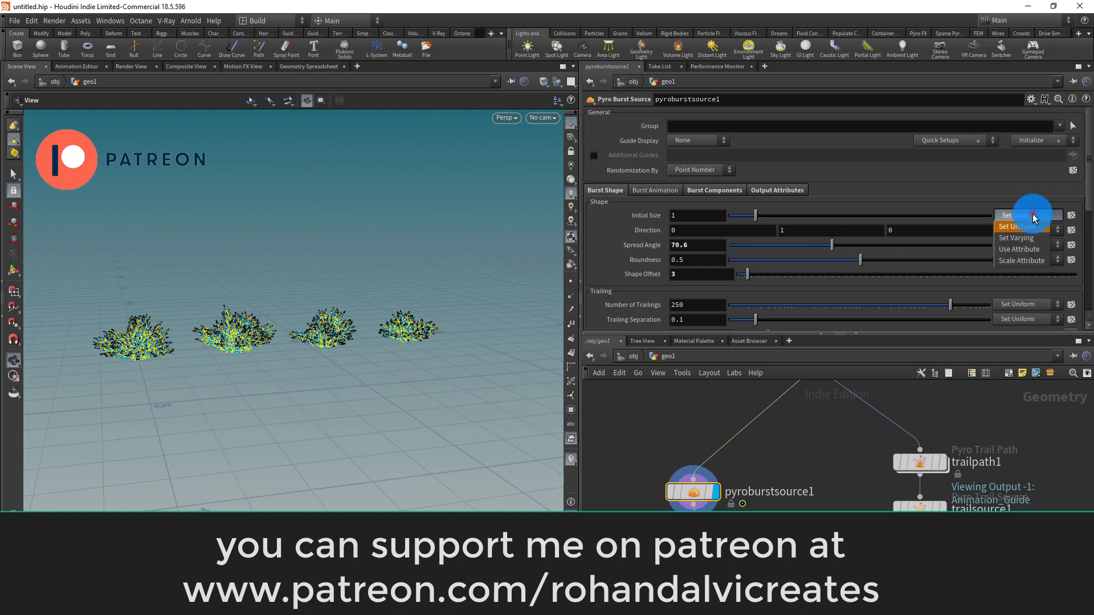
{"action": "left_click", "coordinate": [1016, 215]}
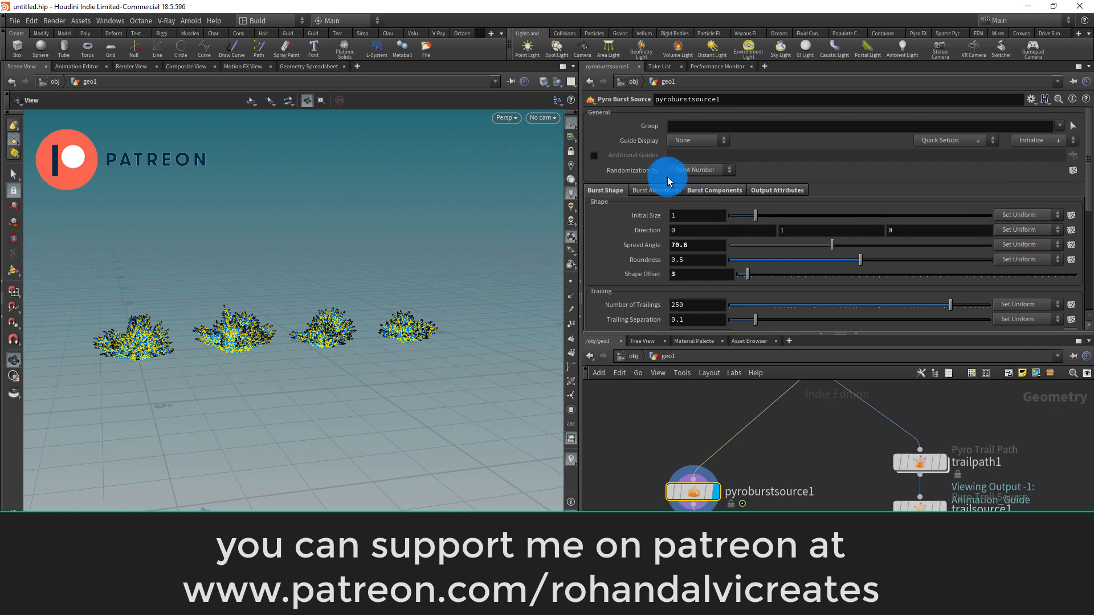
{"action": "left_click", "coordinate": [654, 190]}
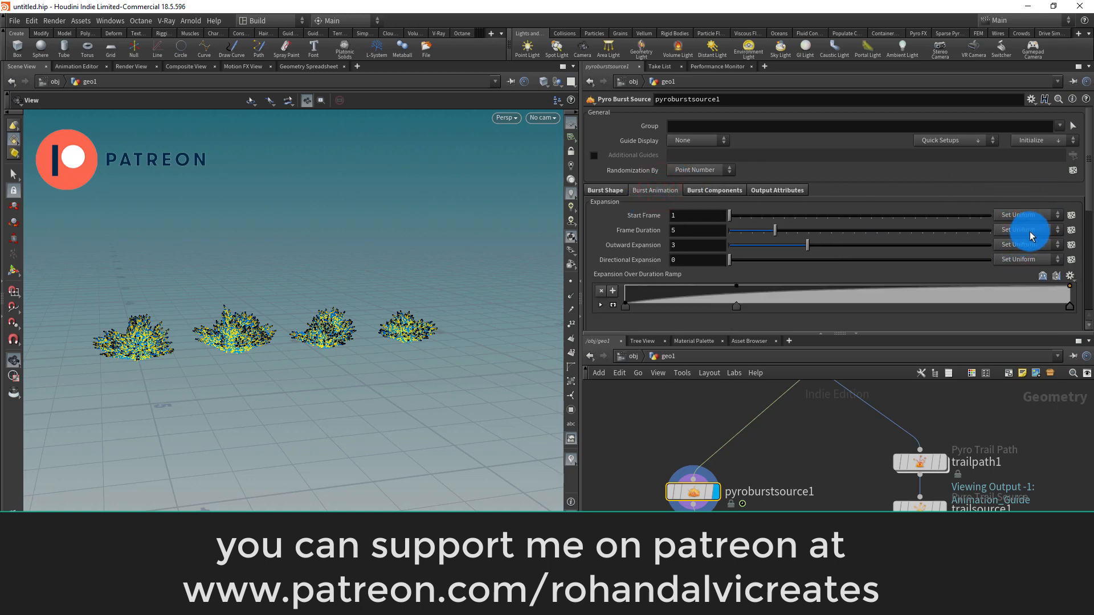
{"action": "left_click", "coordinate": [1022, 216]}
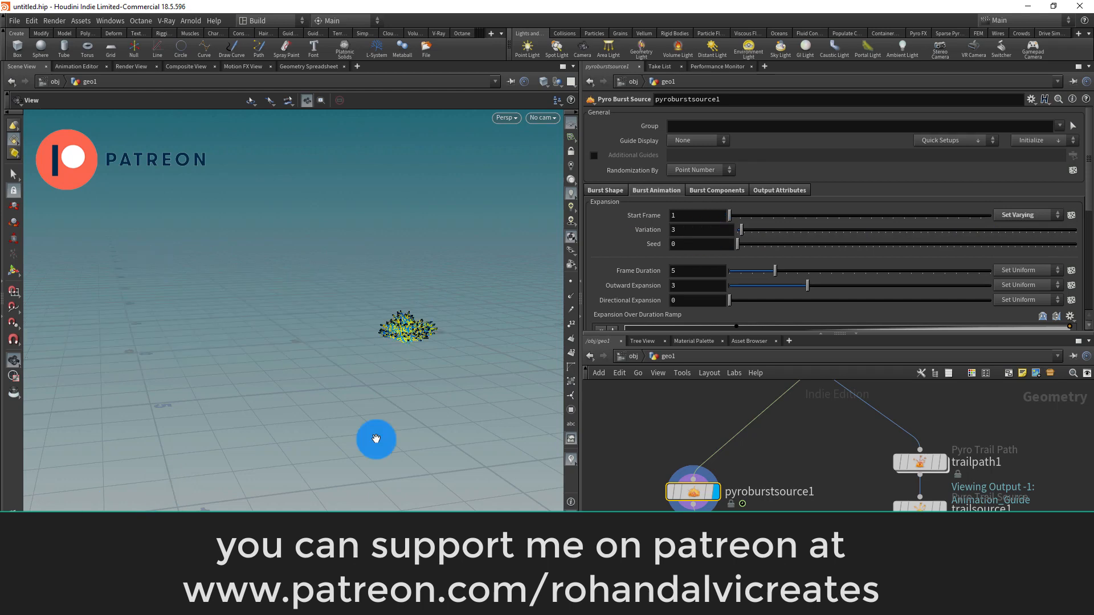
{"action": "left_click", "coordinate": [919, 462]}
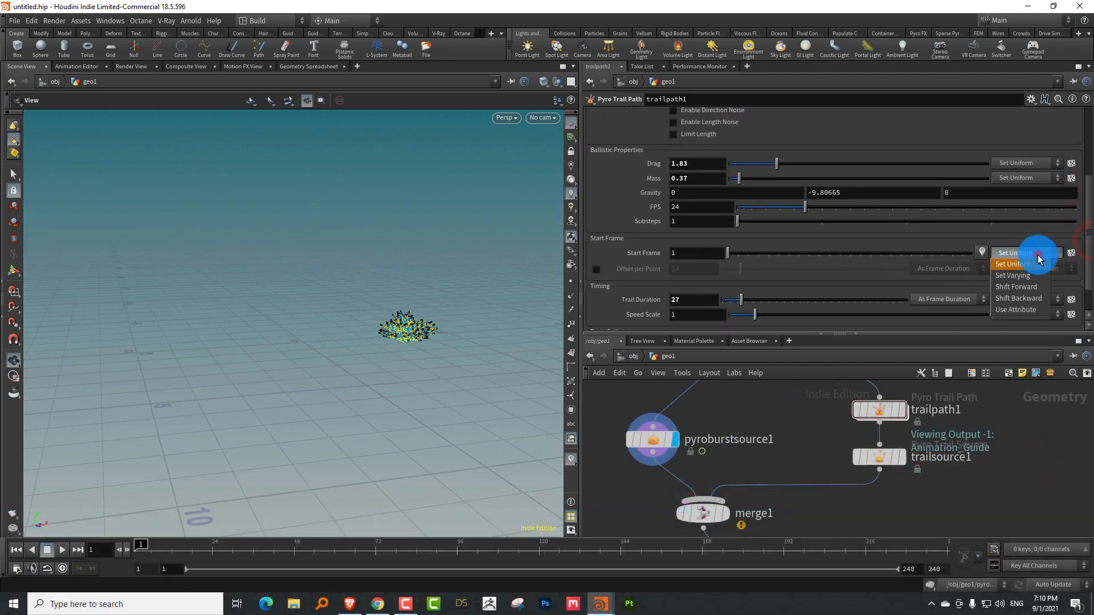
{"action": "mouse_move", "coordinate": [1039, 277]}
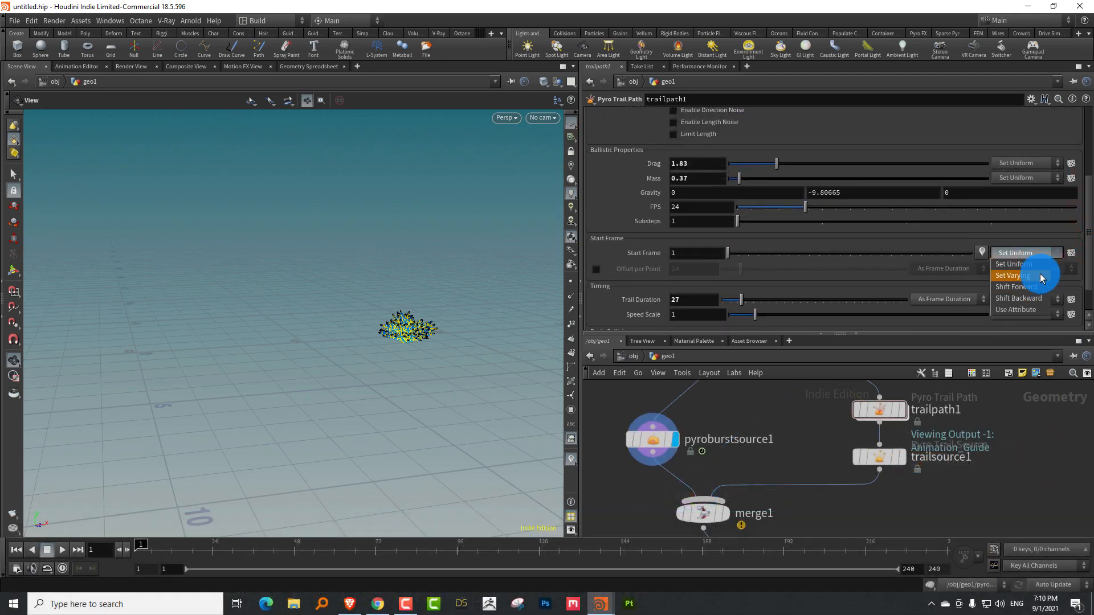
- Set trailpath1's Start Frame to Set Varying with variation 3 as well
{"action": "left_click", "coordinate": [1011, 274]}
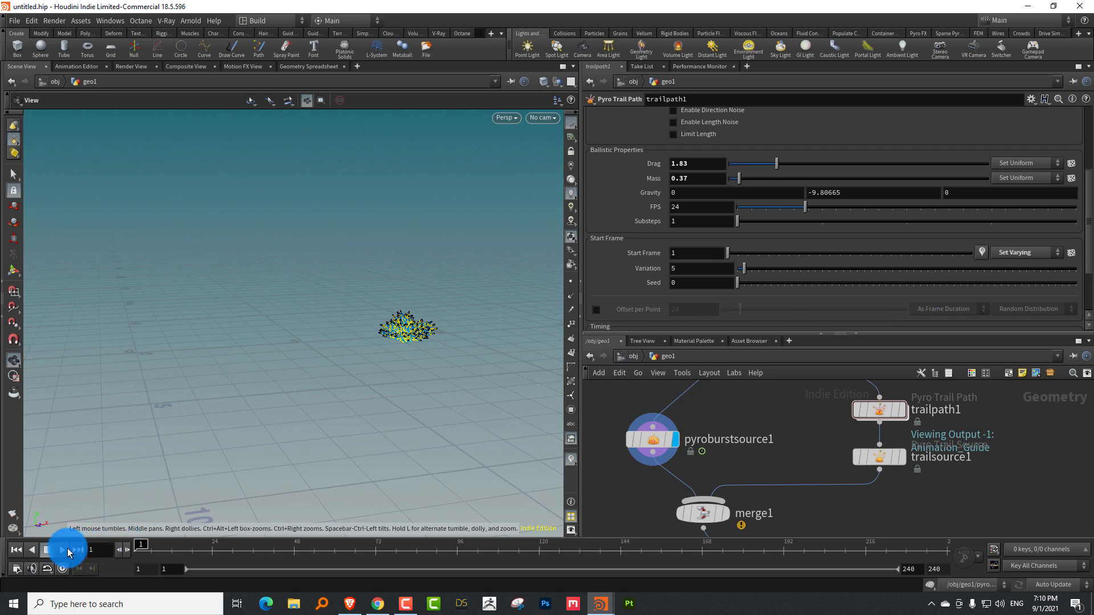
{"action": "left_click", "coordinate": [651, 438]}
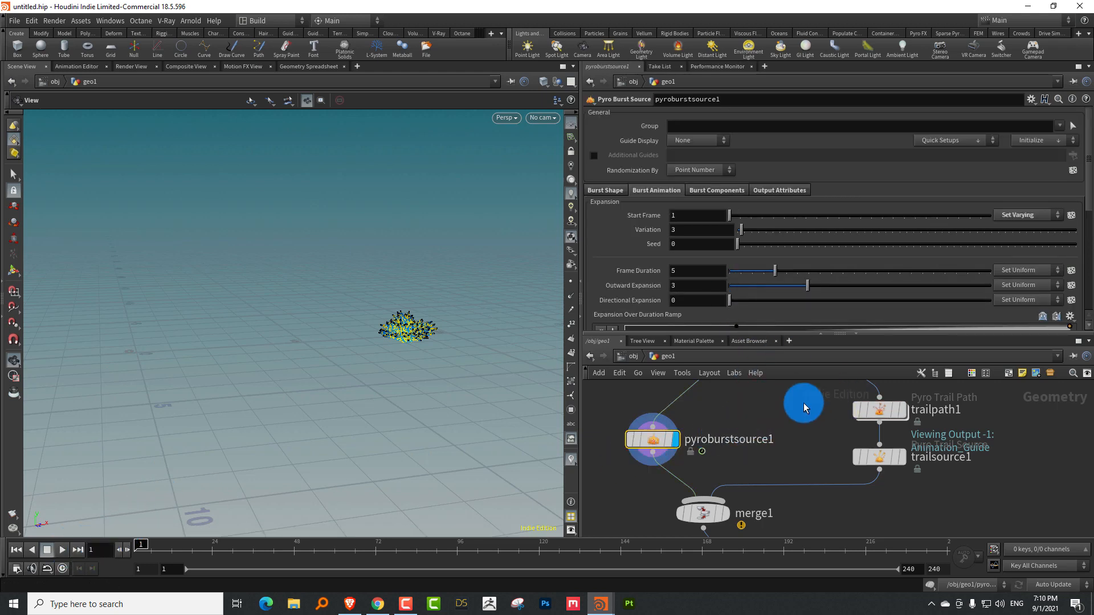
{"action": "left_click", "coordinate": [878, 409]}
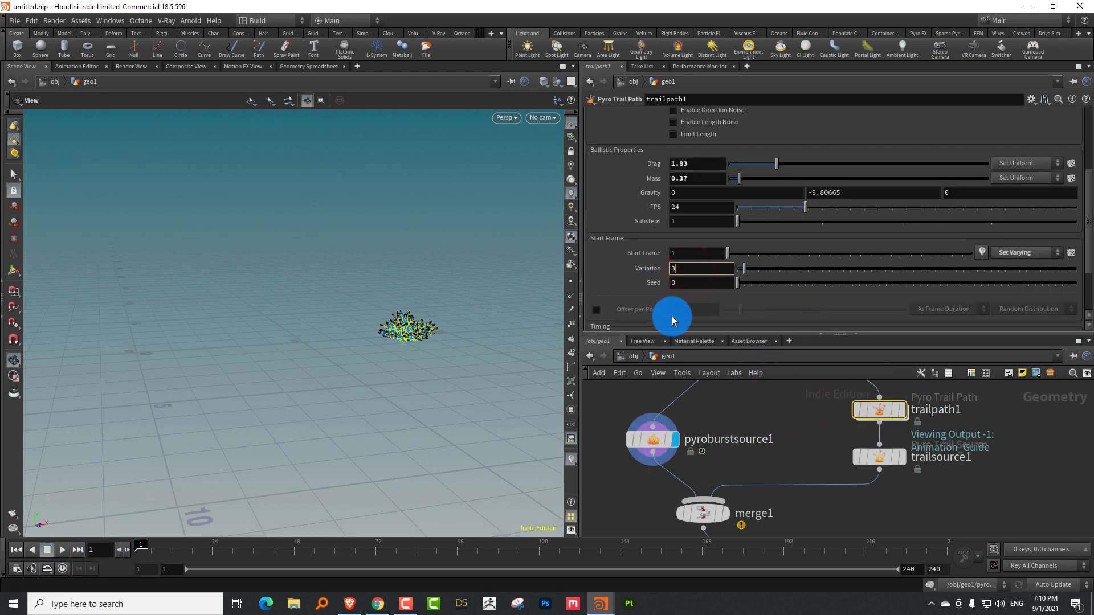
{"action": "left_click", "coordinate": [651, 438]}
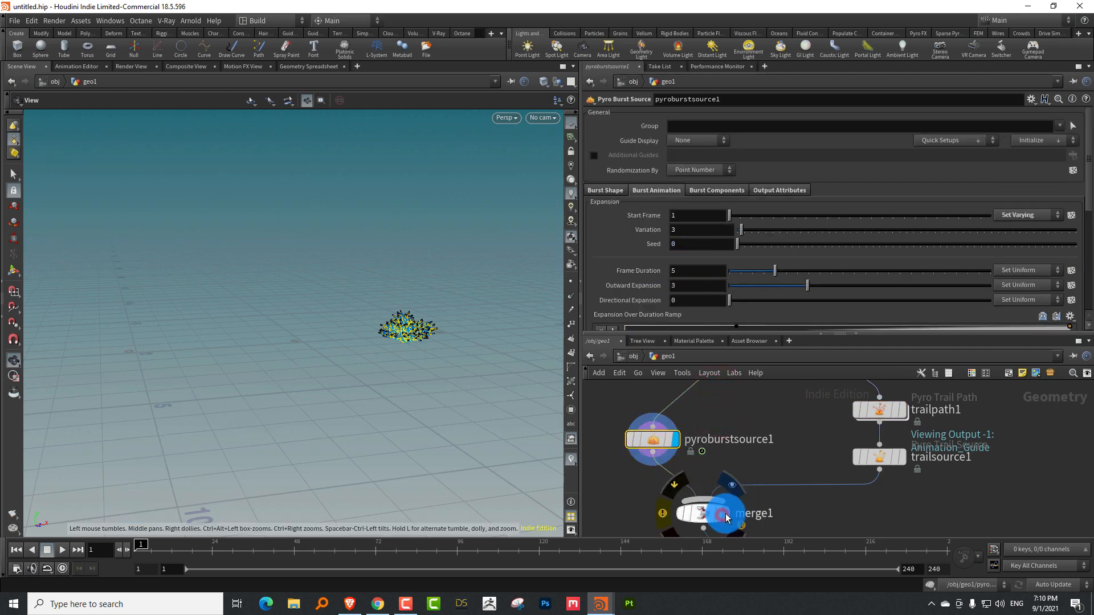
{"action": "left_click", "coordinate": [726, 512]}
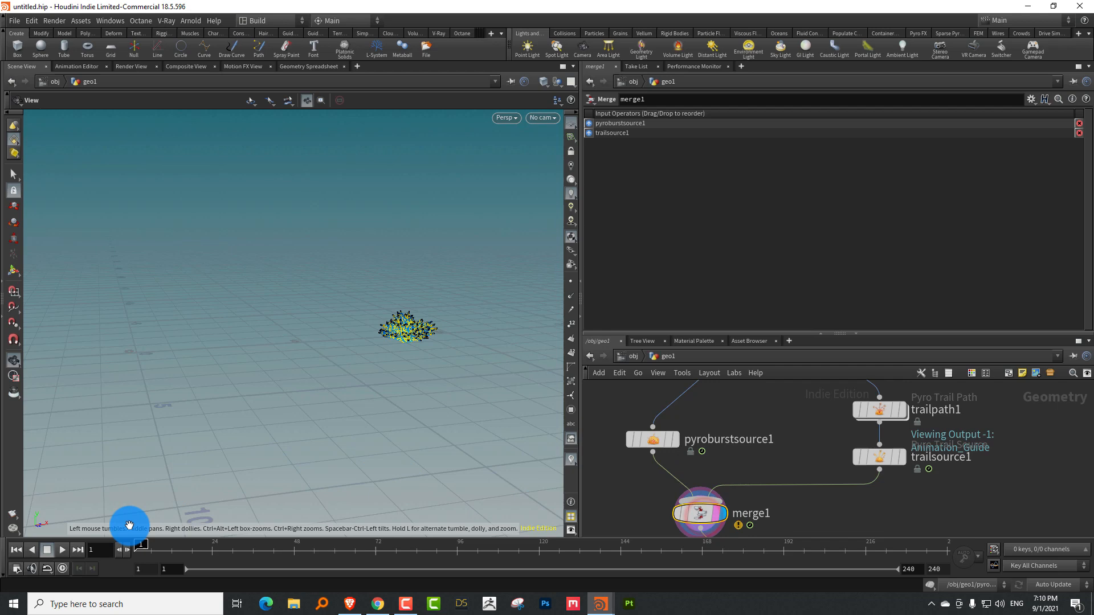
{"action": "left_click_drag", "start_coordinate": [129, 552], "coordinate": [164, 552]}
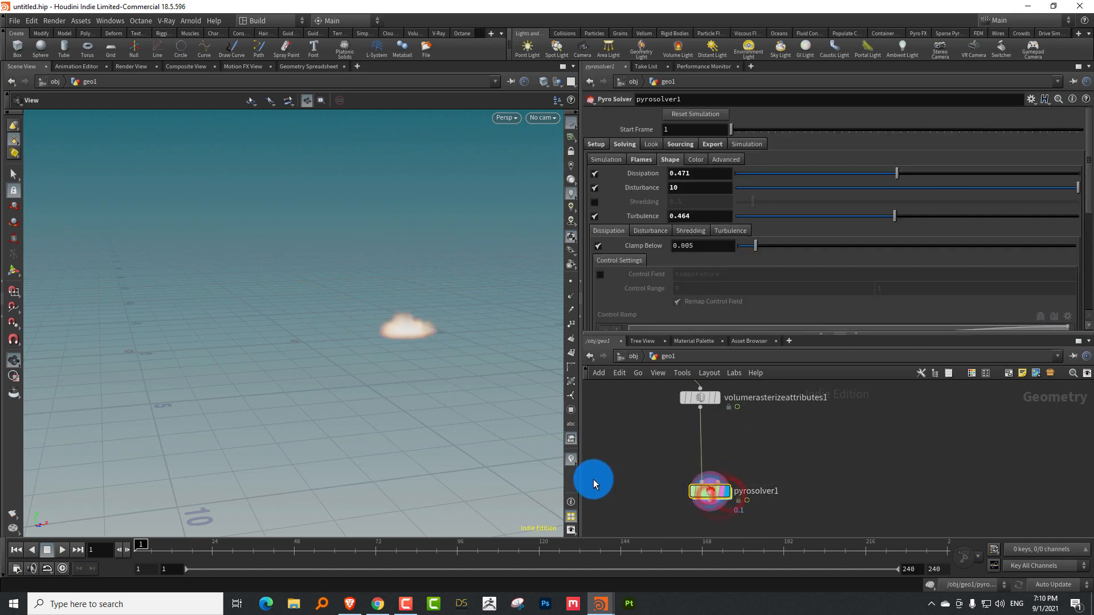
- Play the pyro solver to watch the staggered bursts, then rewind to frame 1
{"action": "left_click", "coordinate": [61, 549]}
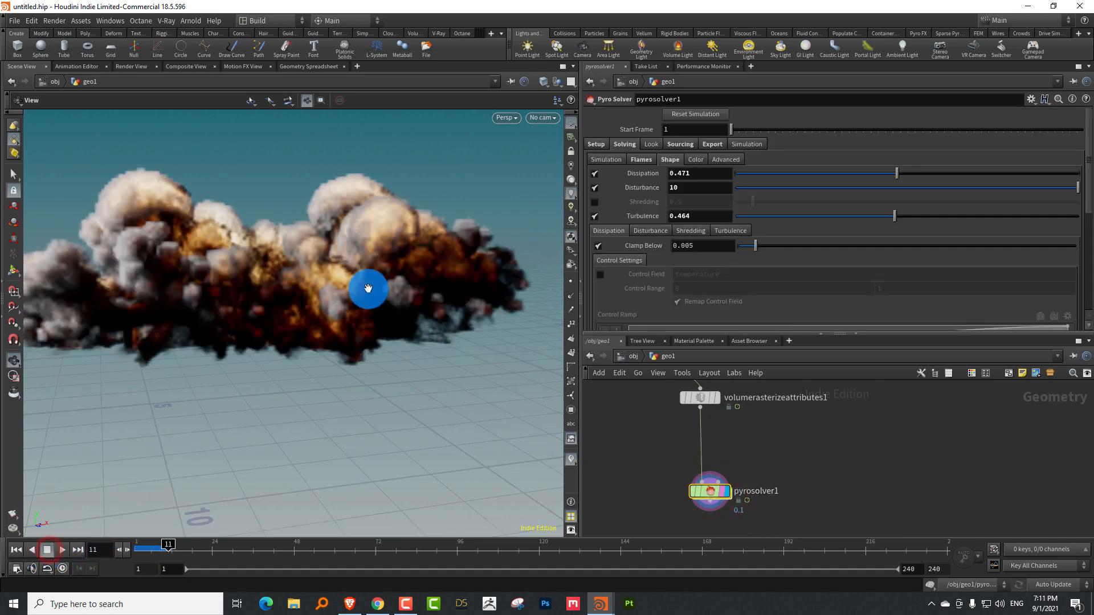
{"action": "left_click", "coordinate": [78, 549]}
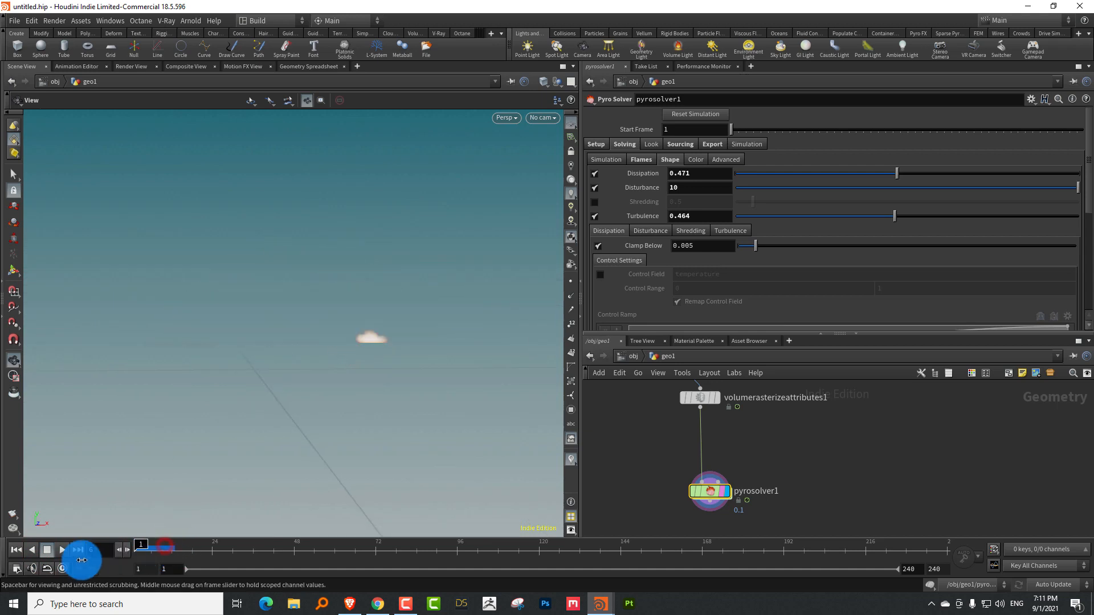
{"action": "left_click", "coordinate": [62, 550]}
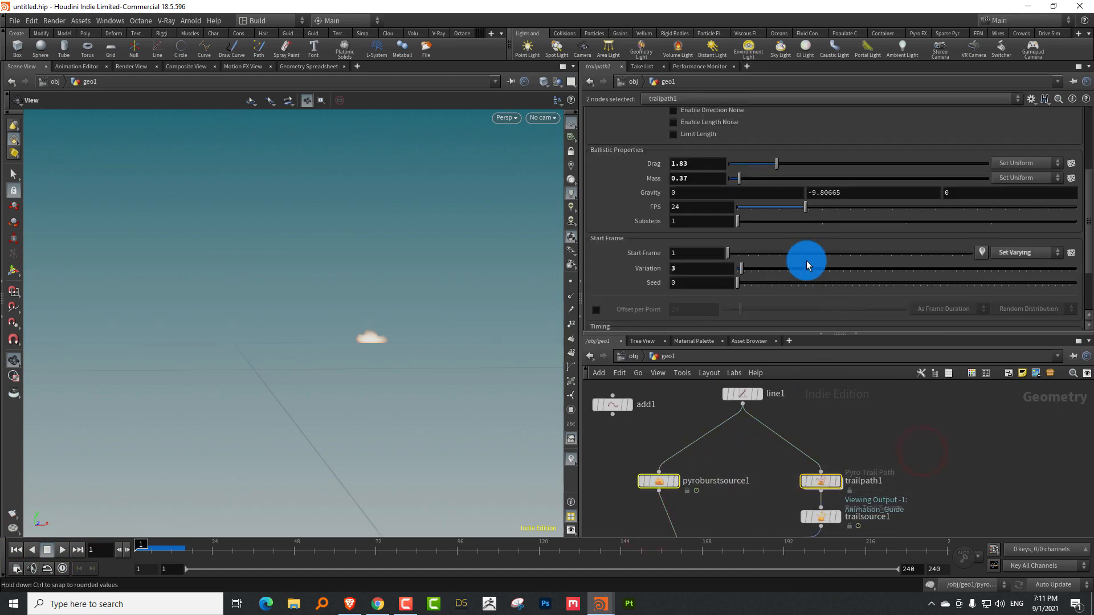
{"action": "left_click", "coordinate": [657, 481]}
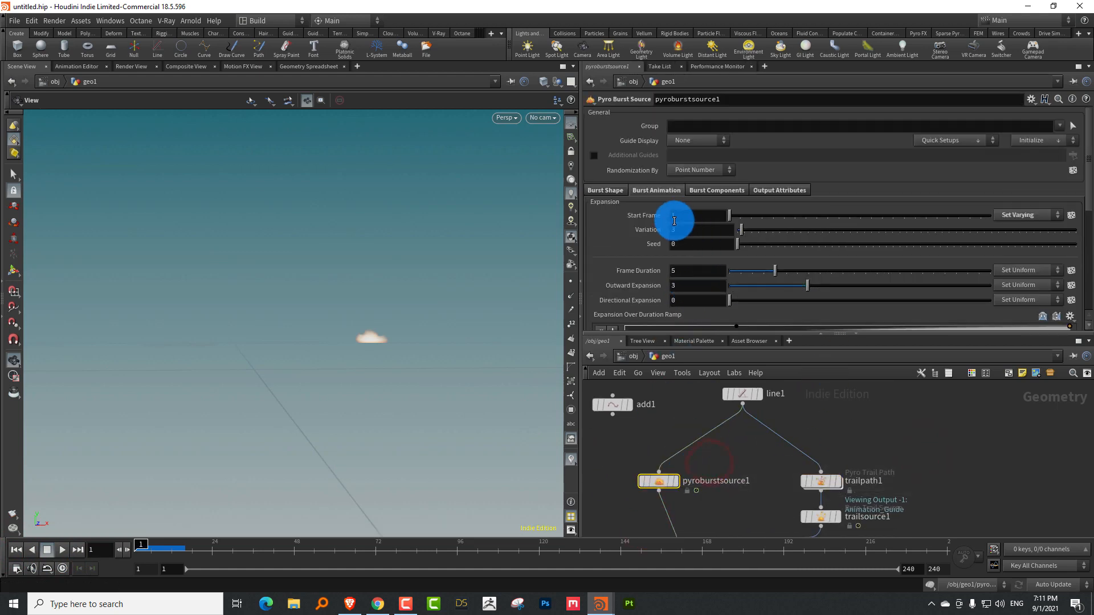
{"action": "type", "text": "6"}
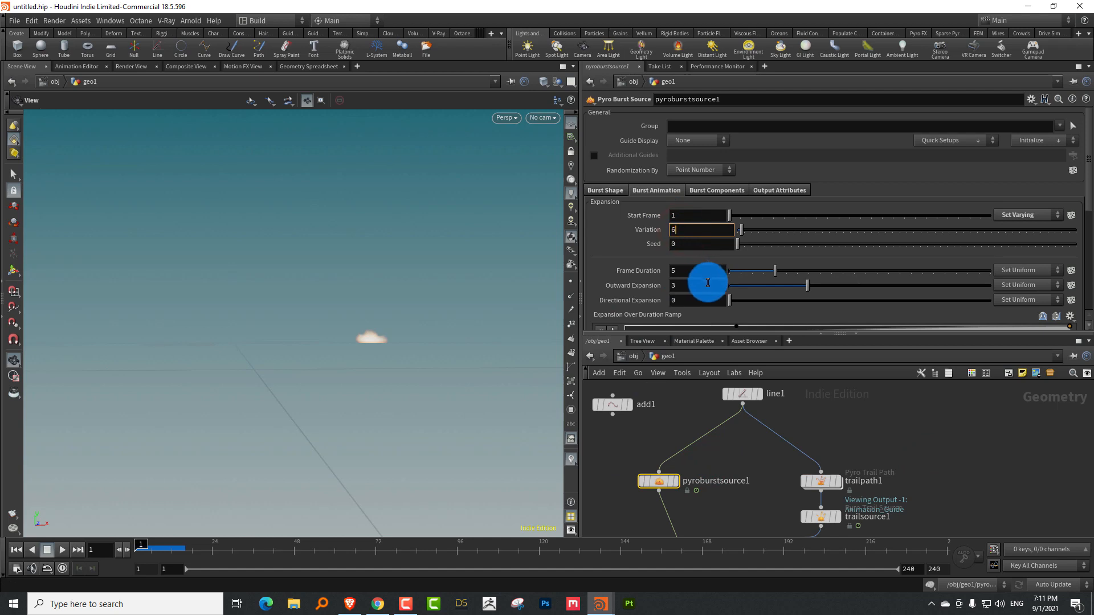
{"action": "left_click", "coordinate": [820, 481]}
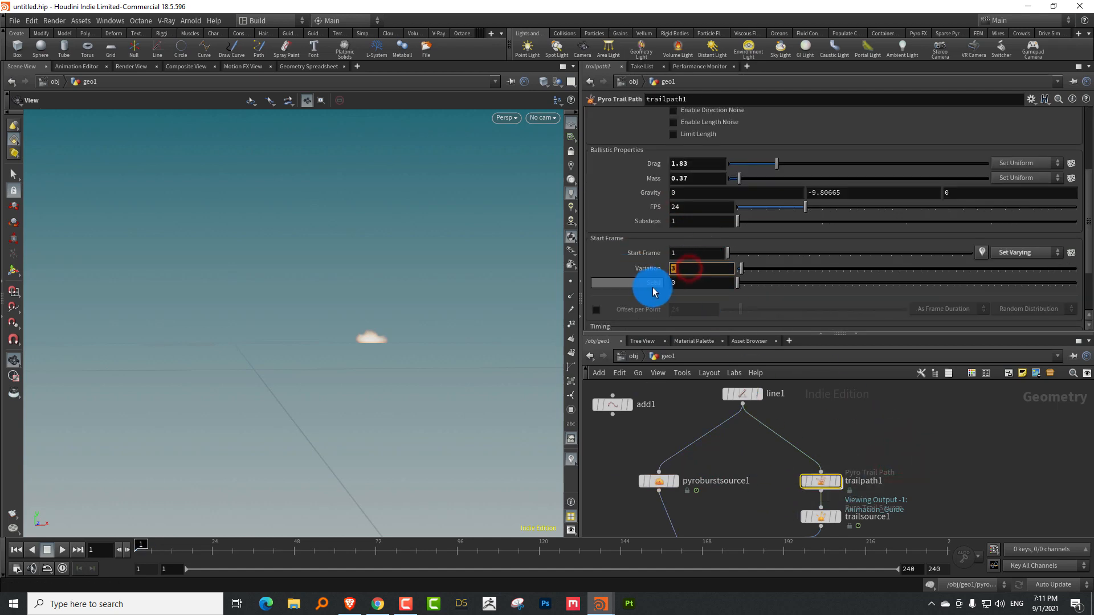
{"action": "left_click", "coordinate": [62, 549]}
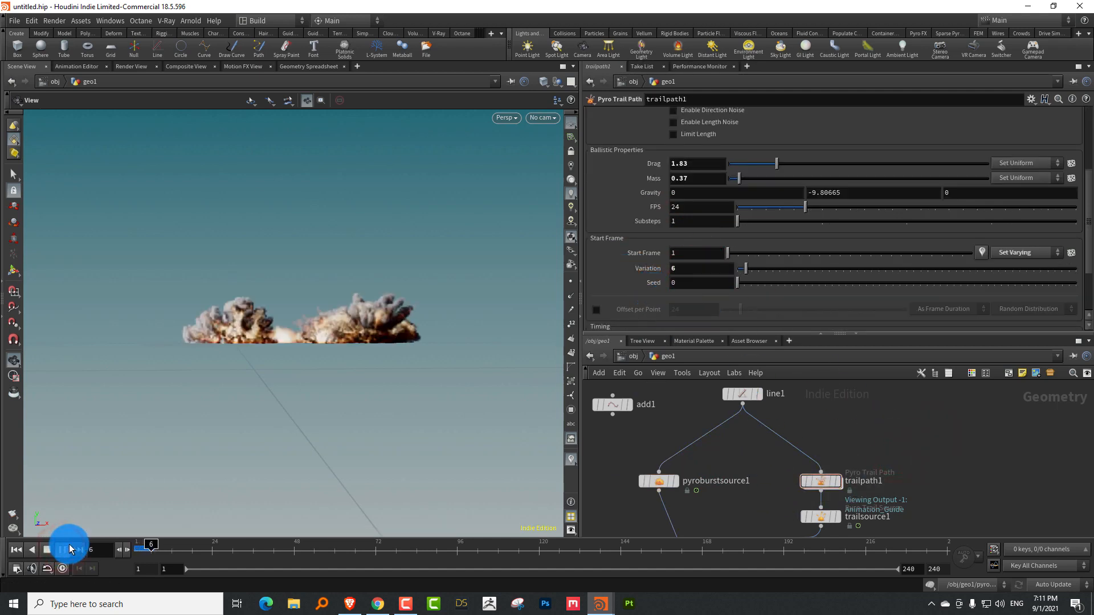
{"action": "left_click", "coordinate": [62, 549]}
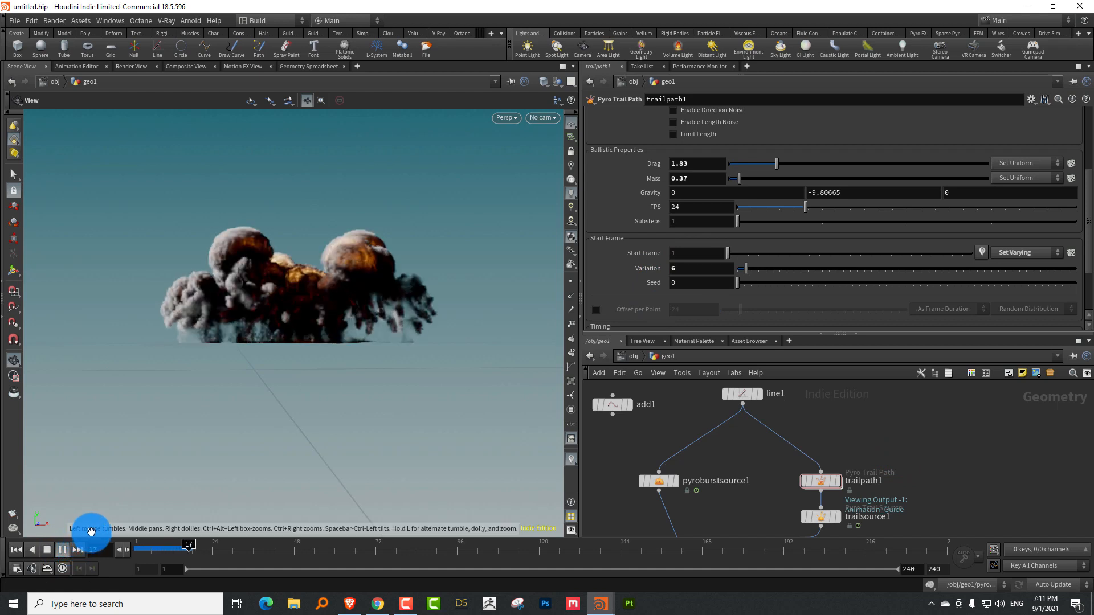
{"action": "left_click", "coordinate": [66, 549]}
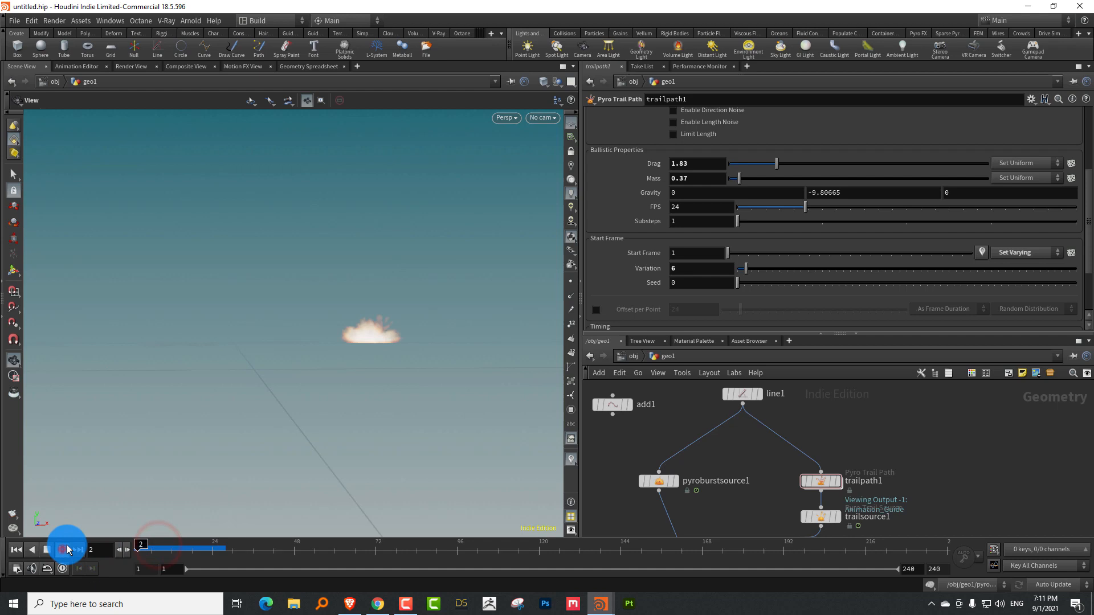
{"action": "left_click", "coordinate": [63, 549]}
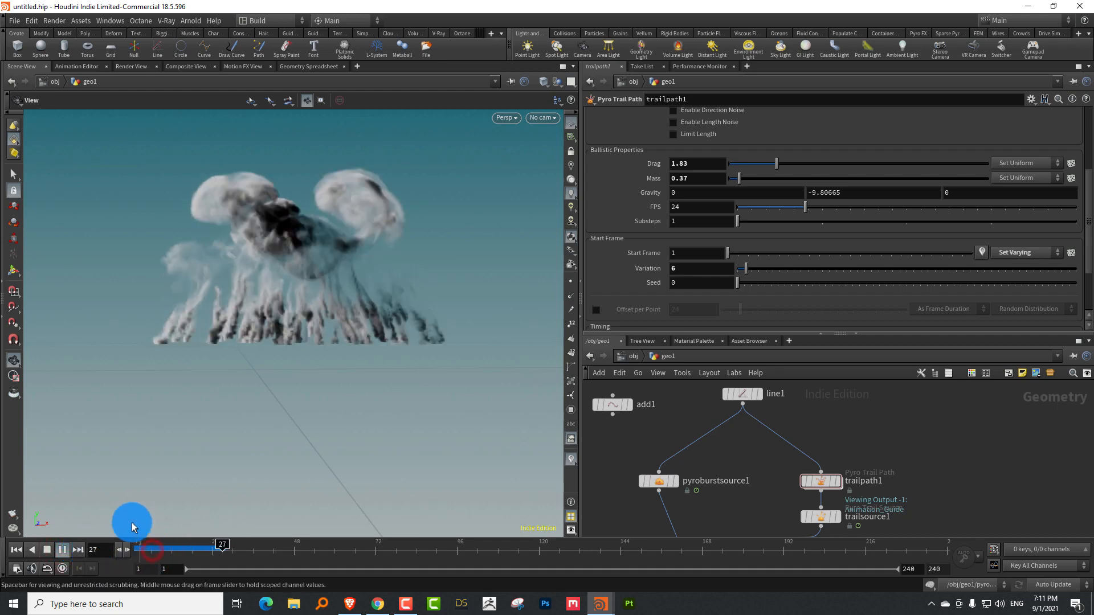
{"action": "left_click", "coordinate": [46, 549]}
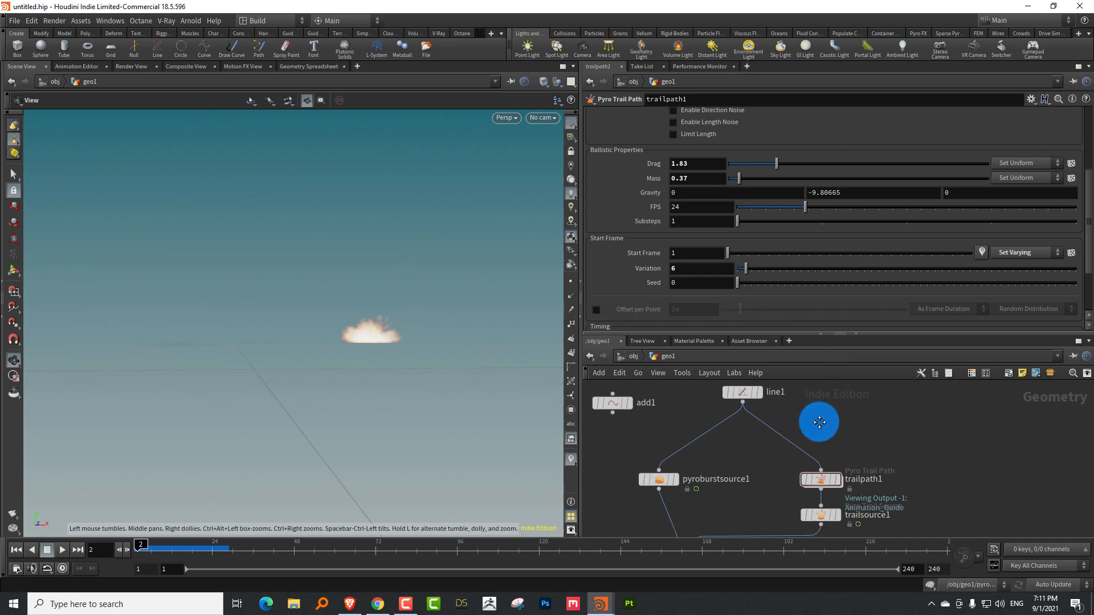
{"action": "left_click", "coordinate": [639, 483]}
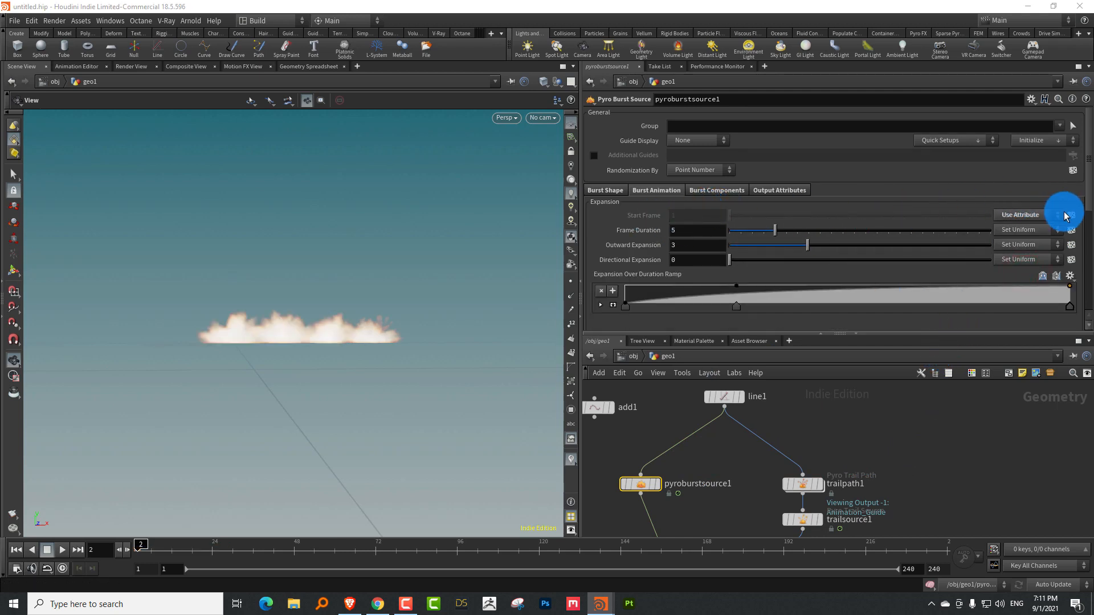
{"action": "mouse_move", "coordinate": [869, 424]}
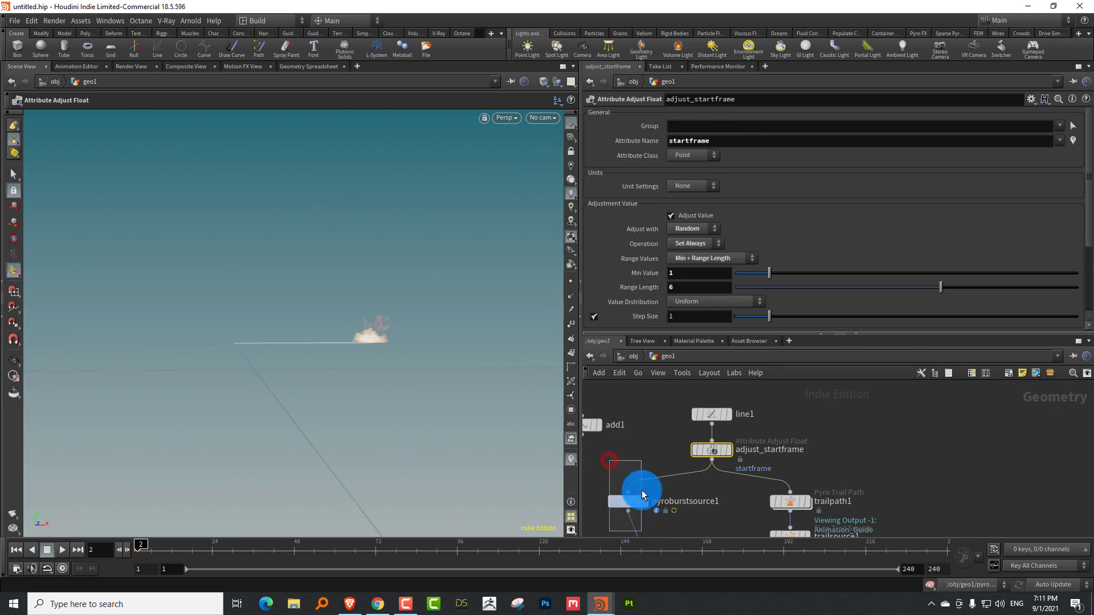
- Check pyroburstsource1's Start Frame against the random startframe attribute (min 1, range 6)
{"action": "left_click", "coordinate": [627, 501]}
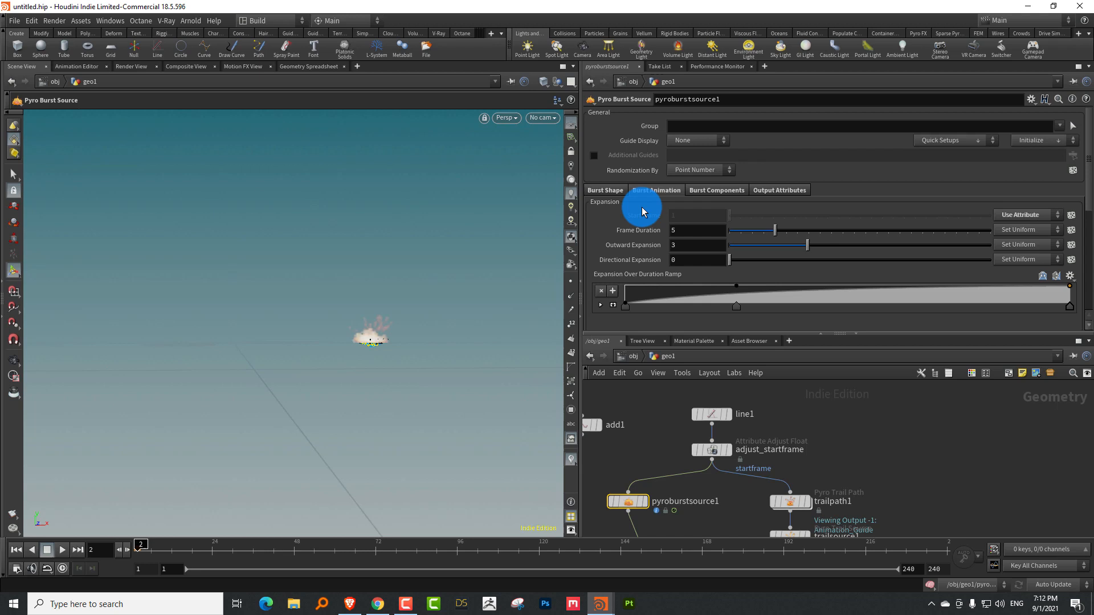
{"action": "mouse_move", "coordinate": [652, 215]}
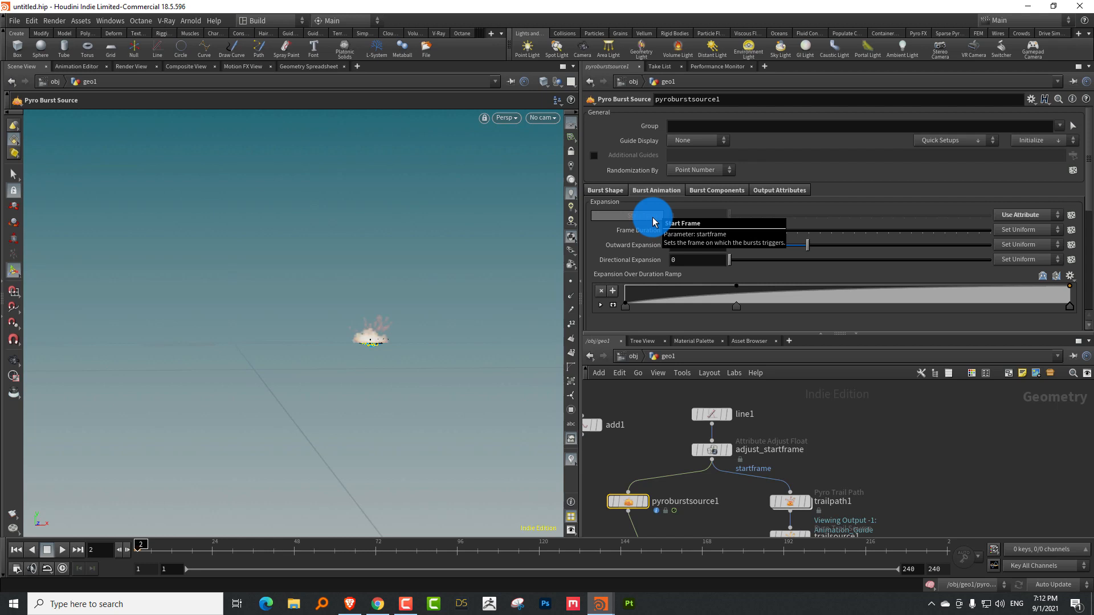
{"action": "left_click", "coordinate": [711, 449]}
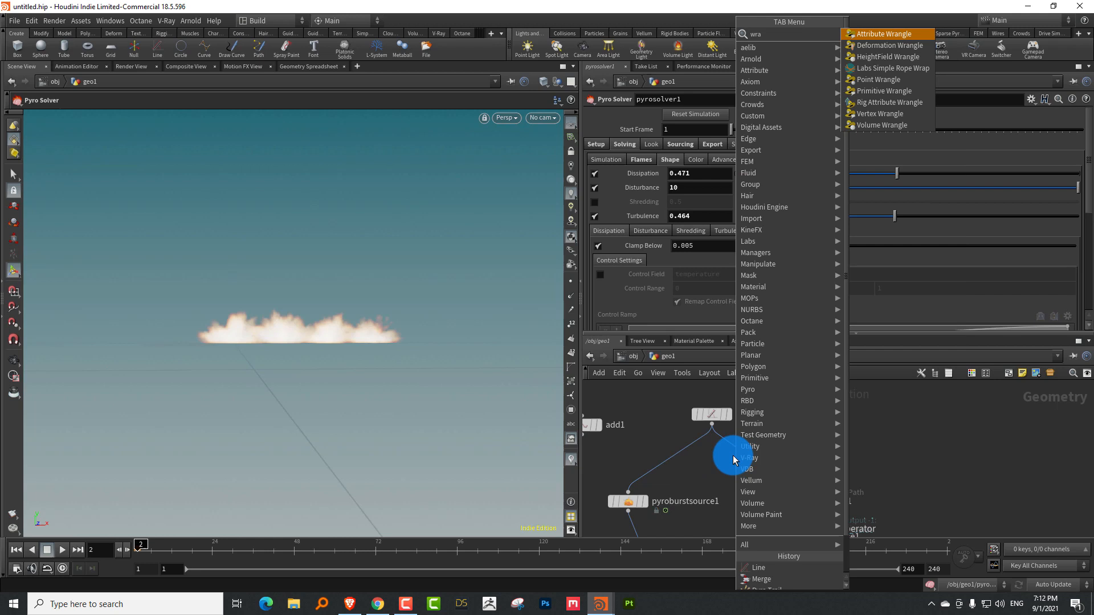
- Insert an Attribute Wrangle after line1 and set trailpath1's Start Frame to Use Attribute
{"action": "left_click", "coordinate": [881, 33]}
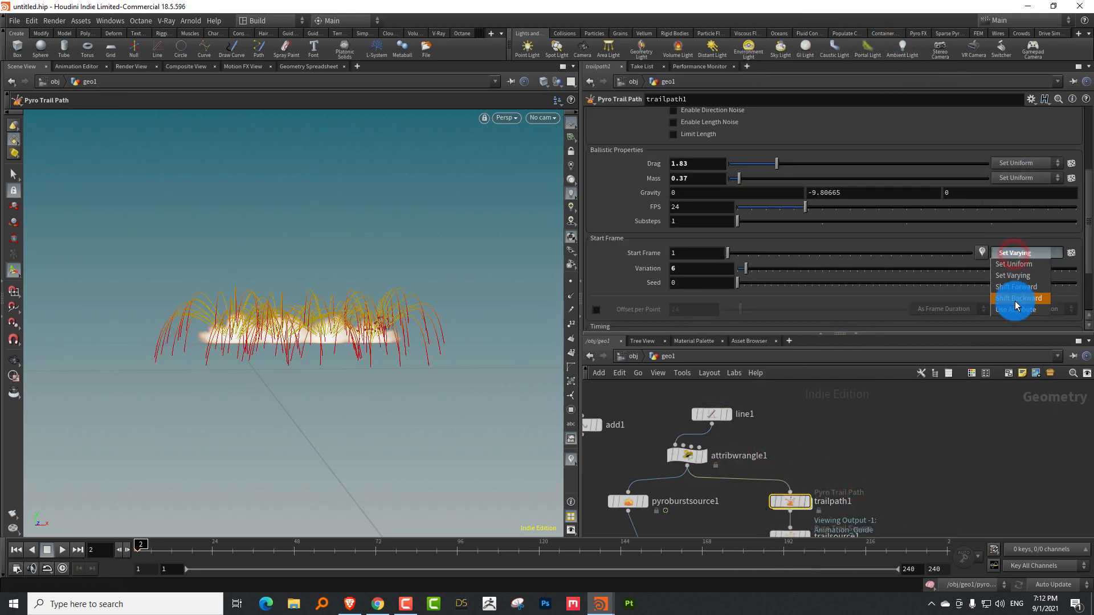
{"action": "mouse_move", "coordinate": [1017, 313]}
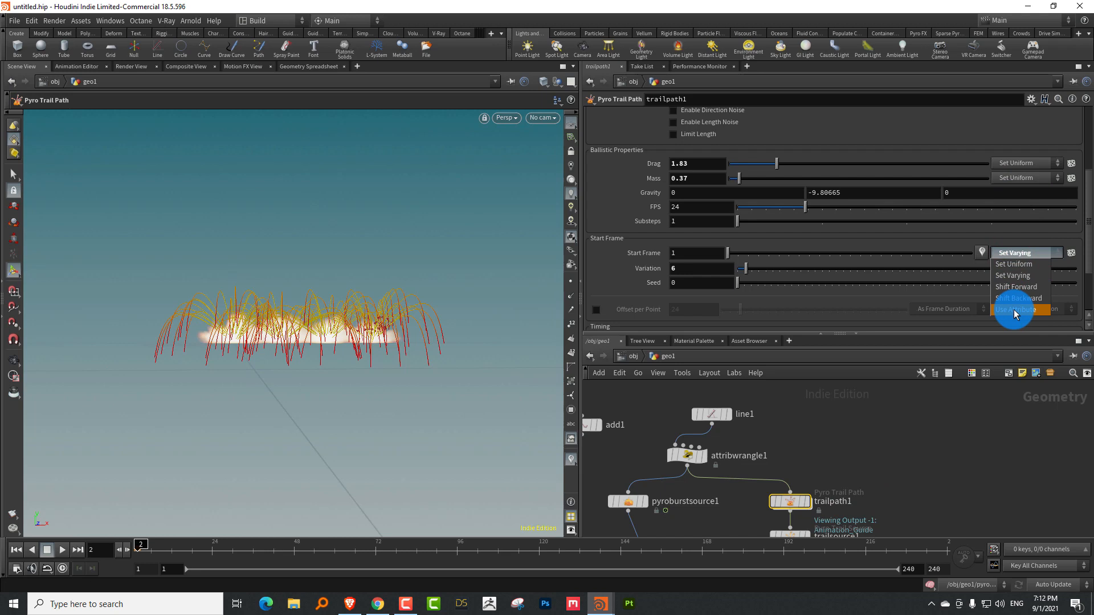
{"action": "left_click", "coordinate": [687, 455]}
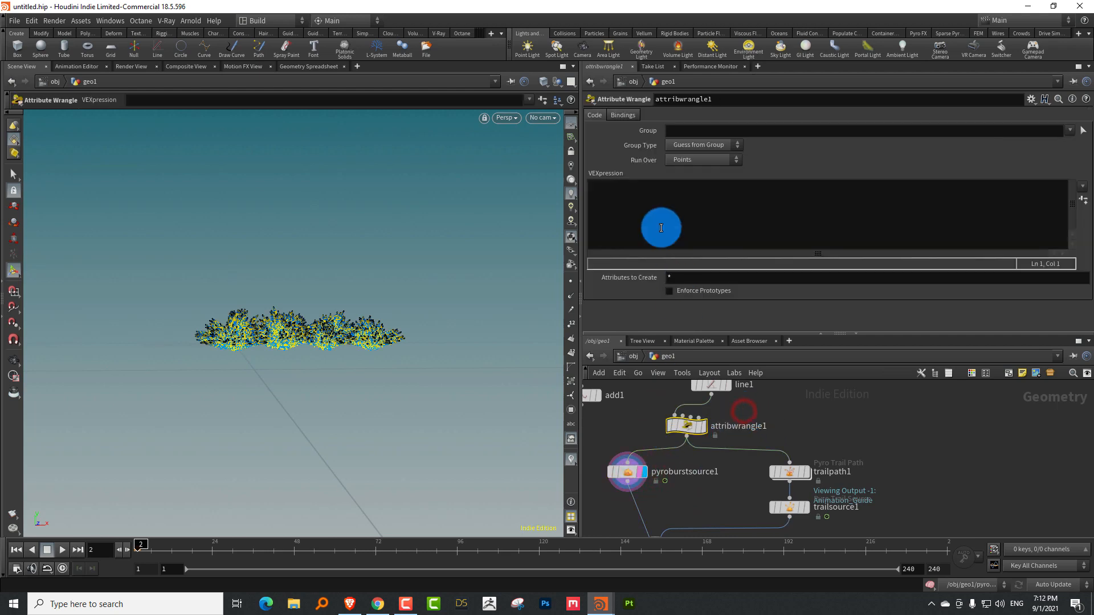
{"action": "type", "text": "f@st"}
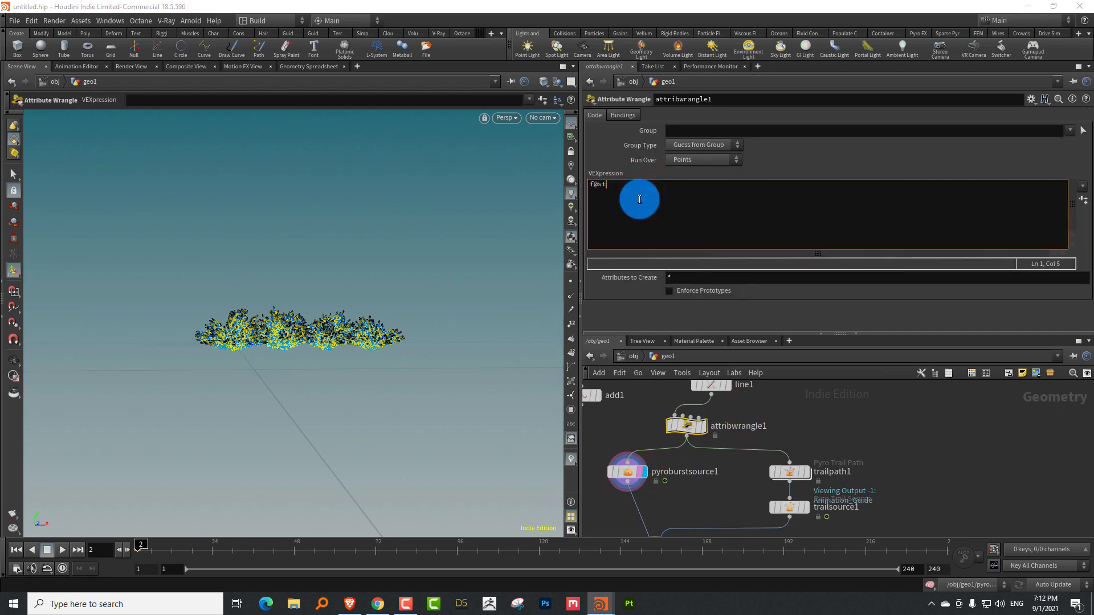
{"action": "type", "text": "artfr"}
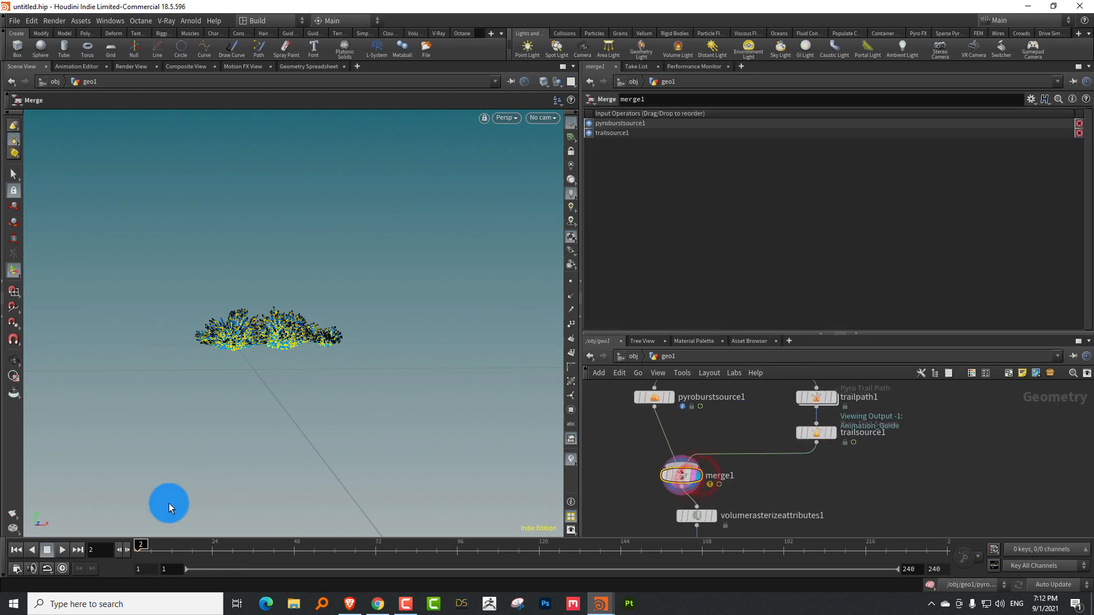
{"action": "left_click", "coordinate": [61, 549]}
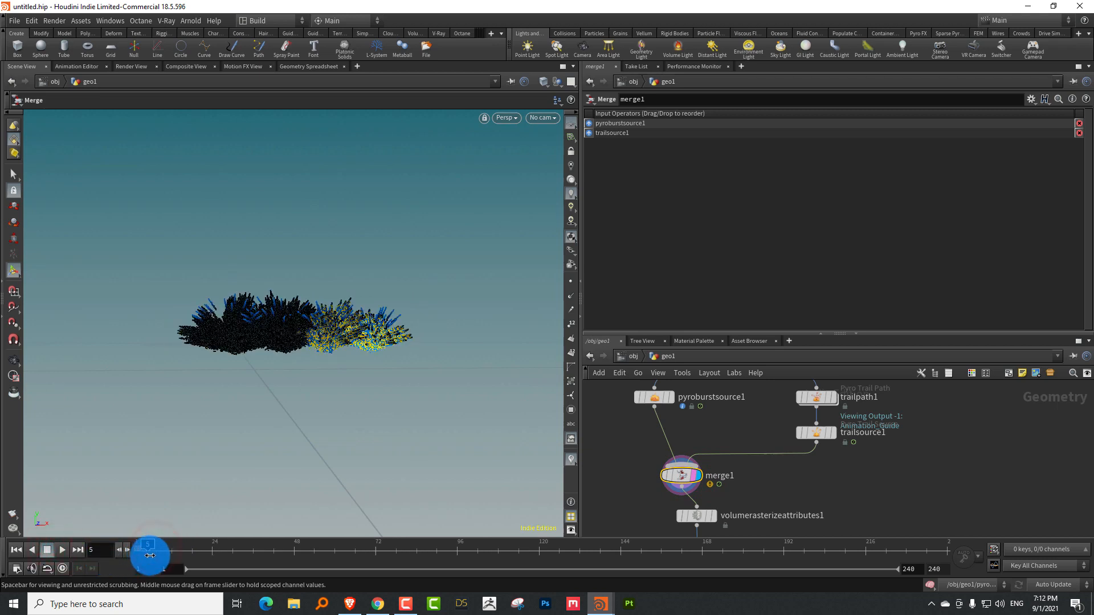
{"action": "left_click_drag", "start_coordinate": [147, 556], "coordinate": [158, 556]}
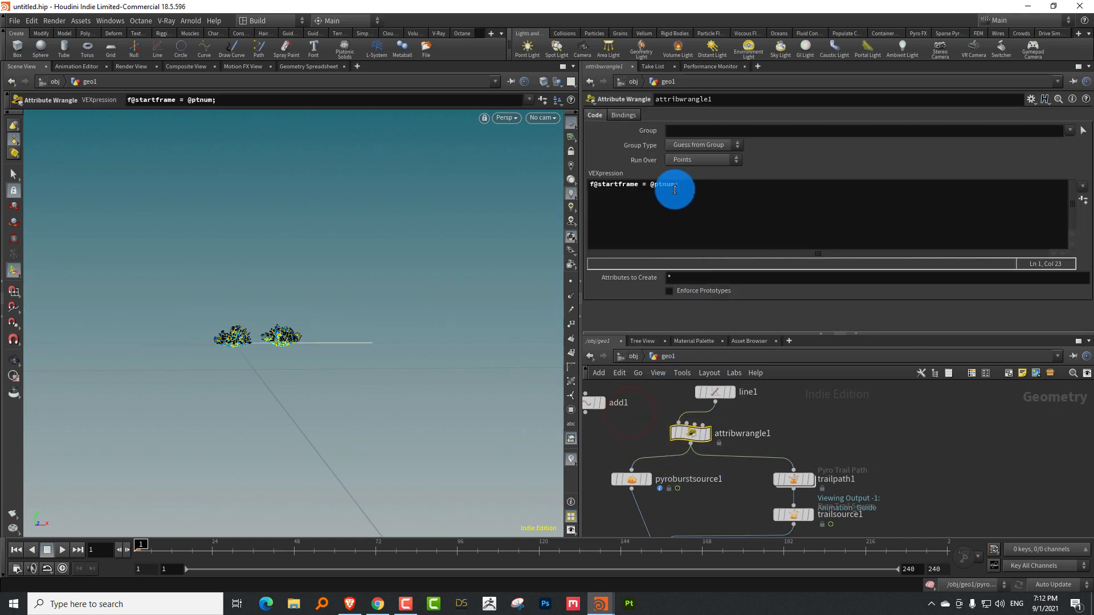
{"action": "type", "text": "*4"}
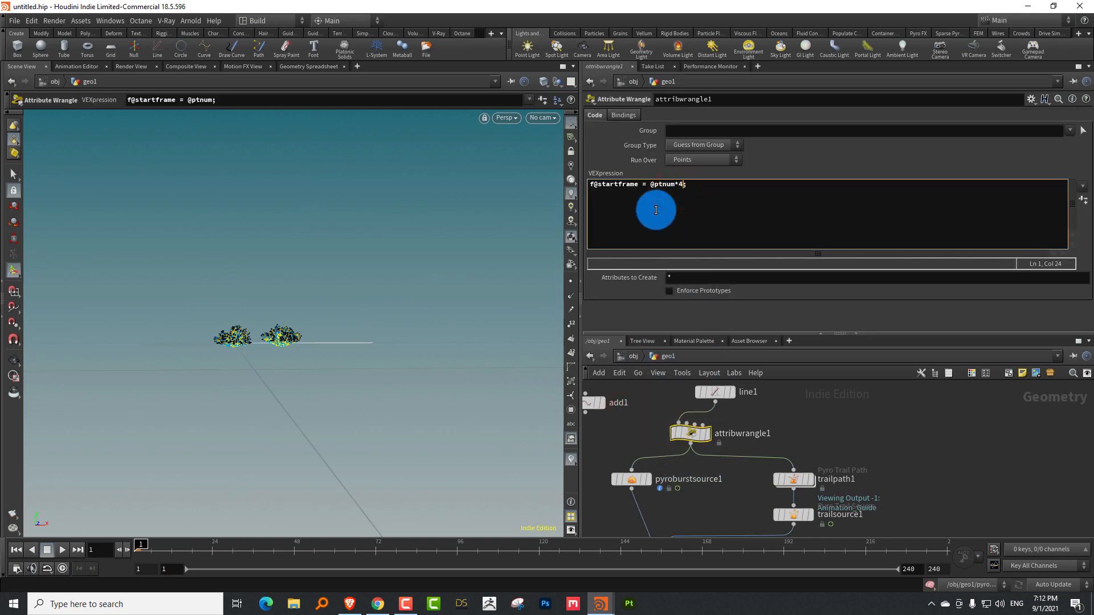
{"action": "left_click", "coordinate": [61, 549]}
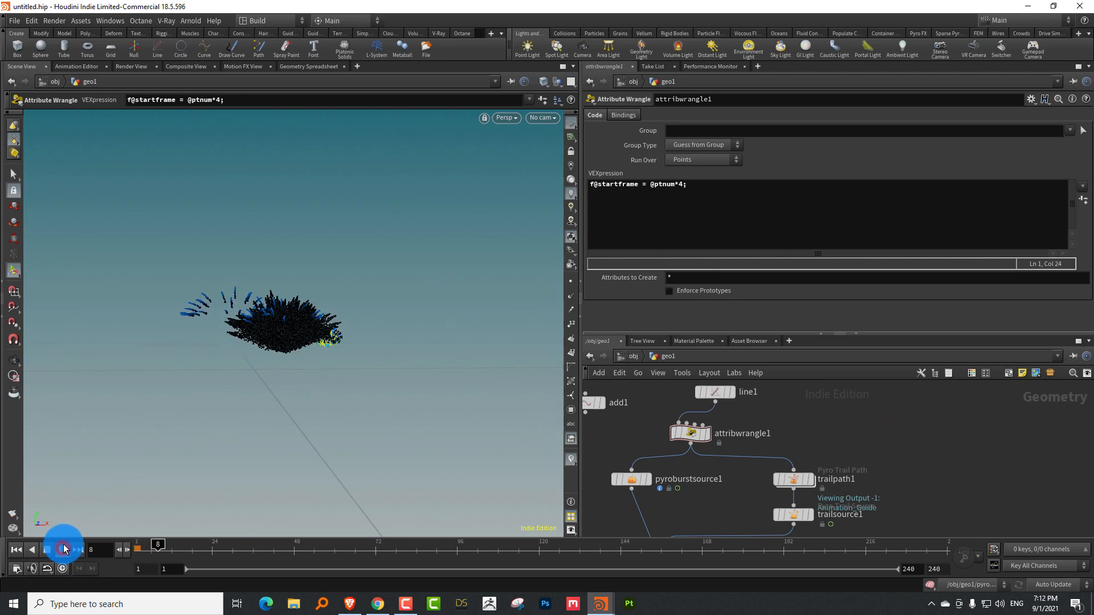
{"action": "left_click", "coordinate": [62, 549]}
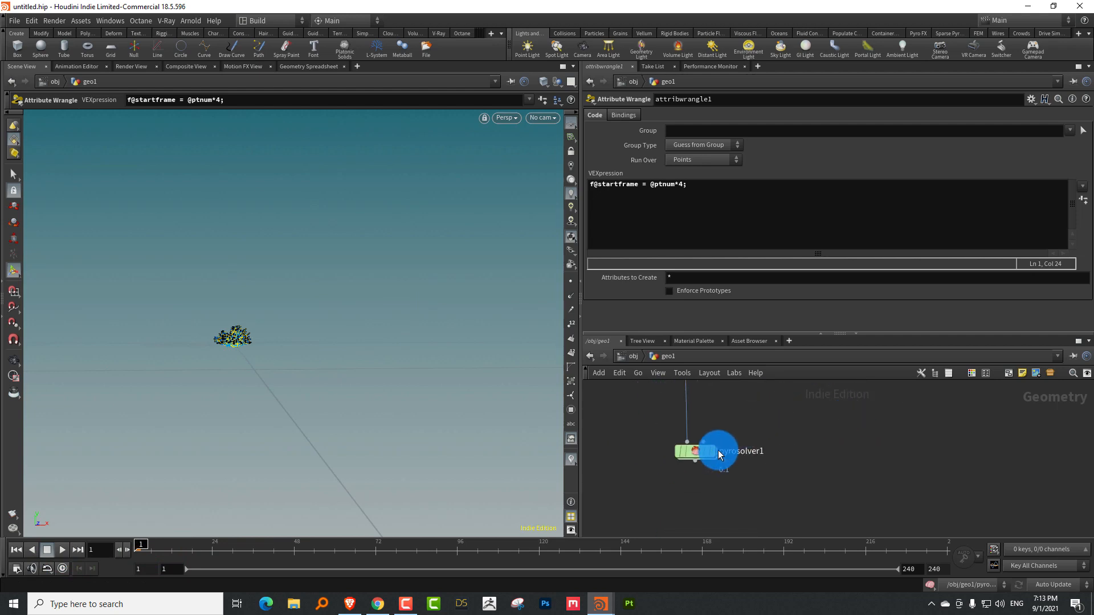
- Display pyrosolver1 and play the simulation of the staggered bursts
{"action": "left_click", "coordinate": [719, 451]}
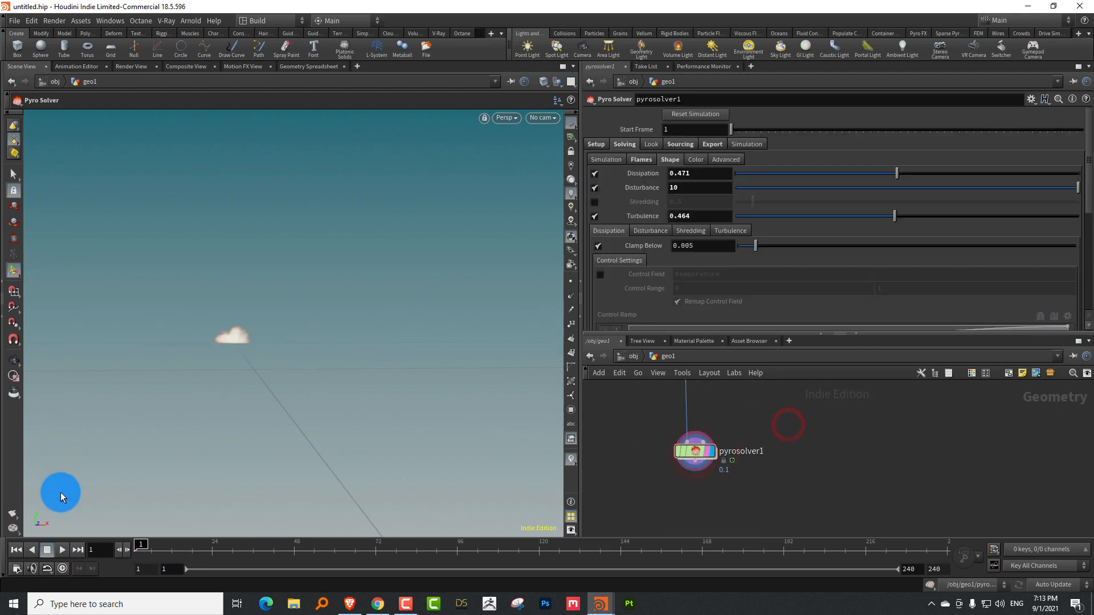
{"action": "left_click", "coordinate": [62, 549]}
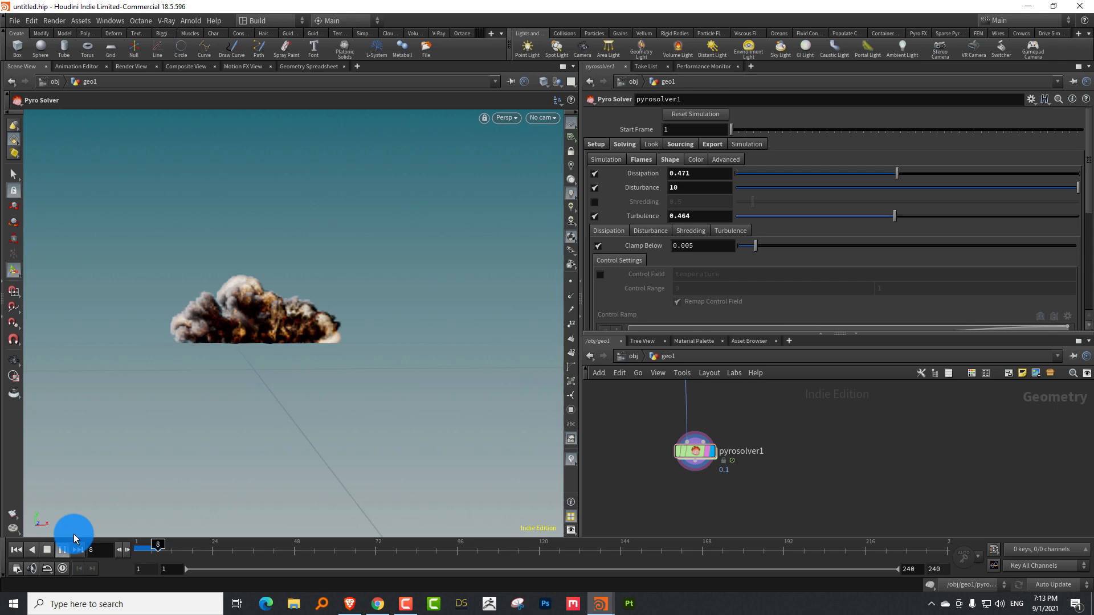
{"action": "left_click", "coordinate": [62, 549]}
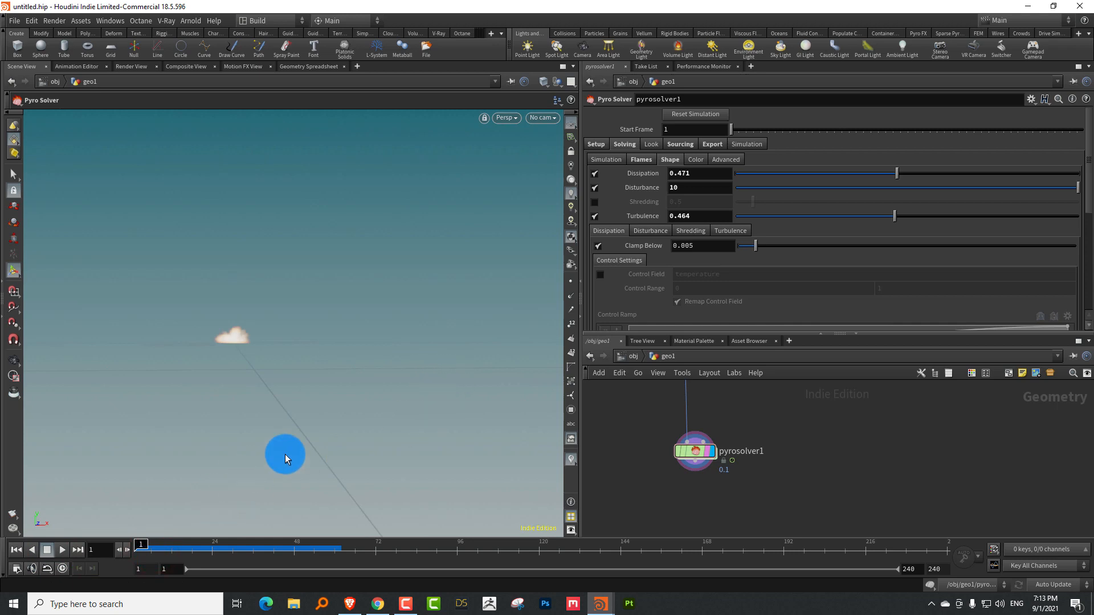
{"action": "left_click", "coordinate": [62, 550]}
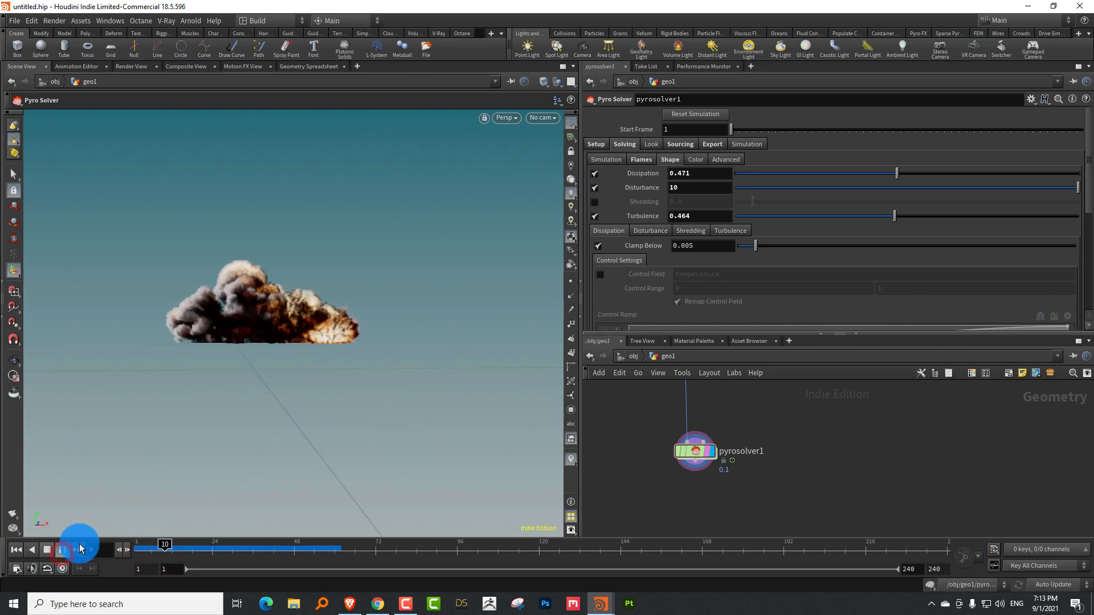
{"action": "left_click", "coordinate": [61, 549]}
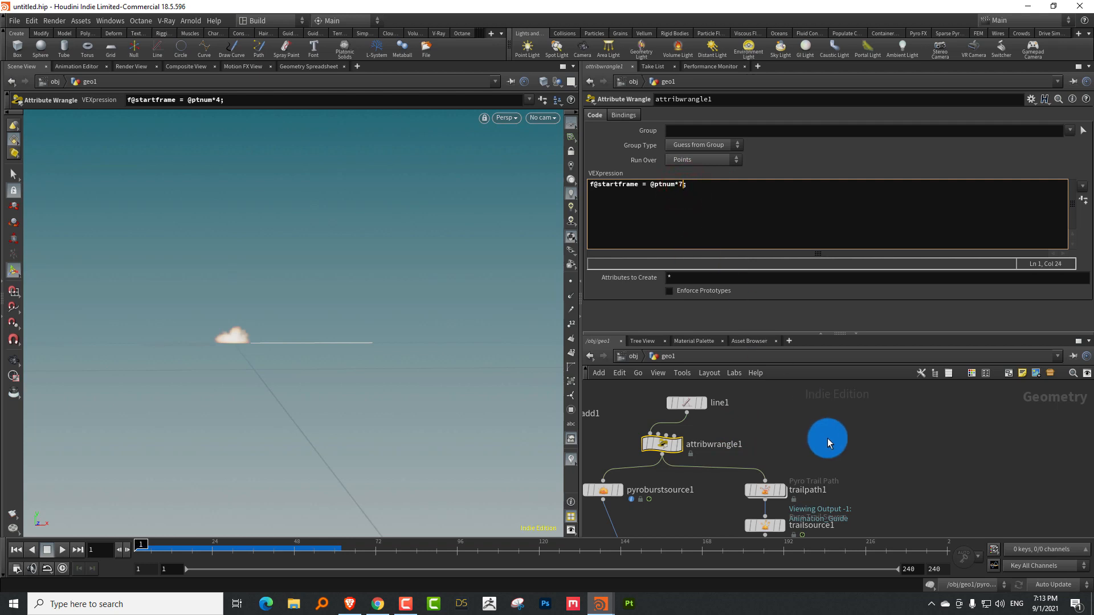
{"action": "left_click", "coordinate": [62, 549]}
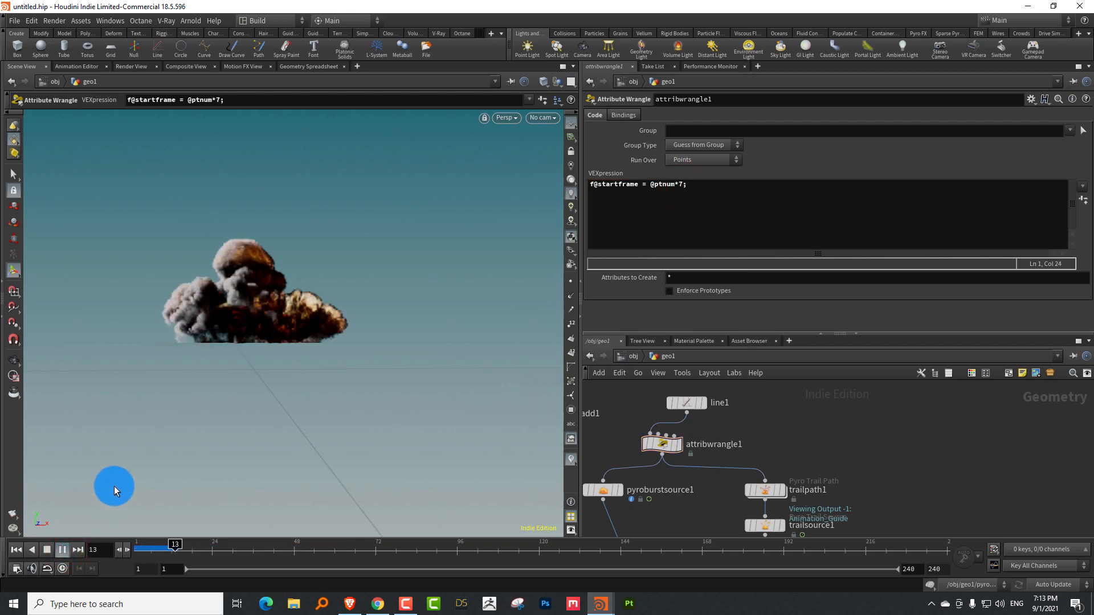
{"action": "left_click", "coordinate": [62, 549]}
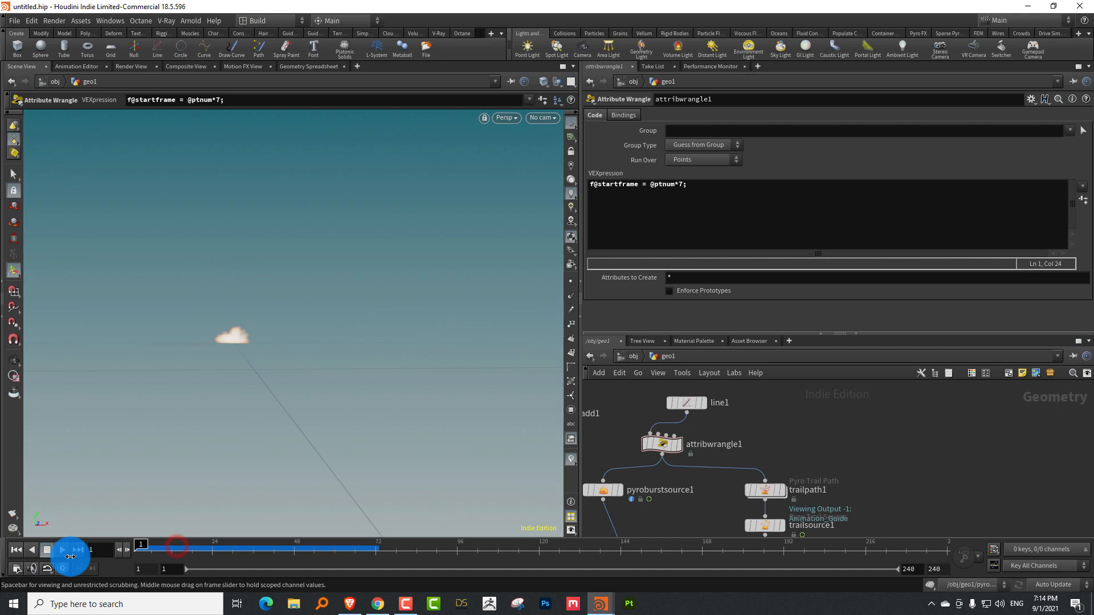
{"action": "left_click", "coordinate": [69, 549]}
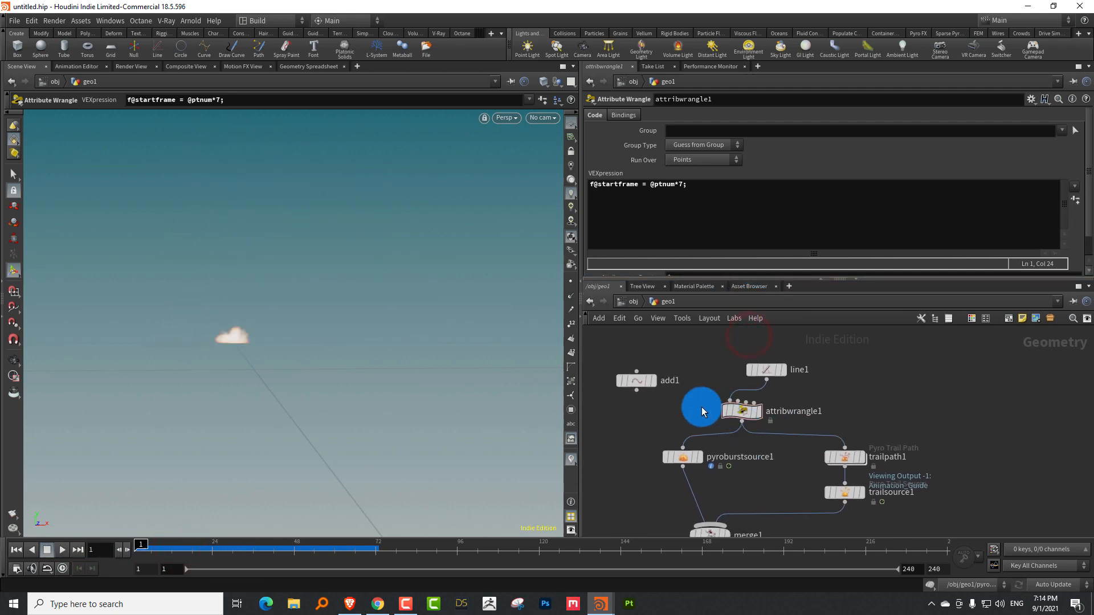
- Inspect pyroburstsource1's Burst Shape Initial Size varying options
{"action": "left_click", "coordinate": [681, 457]}
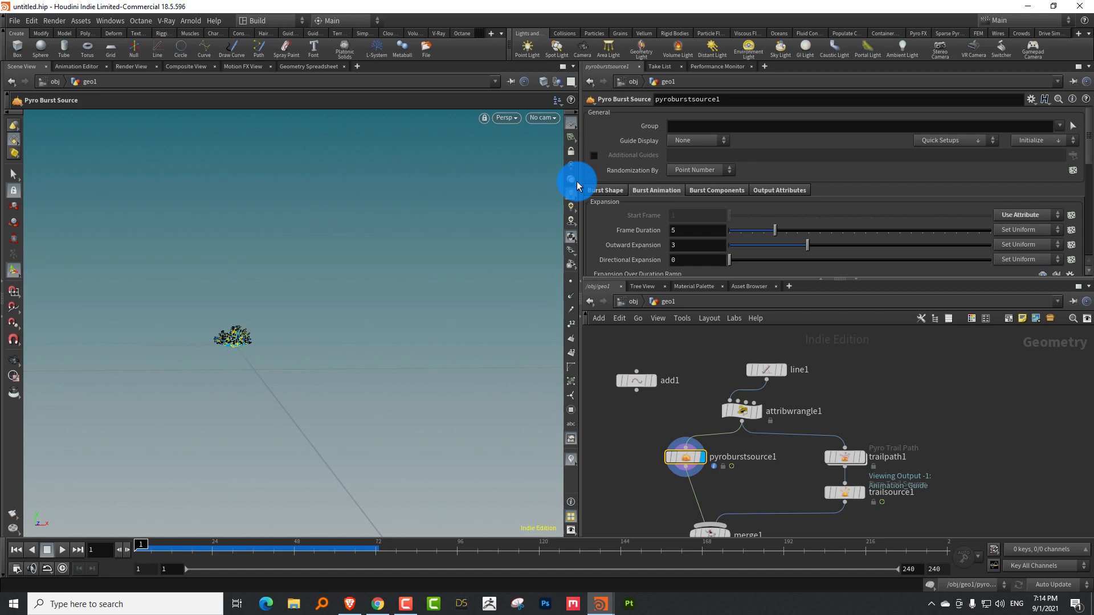
{"action": "left_click", "coordinate": [604, 190]}
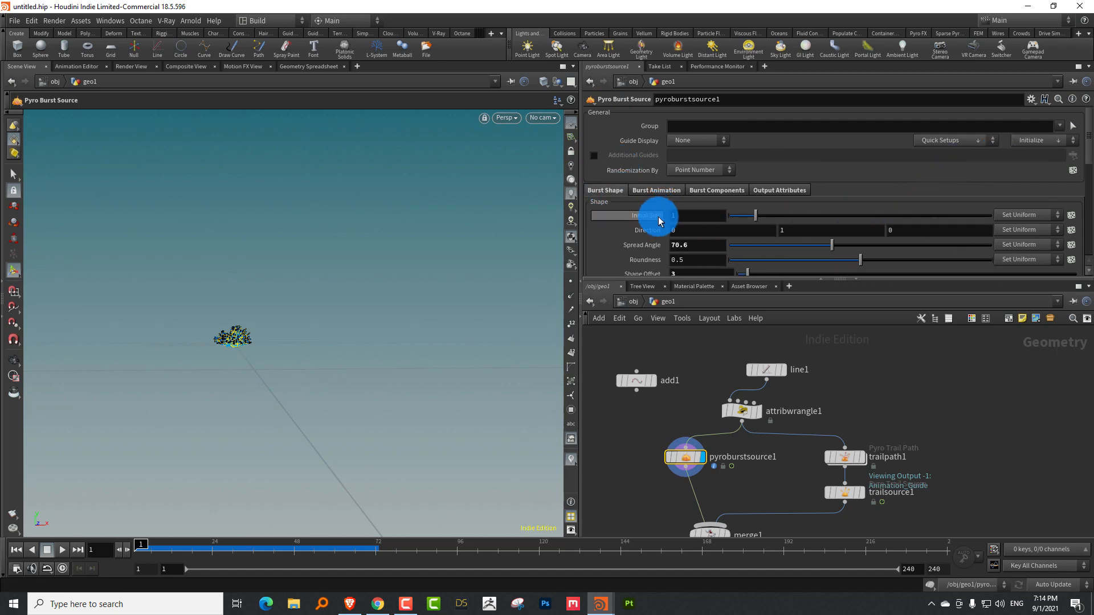
{"action": "left_click", "coordinate": [1019, 214]}
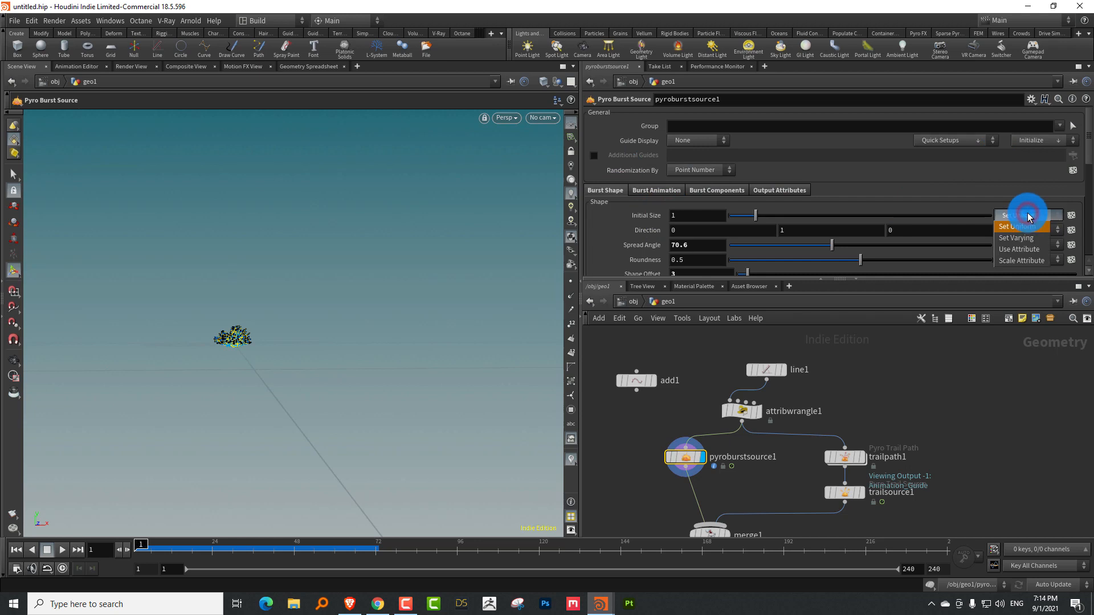
{"action": "left_click", "coordinate": [843, 457]}
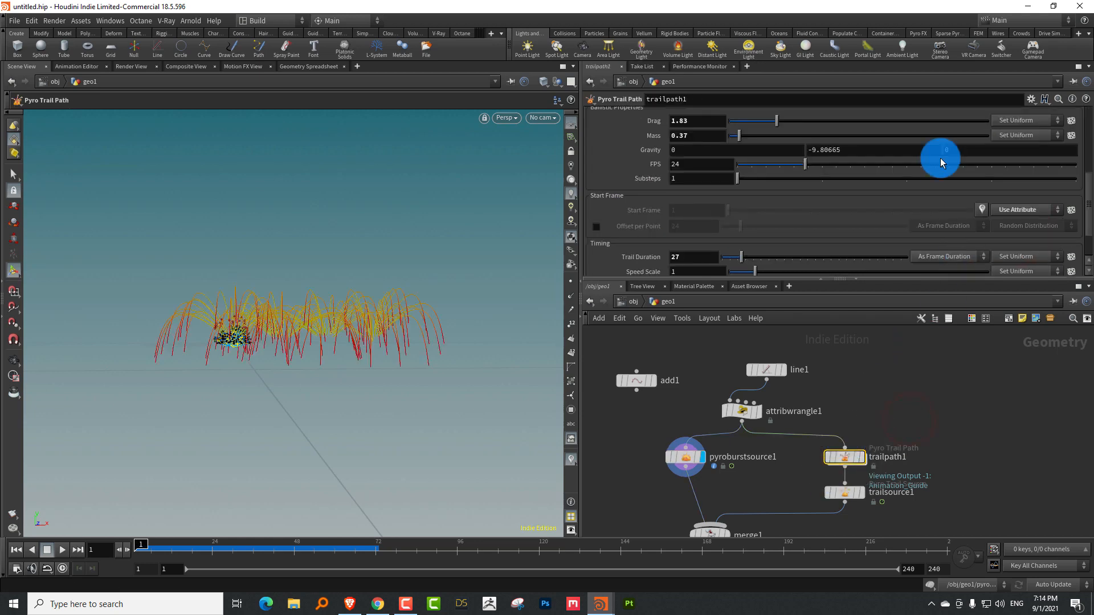
- Set pyroburstsource1's Initial Size to Use Attribute so size comes from pscale
{"action": "left_click", "coordinate": [598, 191]}
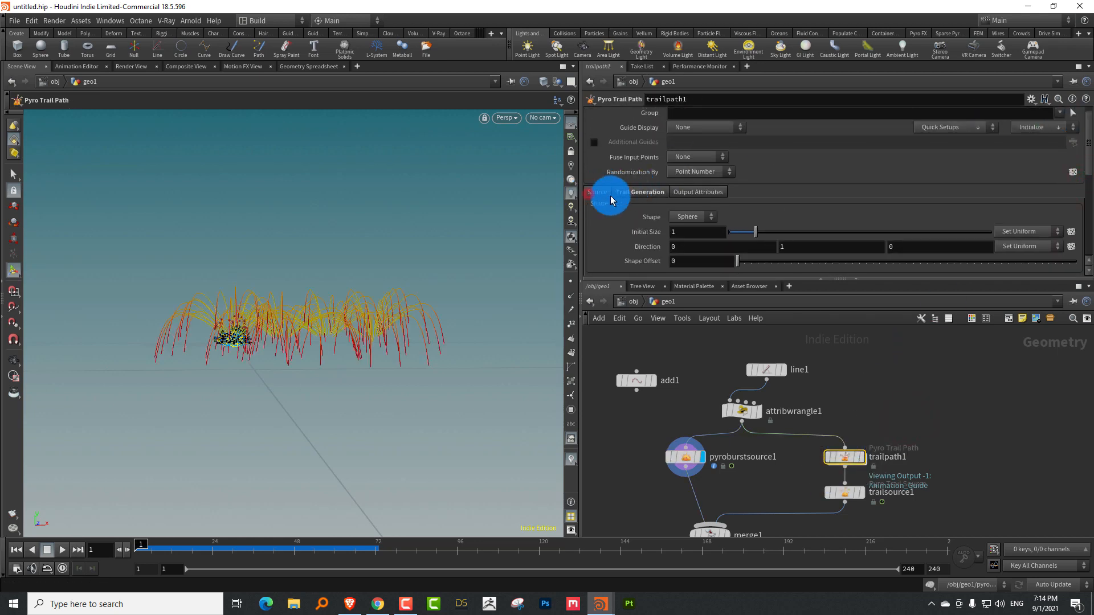
{"action": "left_click", "coordinate": [686, 457]}
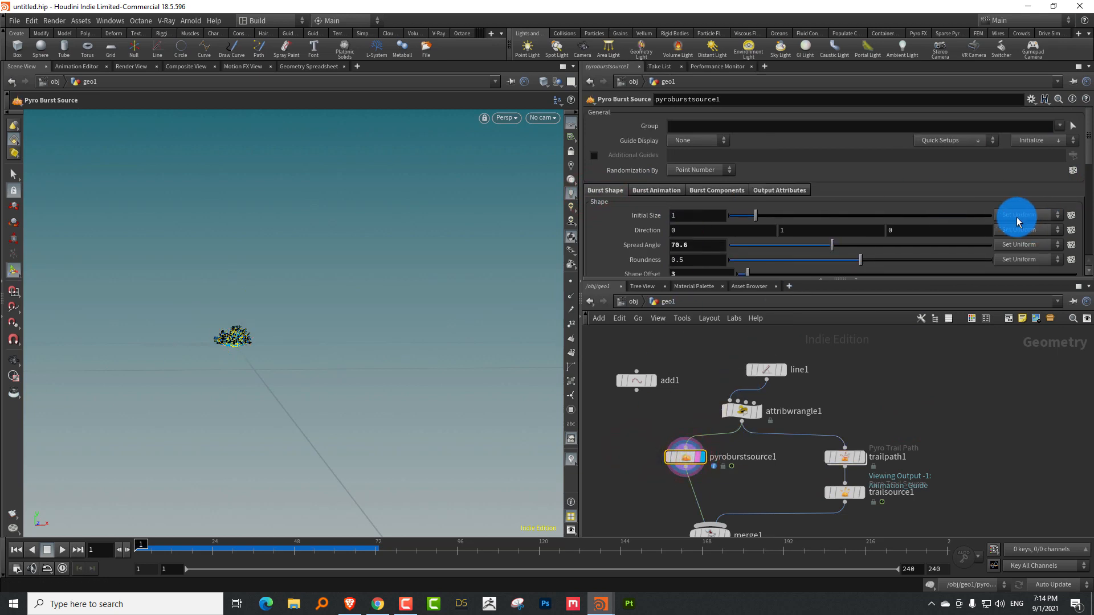
{"action": "left_click", "coordinate": [1015, 215]}
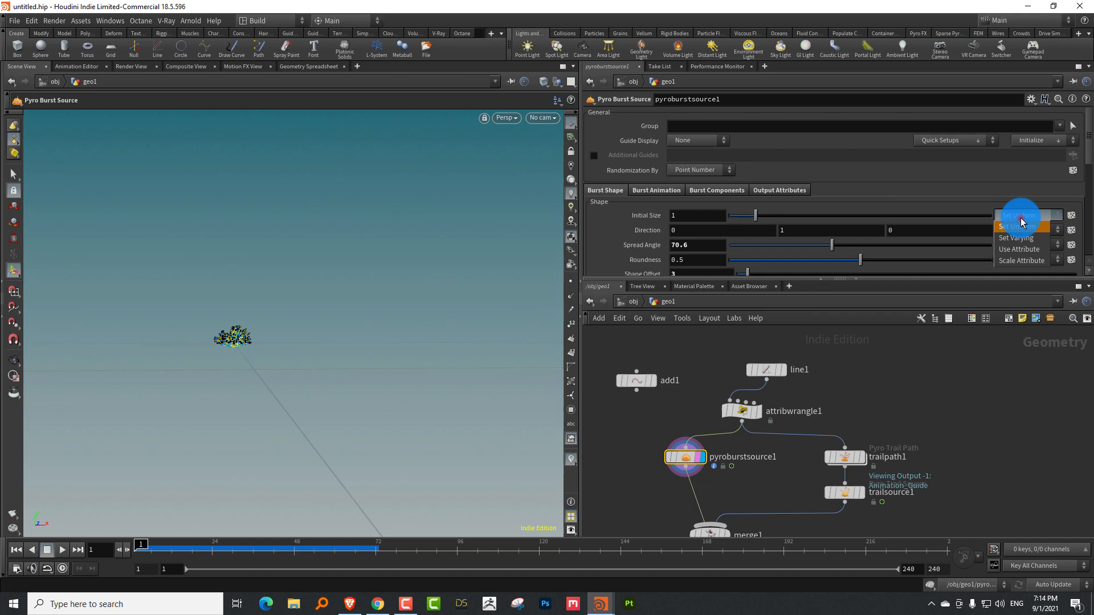
{"action": "left_click", "coordinate": [1015, 215]}
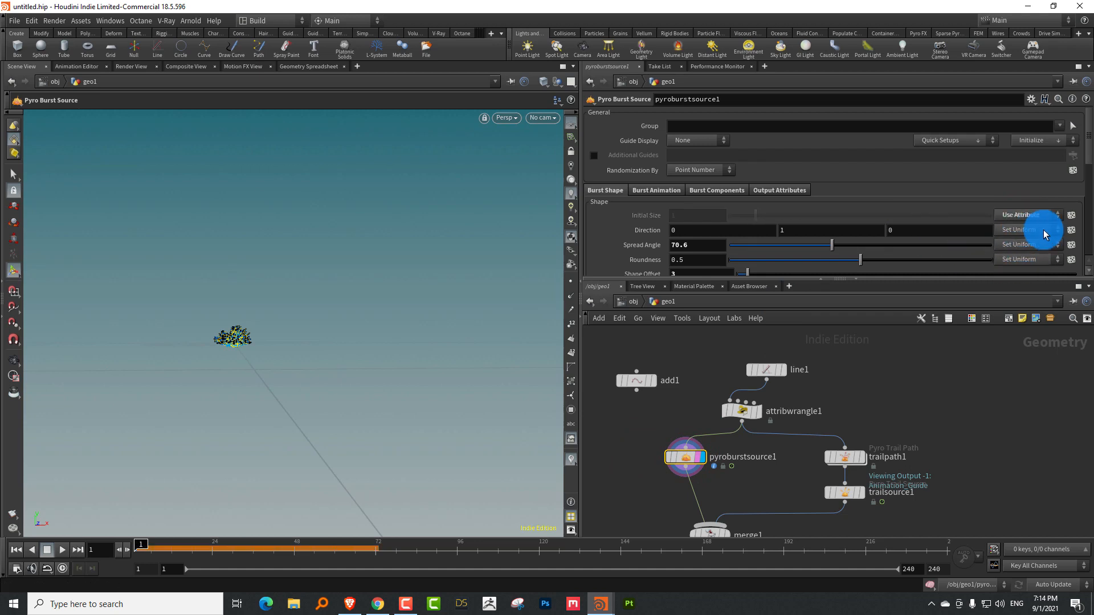
{"action": "mouse_move", "coordinate": [661, 215]}
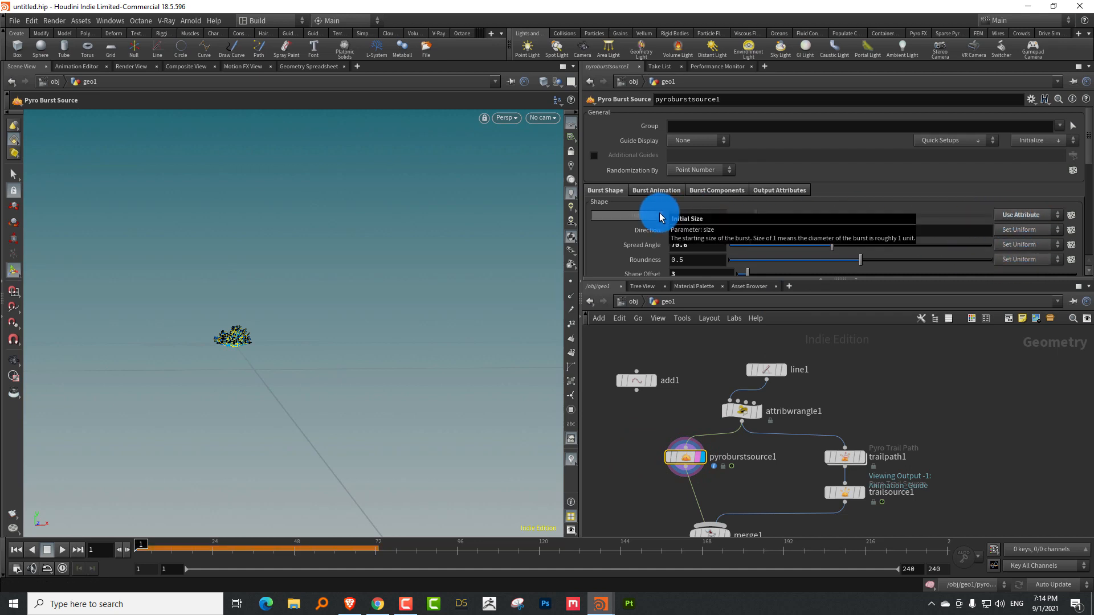
{"action": "mouse_move", "coordinate": [654, 219]}
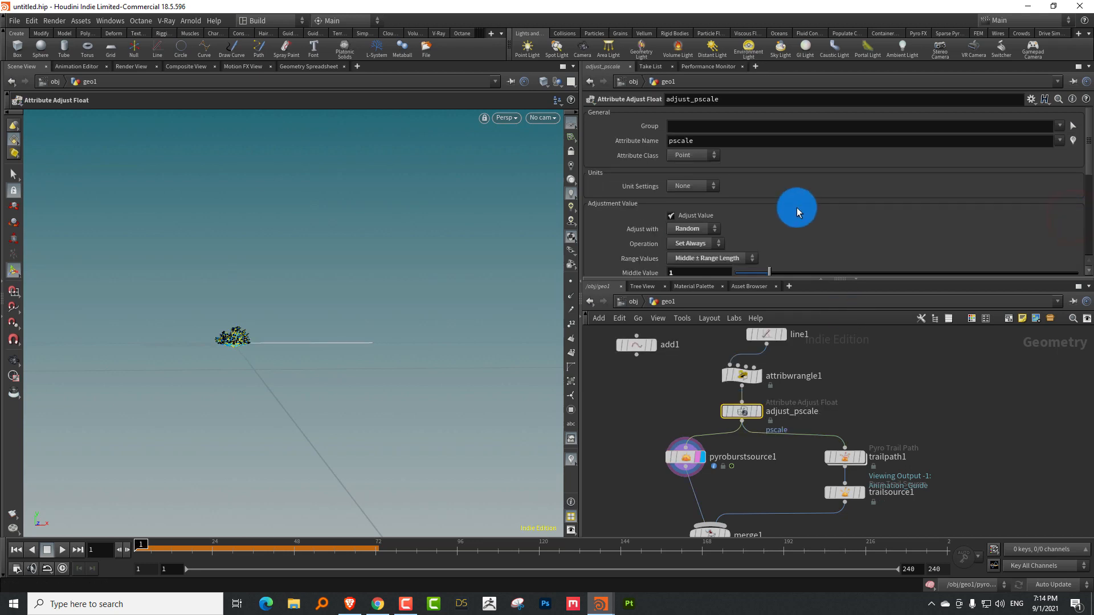
{"action": "mouse_move", "coordinate": [709, 212]}
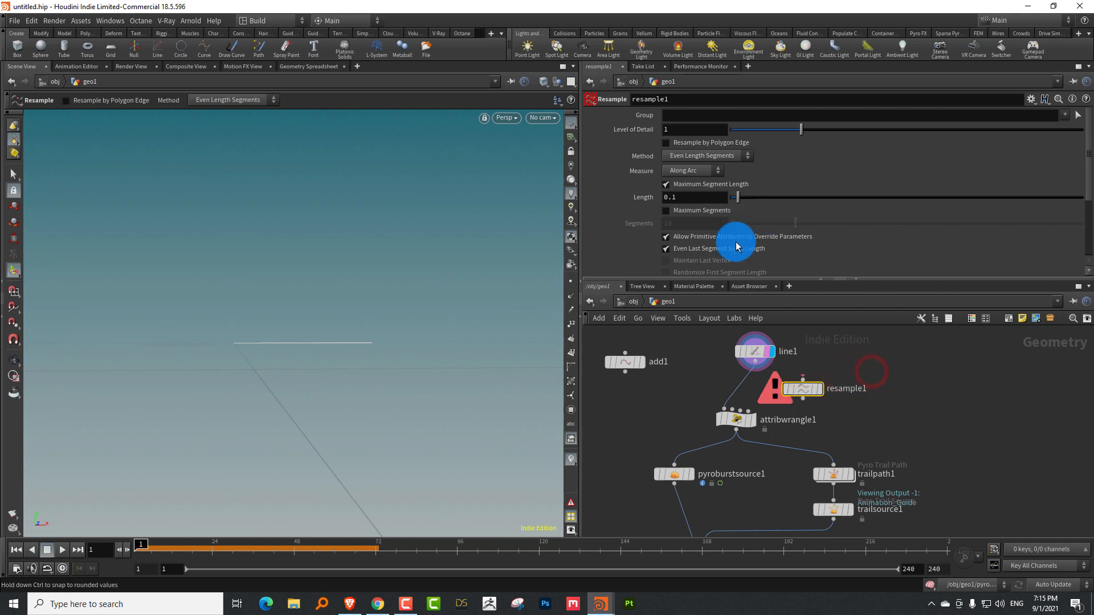
- Resample line1 into 0.1-length segments ahead of attribwrangle1, then select the wrangle for editing
{"action": "left_click", "coordinate": [665, 183]}
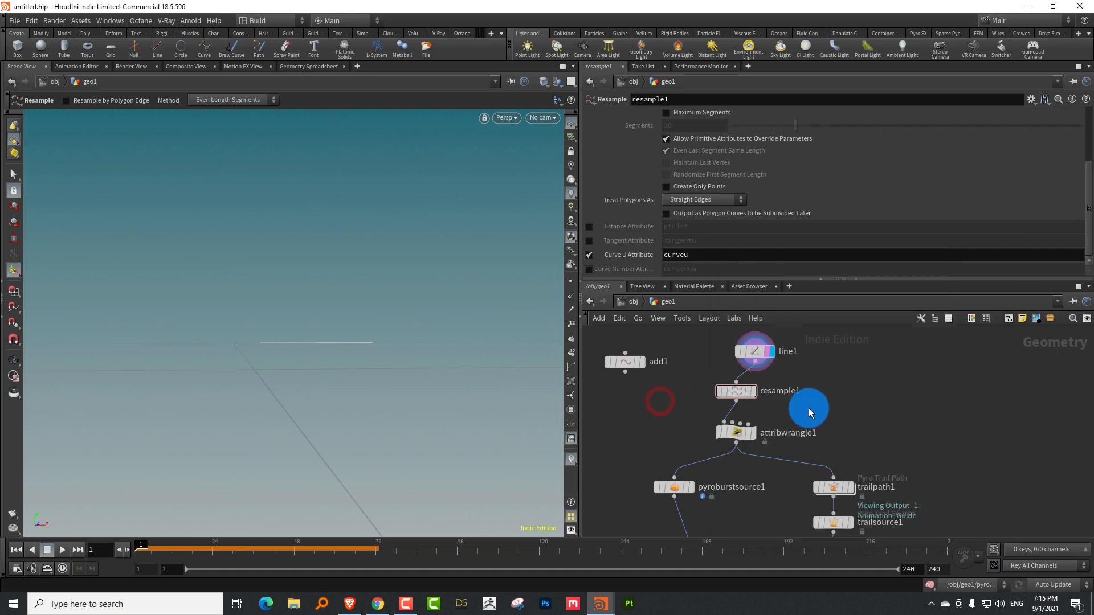
{"action": "left_click", "coordinate": [735, 431]}
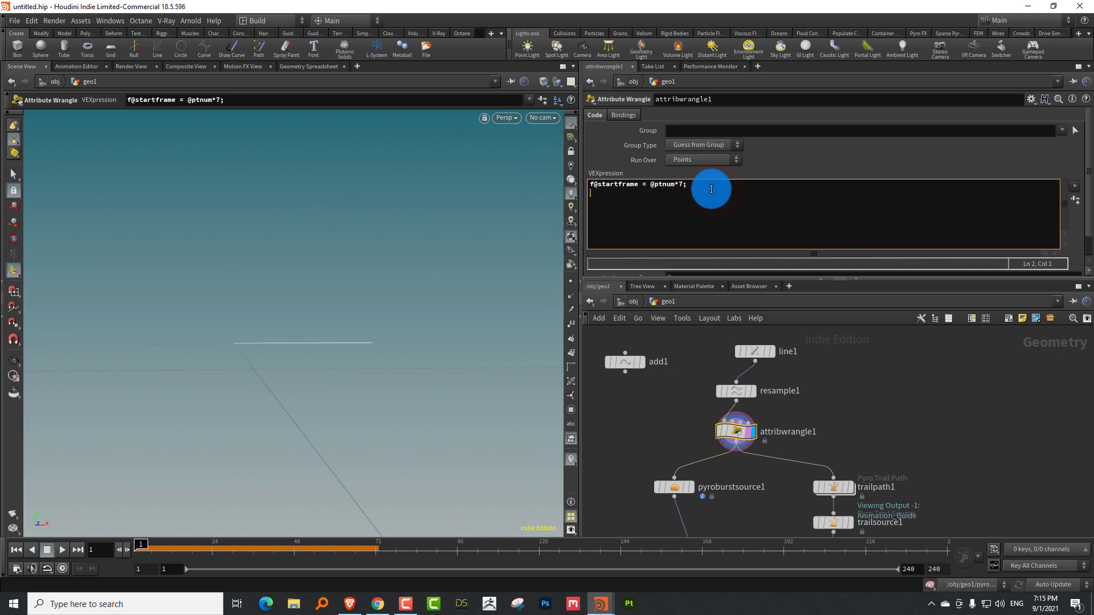
{"action": "type", "text": "@pscale = chramp(\"s"}
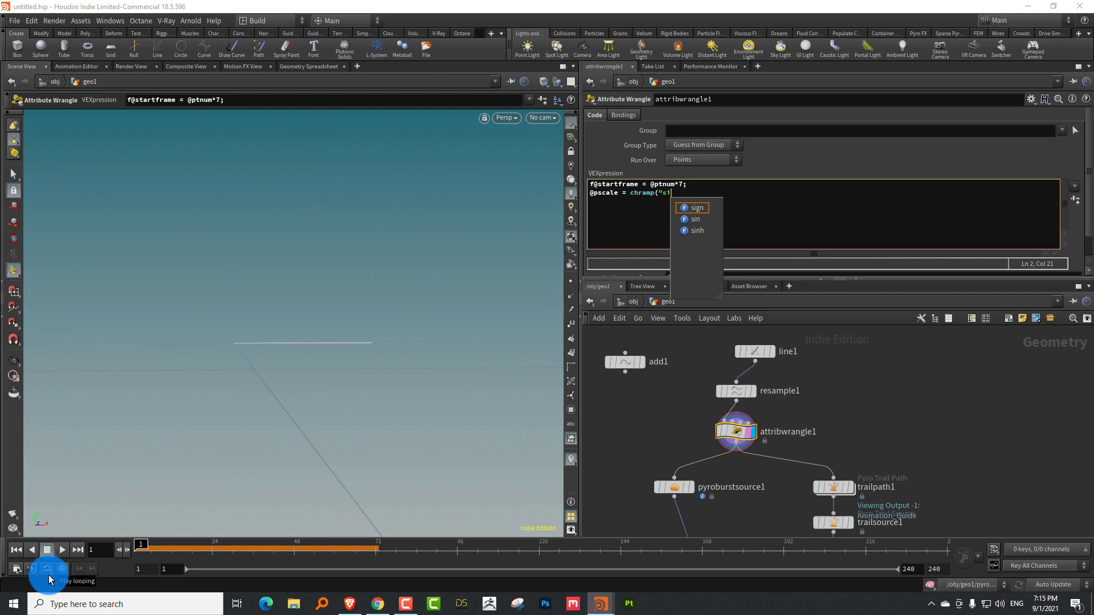
{"action": "type", "text": "ize\","}
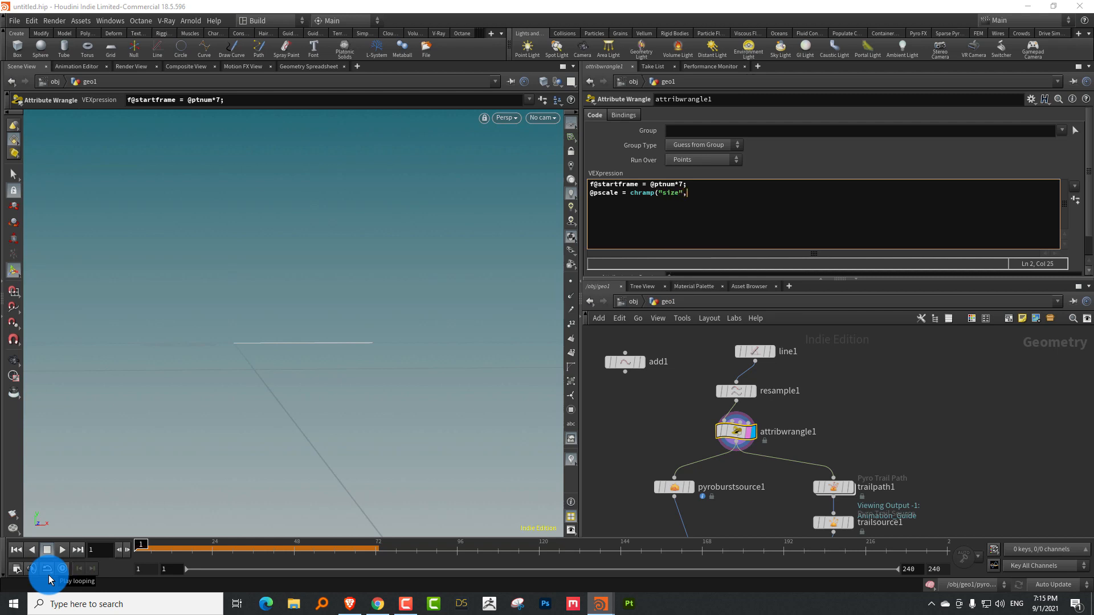
{"action": "type", "text": ",@curveu"}
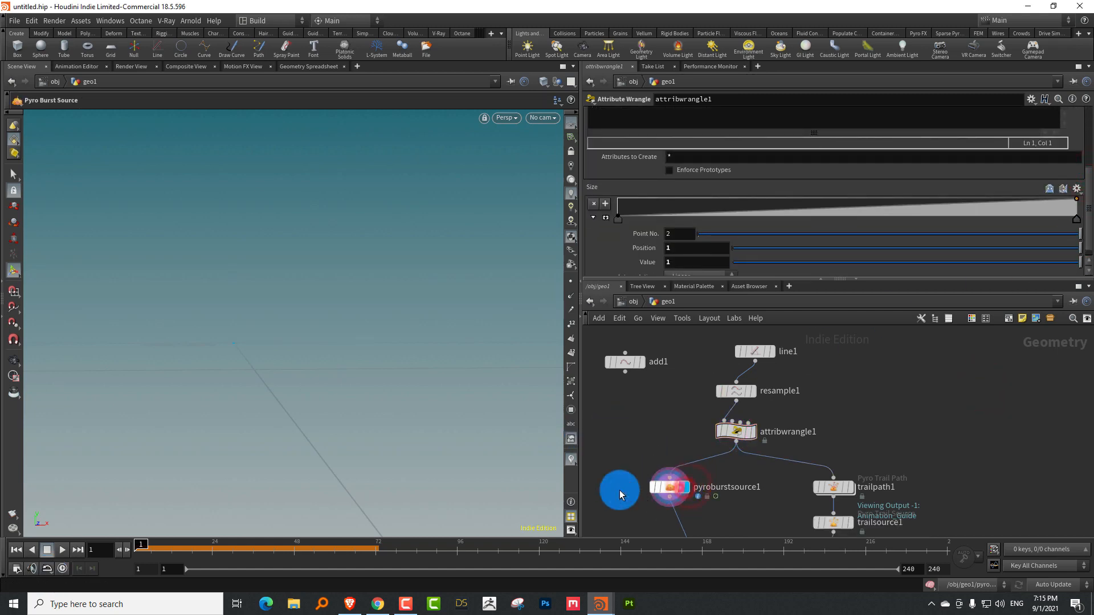
- Display pyroburstsource1 and preview the bursts on the timeline, then rewind to frame 1
{"action": "left_click", "coordinate": [62, 549]}
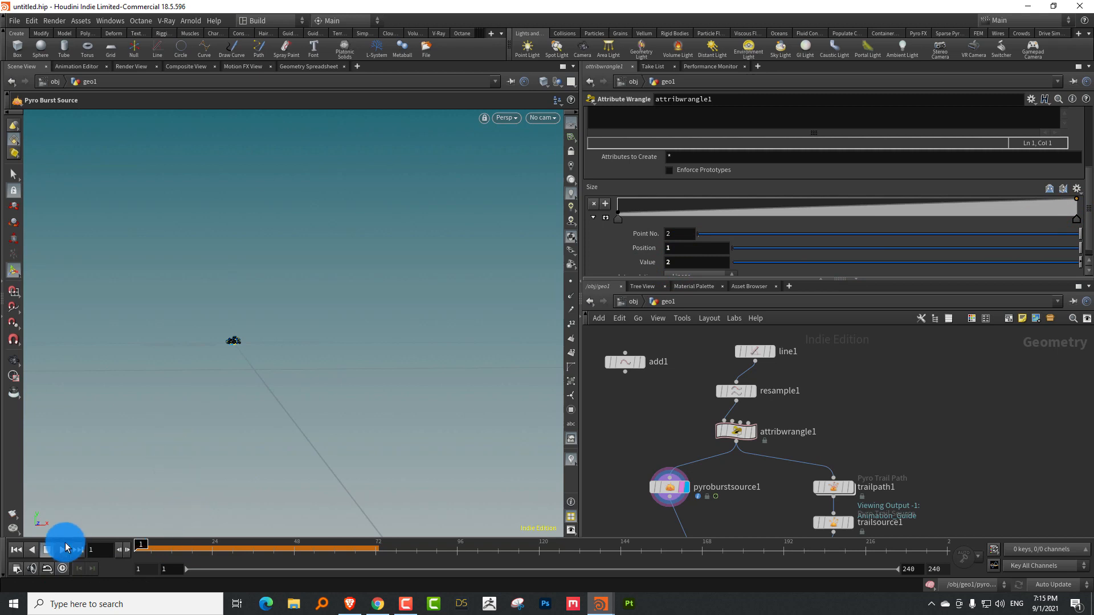
{"action": "left_click", "coordinate": [64, 549]}
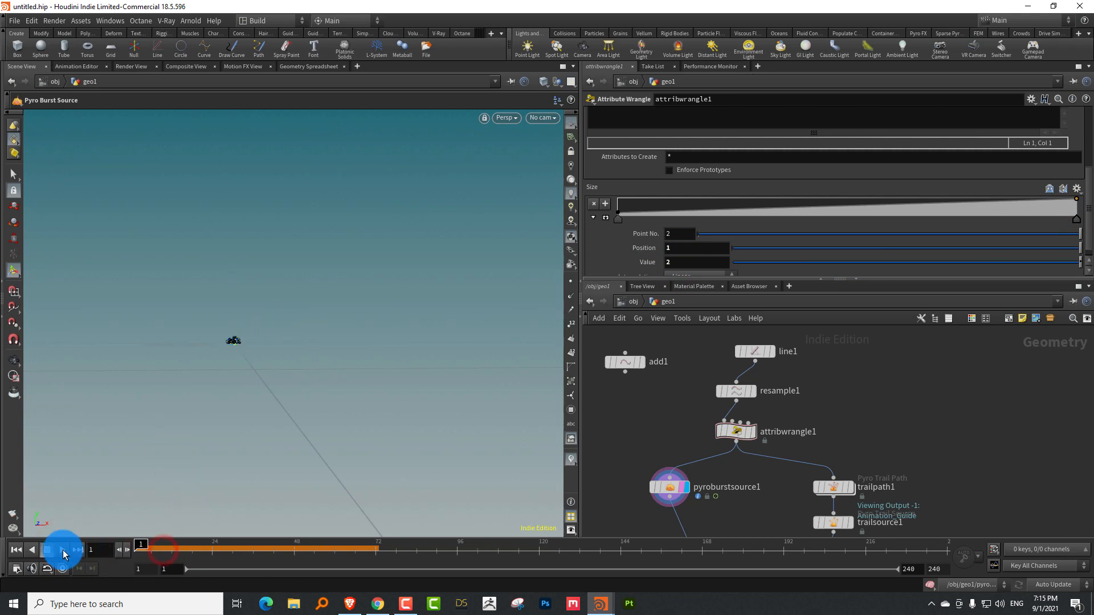
{"action": "left_click", "coordinate": [833, 487]}
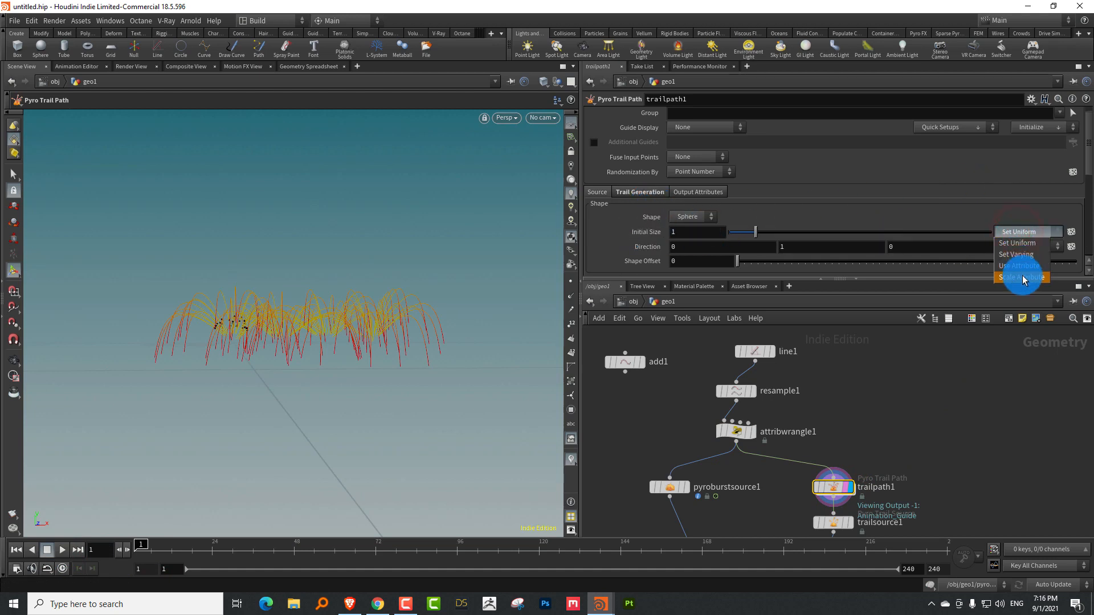
- Set trailpath1 Initial Size to Scale Attribute and adjust its Size Scale
{"action": "left_click", "coordinate": [1023, 265]}
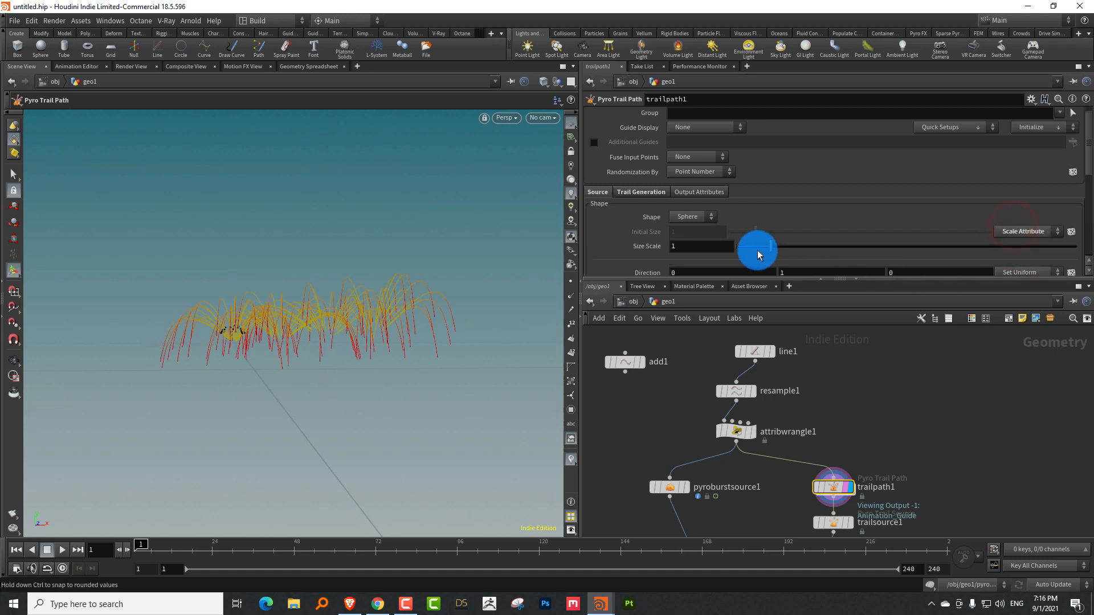
{"action": "left_click_drag", "start_coordinate": [757, 249], "coordinate": [776, 253]}
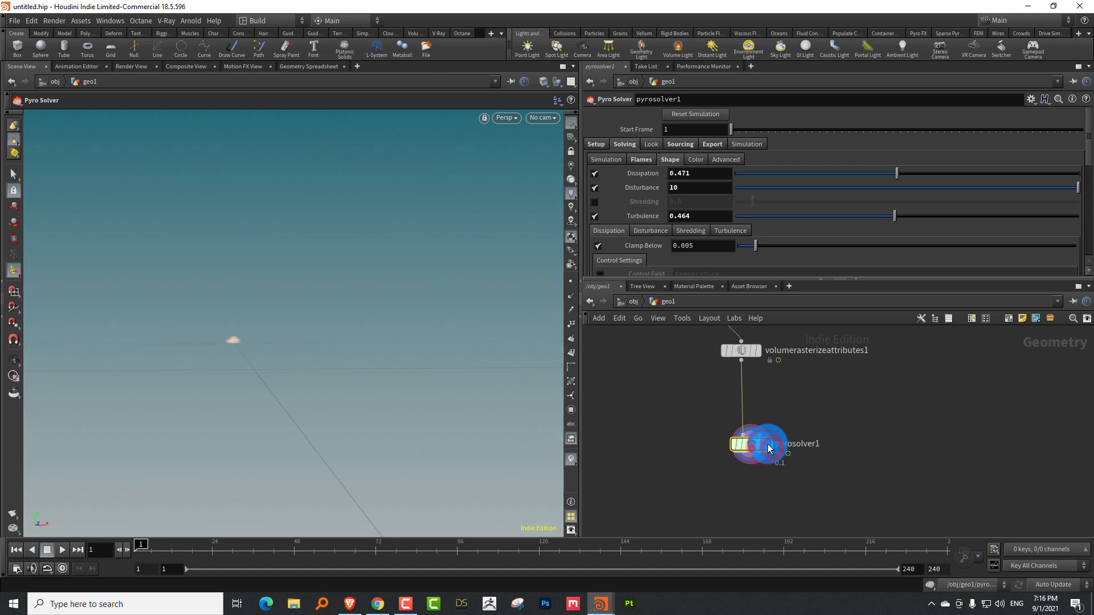
- Display pyrosolver1 and play the size-scaled sequential explosions twice through, rewinding to frame 1
{"action": "left_click", "coordinate": [61, 551]}
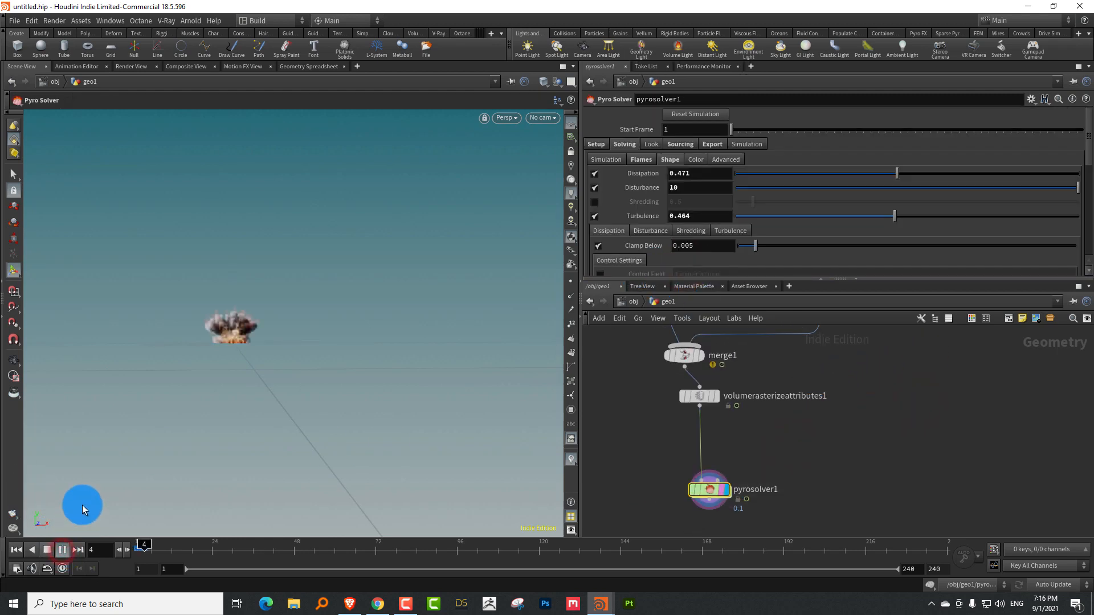
{"action": "left_click", "coordinate": [76, 549]}
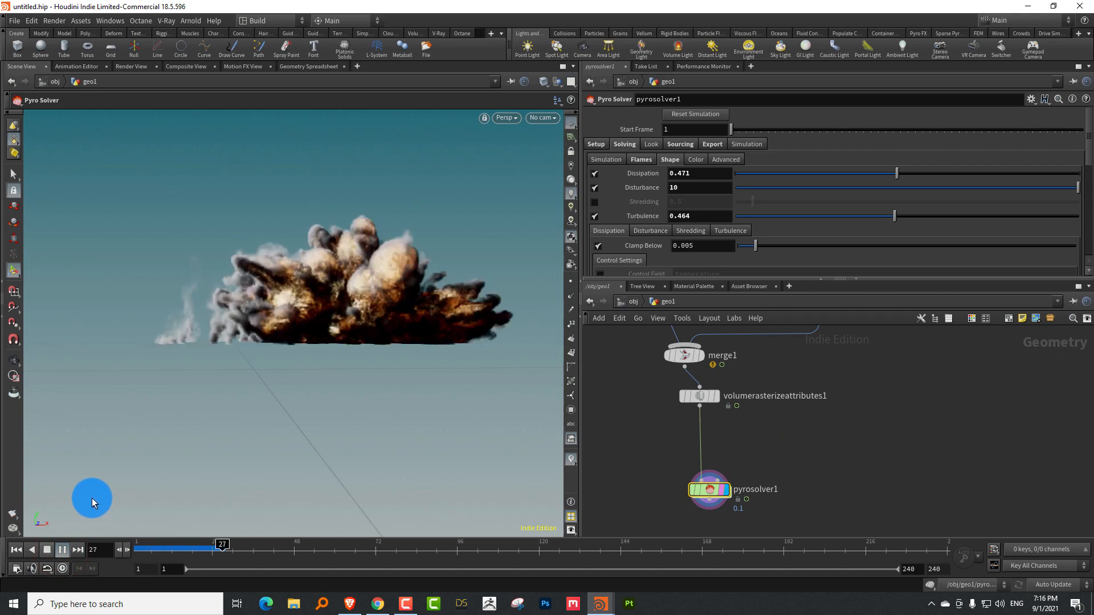
{"action": "left_click", "coordinate": [62, 549]}
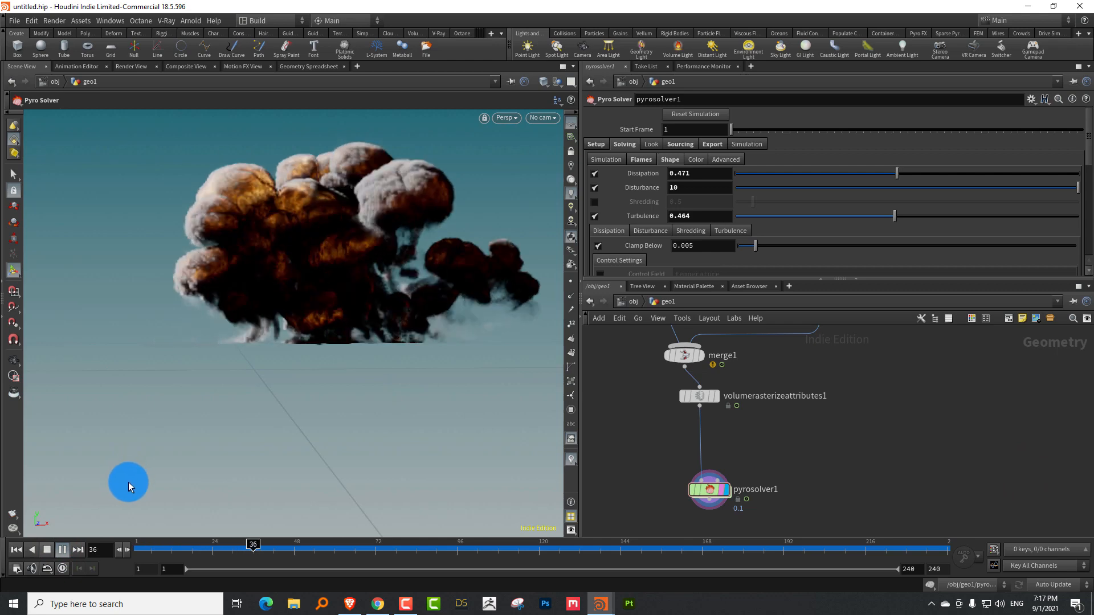
{"action": "left_click", "coordinate": [15, 549]}
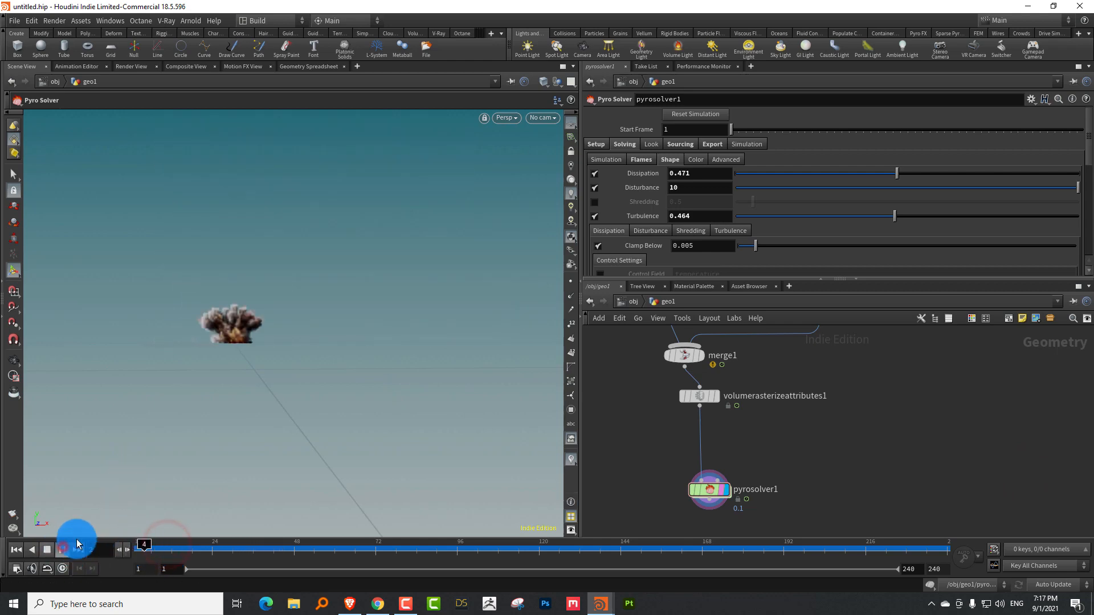
{"action": "left_click", "coordinate": [76, 549]}
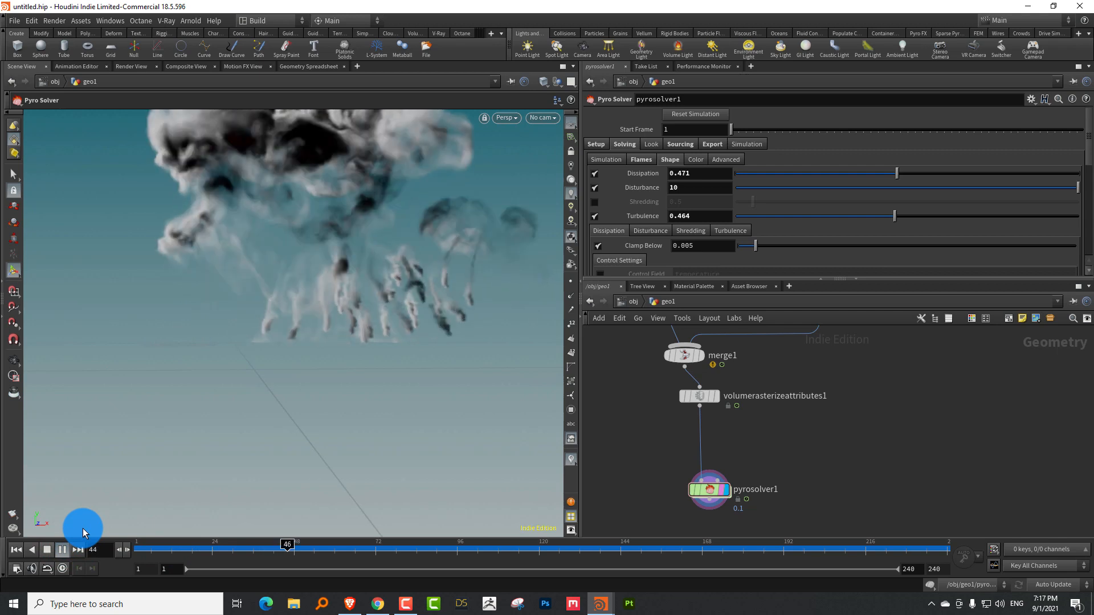
{"action": "left_click", "coordinate": [46, 549]}
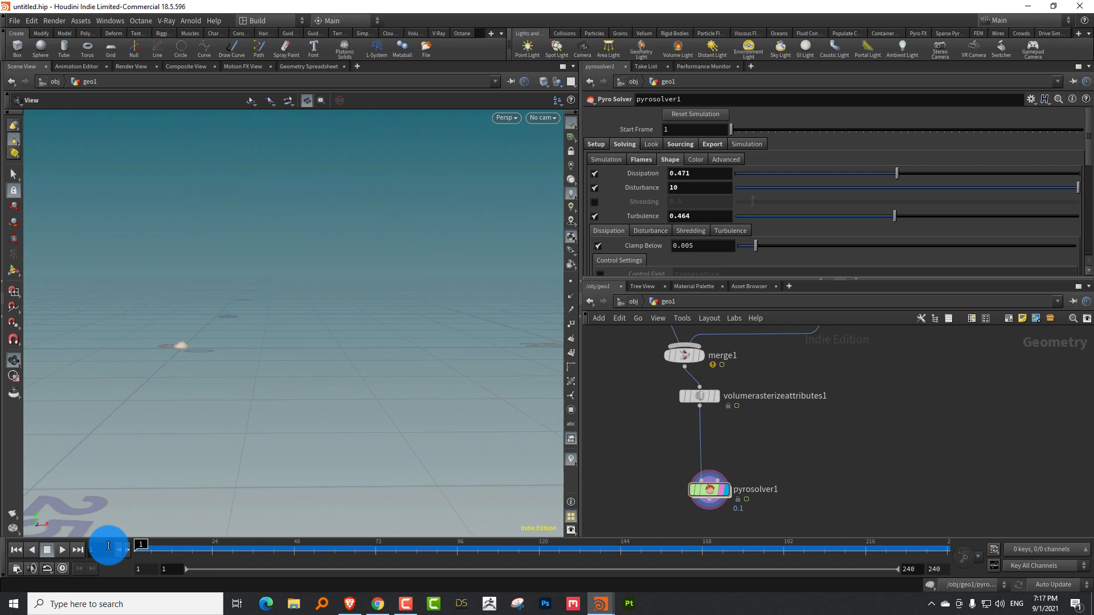
- Replay and rewind the explosions once more, then select trailpath1 showing Size Scale 1.21
{"action": "left_click", "coordinate": [62, 550]}
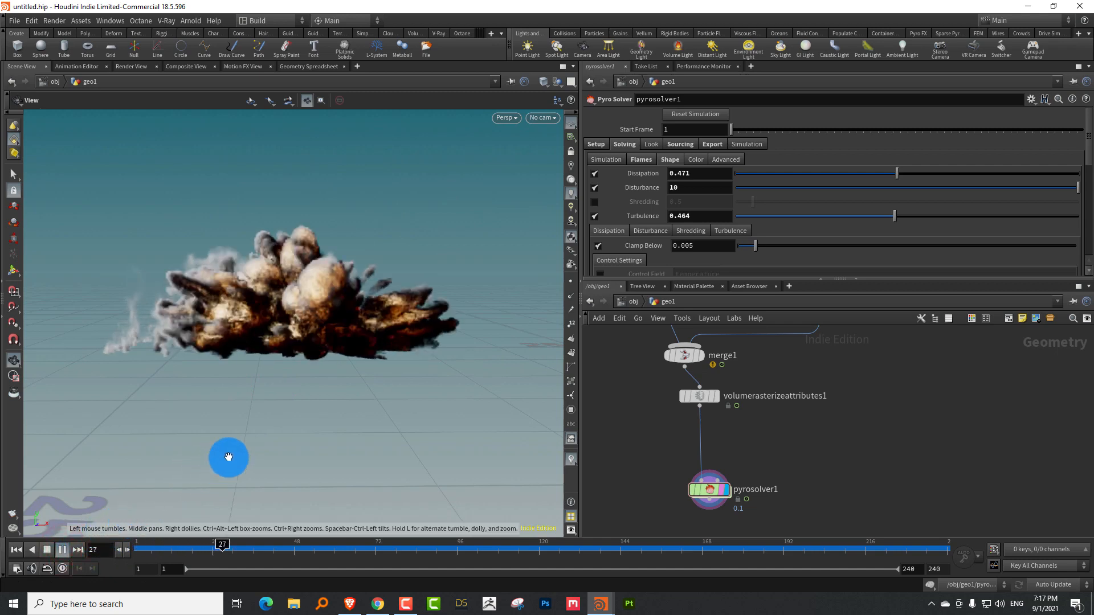
{"action": "left_click", "coordinate": [62, 550]}
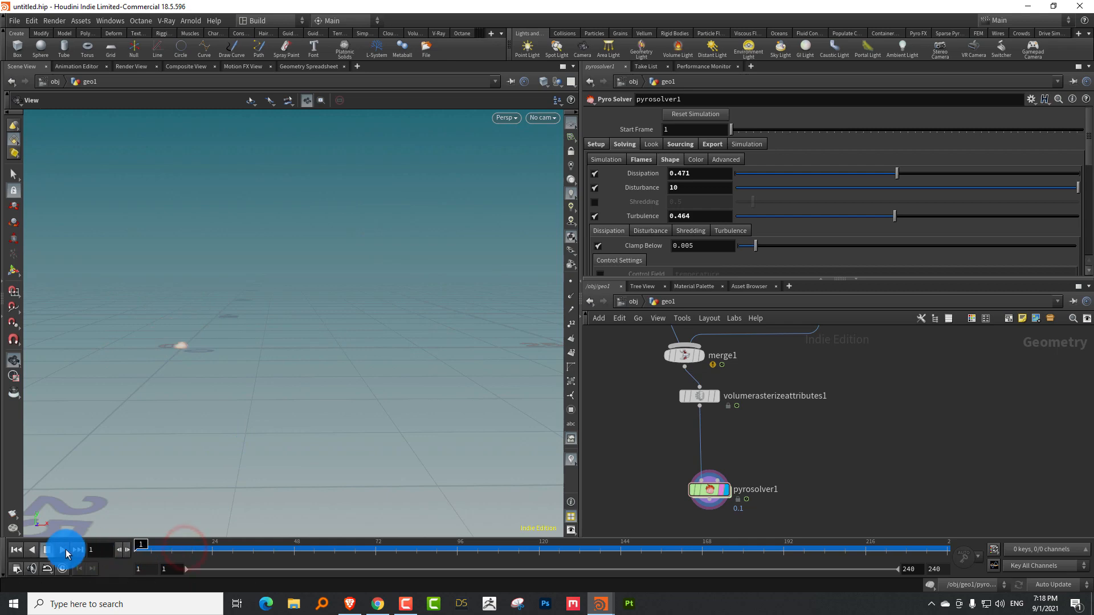
{"action": "left_click", "coordinate": [62, 549]}
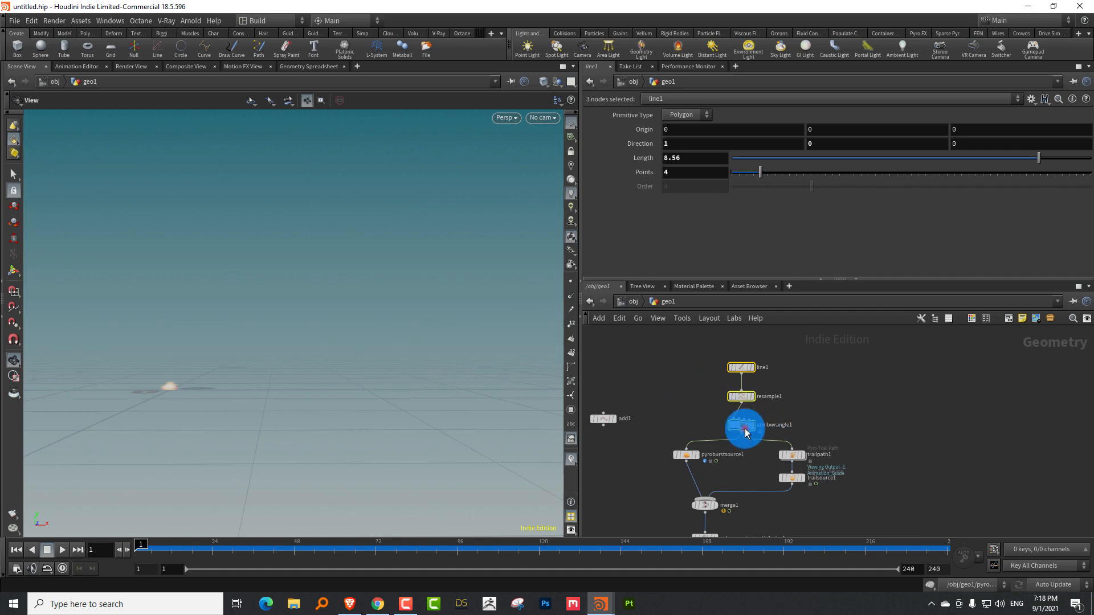
{"action": "left_click", "coordinate": [791, 455]}
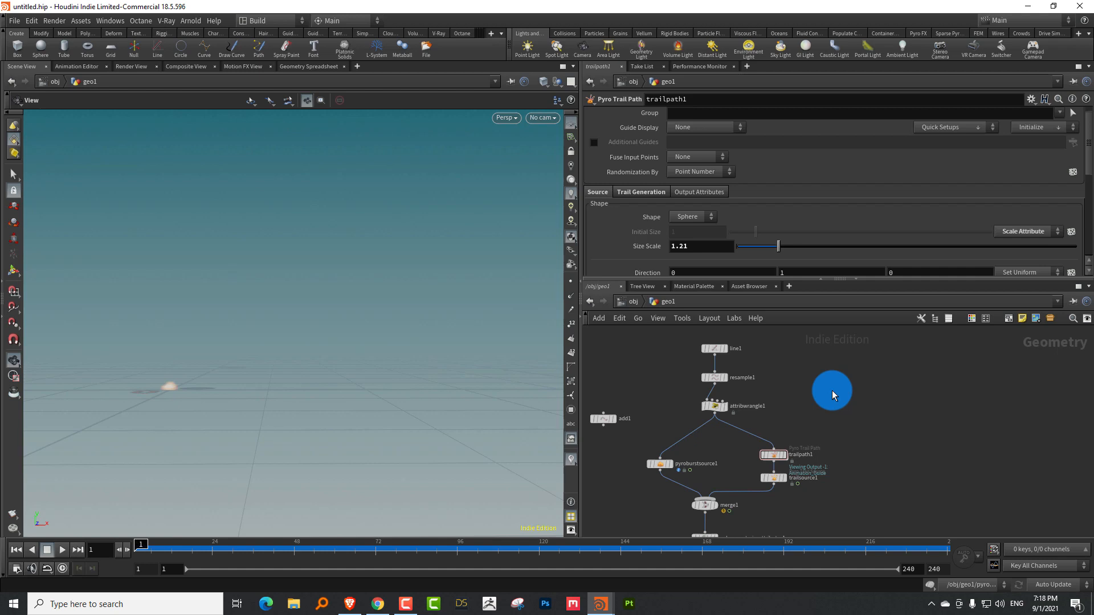
{"action": "mouse_move", "coordinate": [422, 461]}
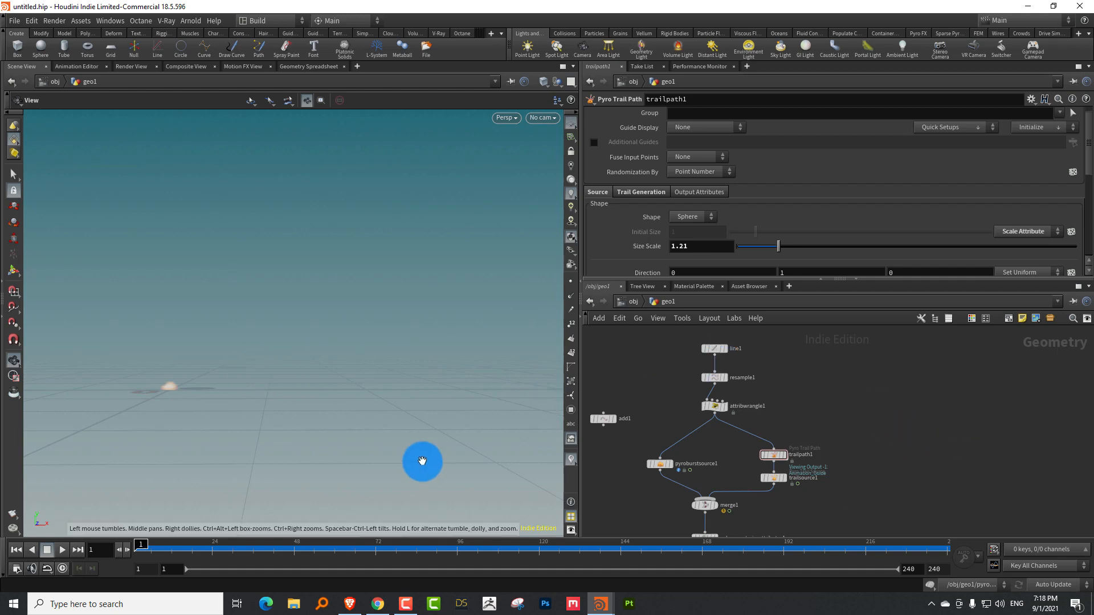